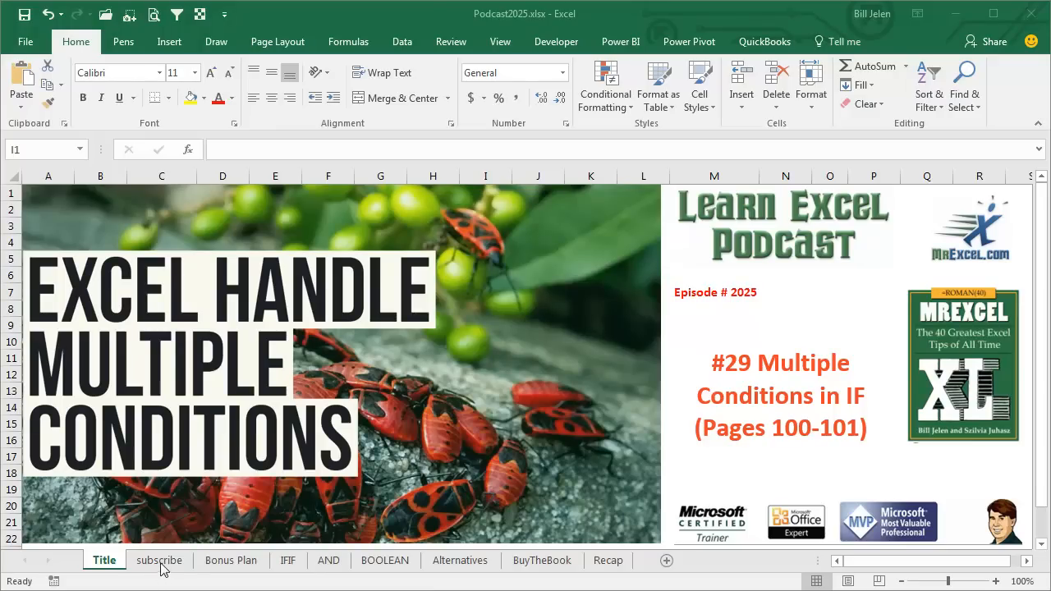
# Show the subscribe sheet with the MrExcel XL playlist promo and book cover
pyautogui.click(158, 560)
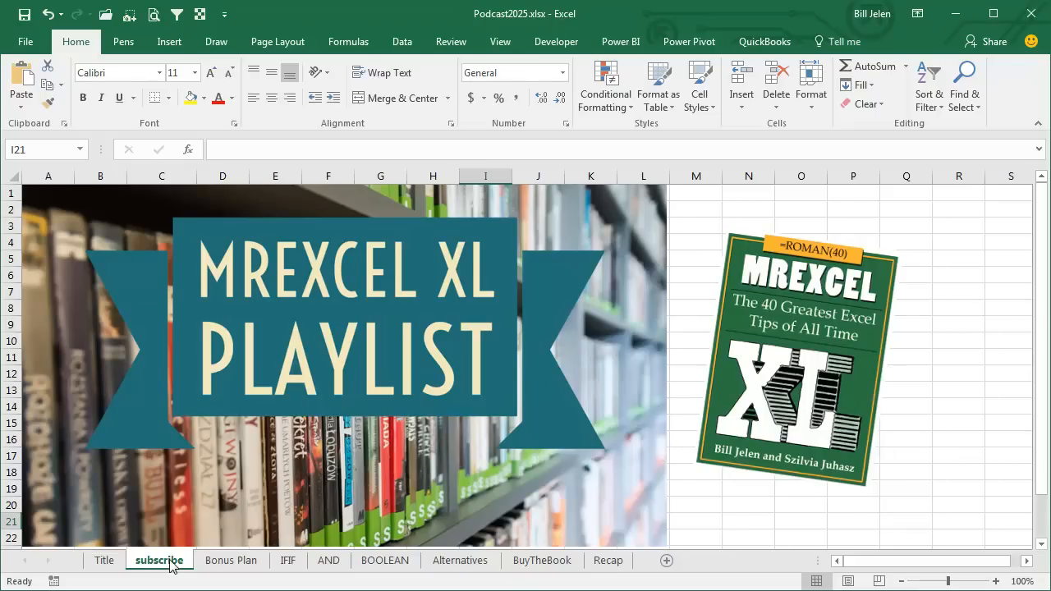
pyautogui.moveTo(230, 560)
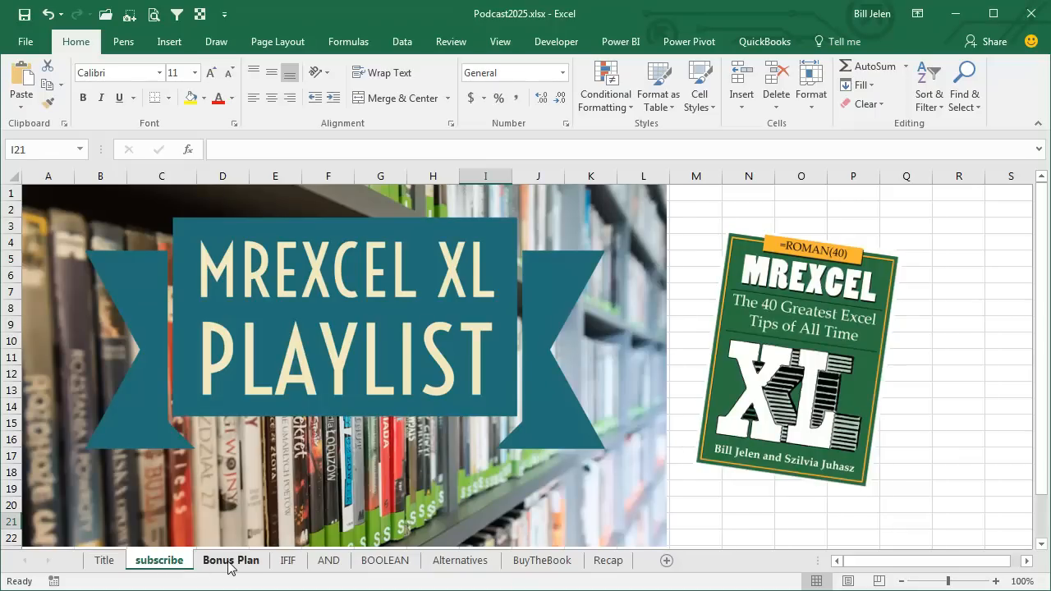
# Show the Bonus Plan sheet listing reps, revenue, GP% and an empty Bonus column
pyautogui.click(230, 560)
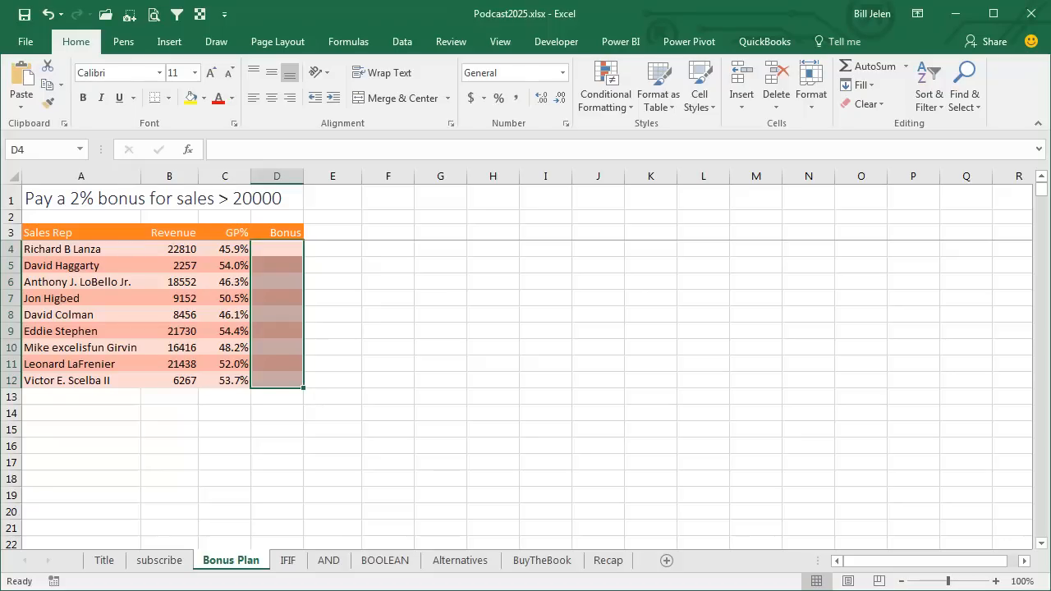
pyautogui.moveTo(427, 545)
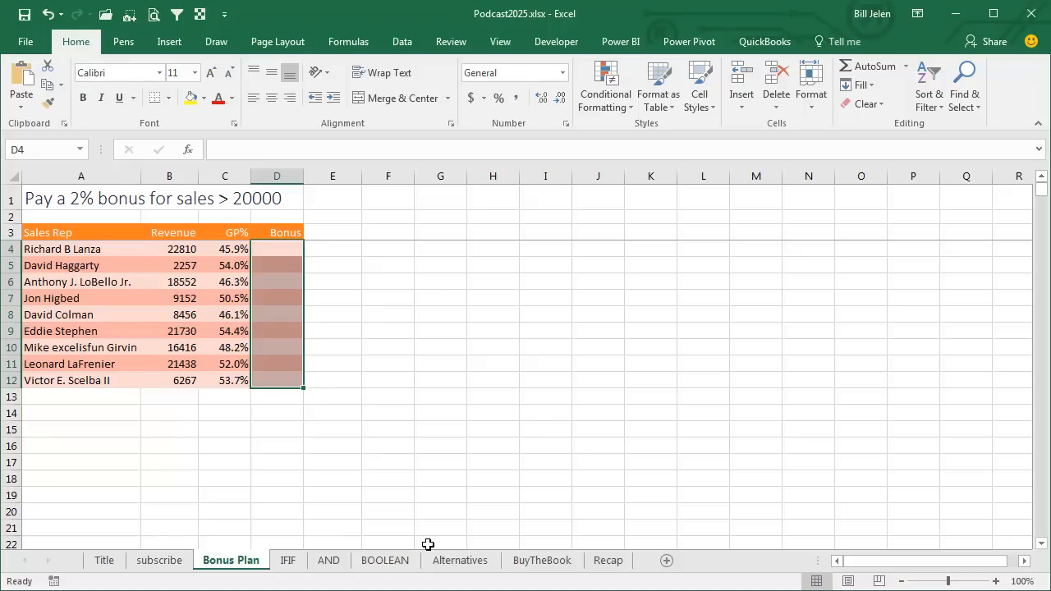
# Fill D4:D12 with =IF(B4>20000,.02*B4,0), paying 2% of revenue above 20000, else 0
pyautogui.write('=IF')
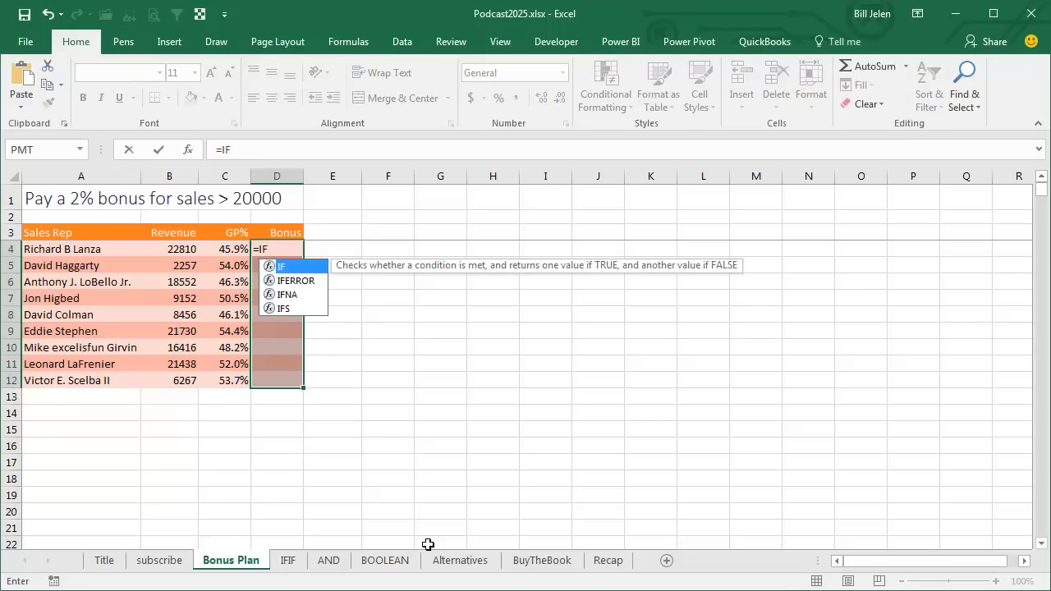
pyautogui.write('(B4')
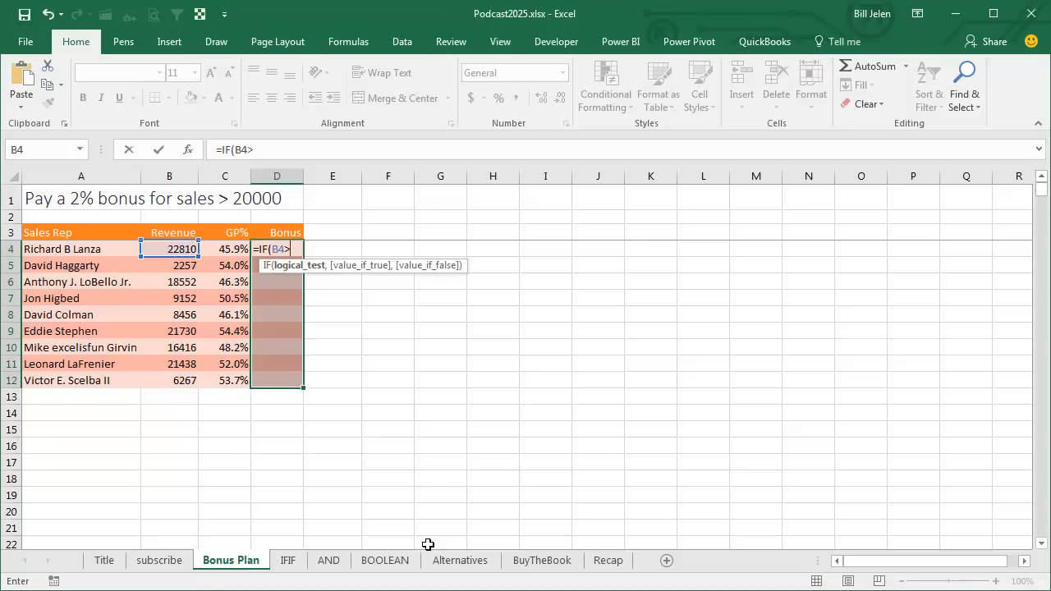
pyautogui.write('>20000,')
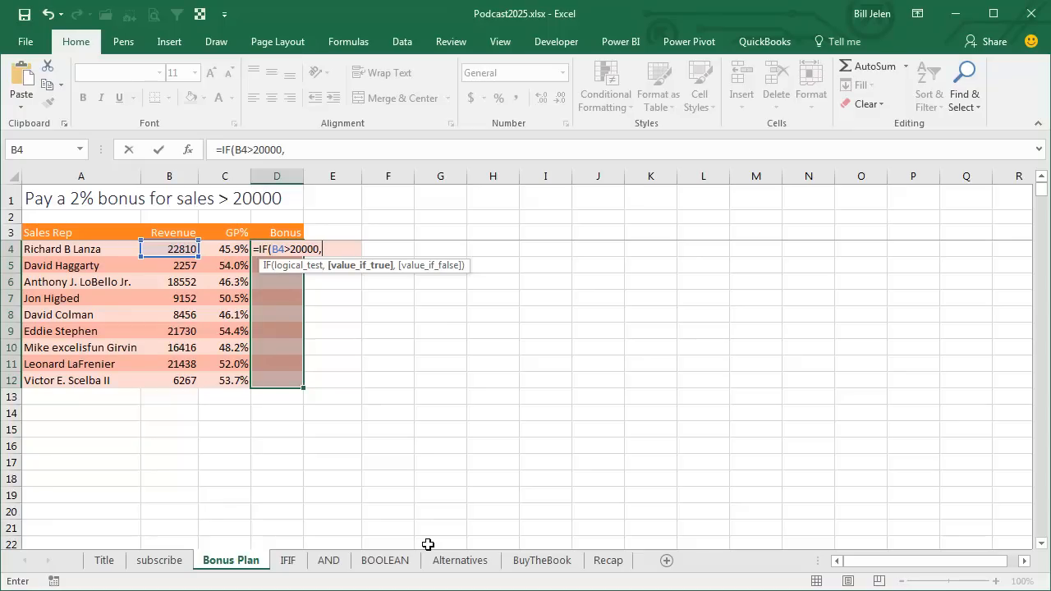
pyautogui.write('.02*F')
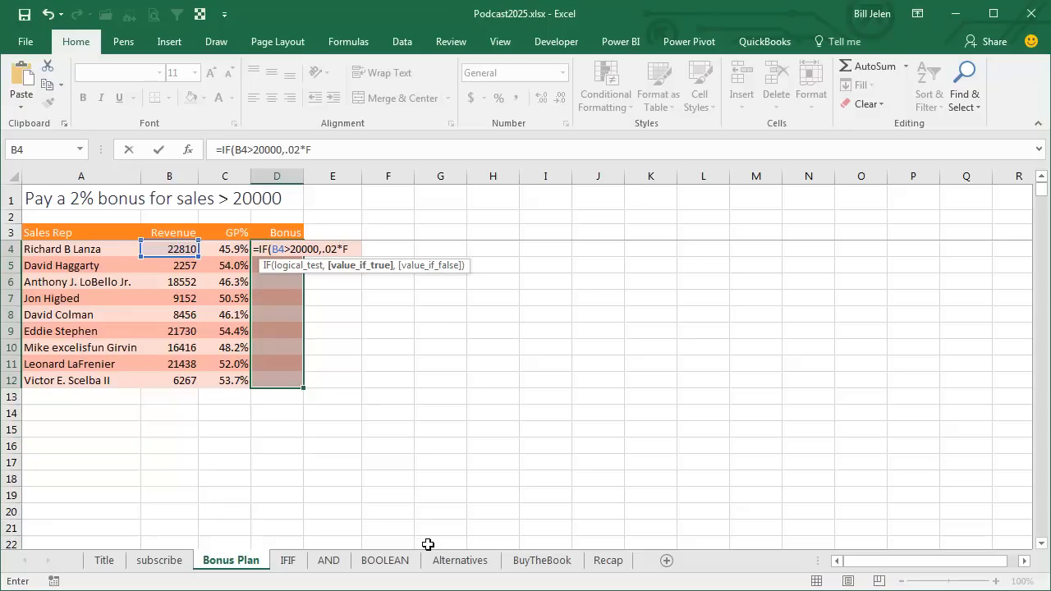
pyautogui.write('B')
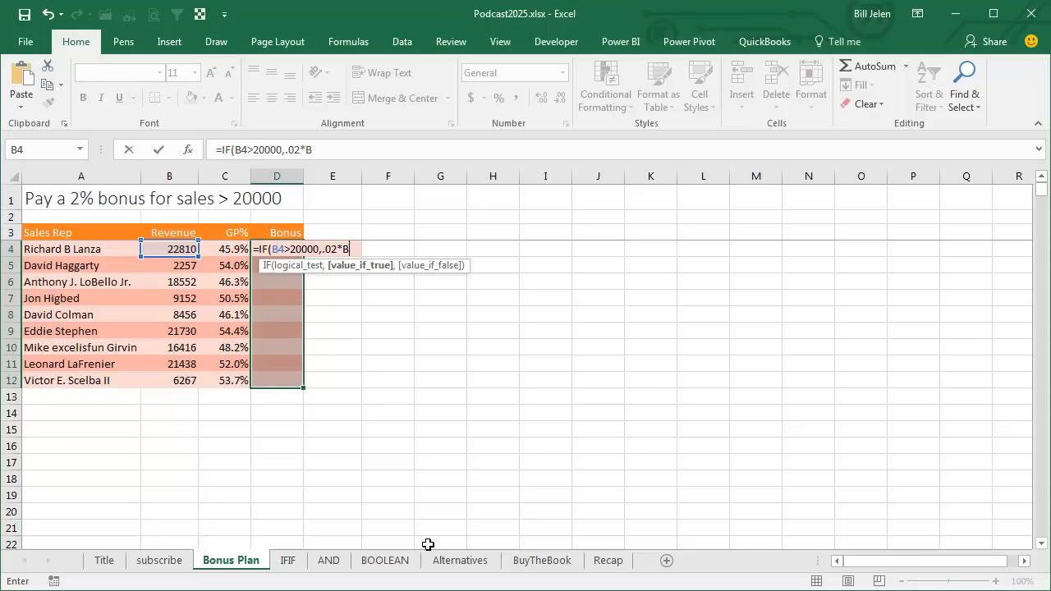
pyautogui.write('4,')
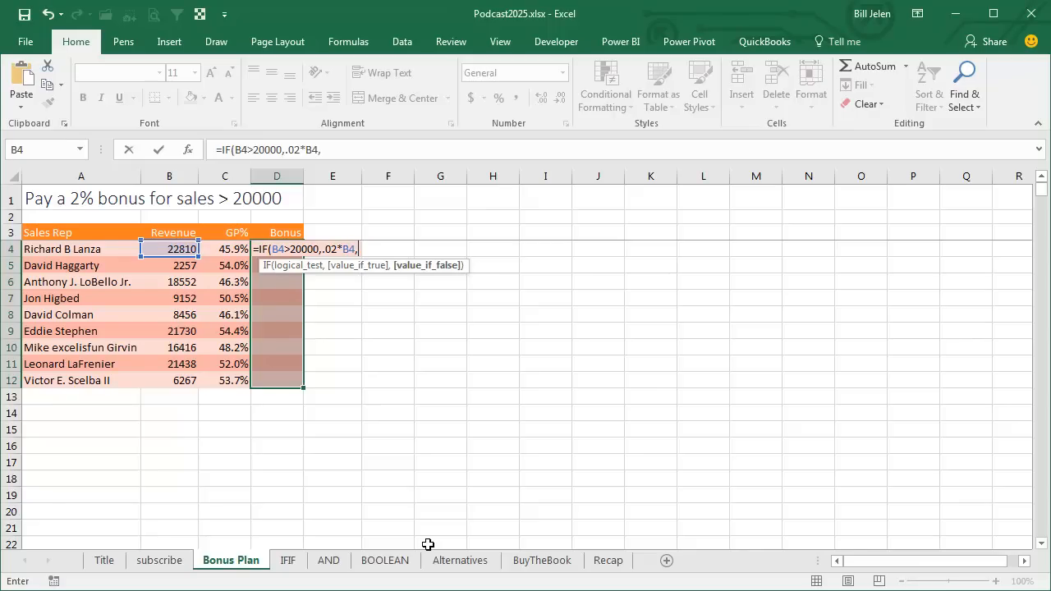
pyautogui.write('0')
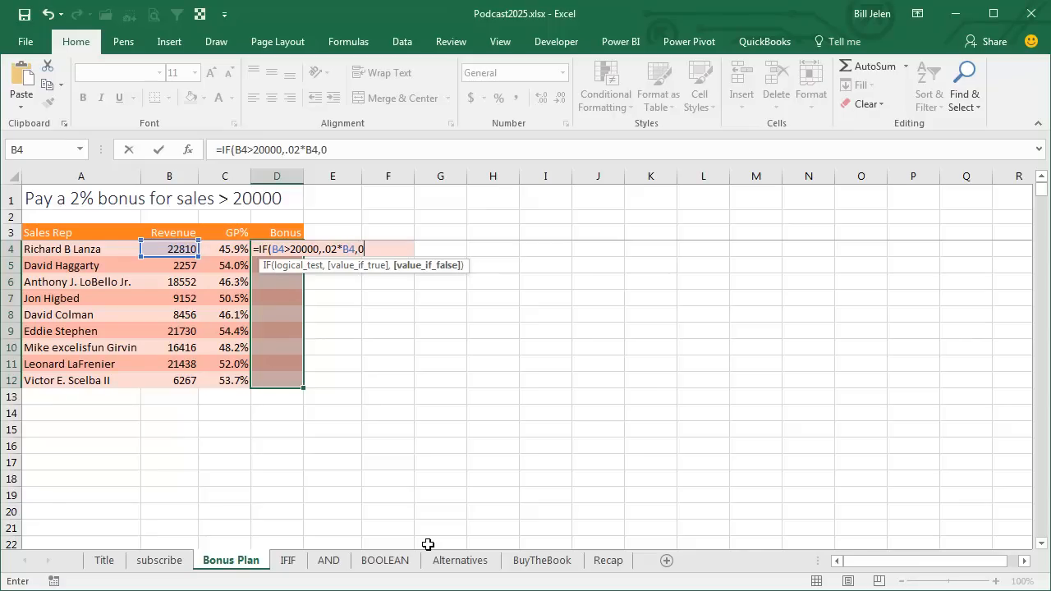
pyautogui.press('Enter')
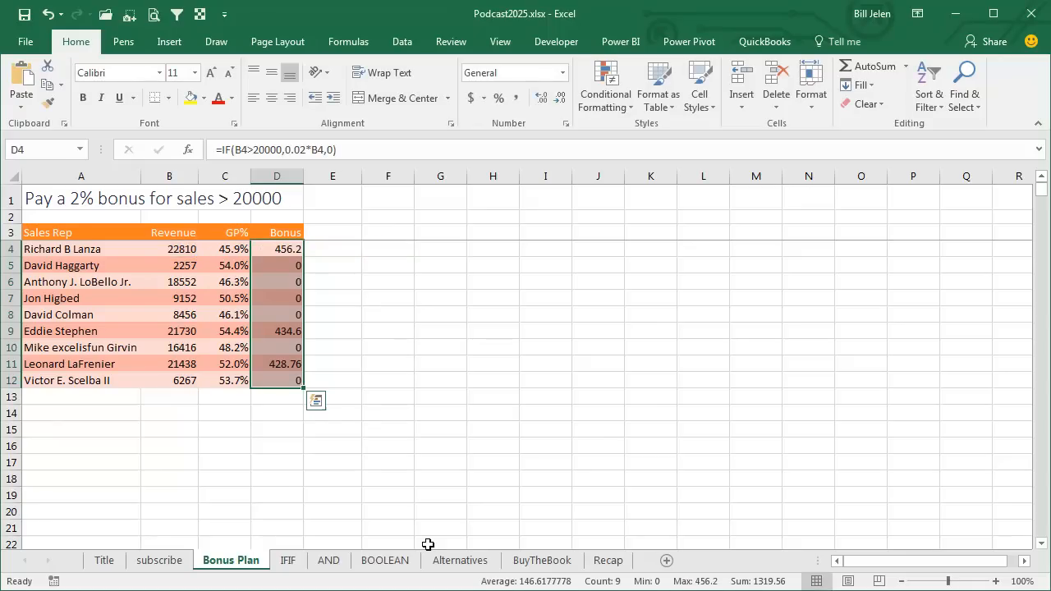
pyautogui.moveTo(325, 320)
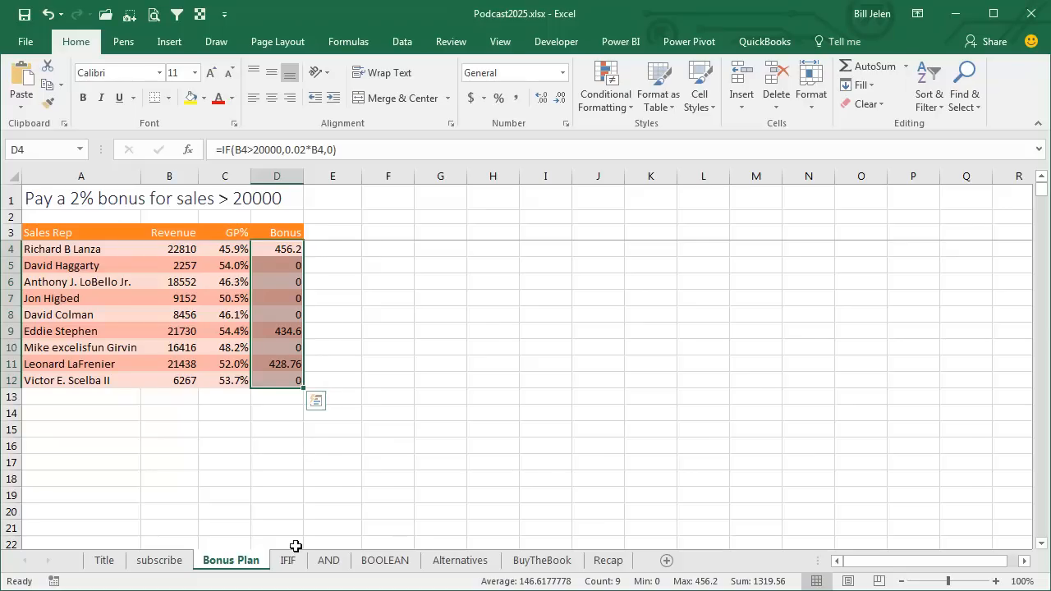
# On the IFIF sheet note the three approaches: IF( IF(, IF(AND, and No IFs at all
pyautogui.click(289, 559)
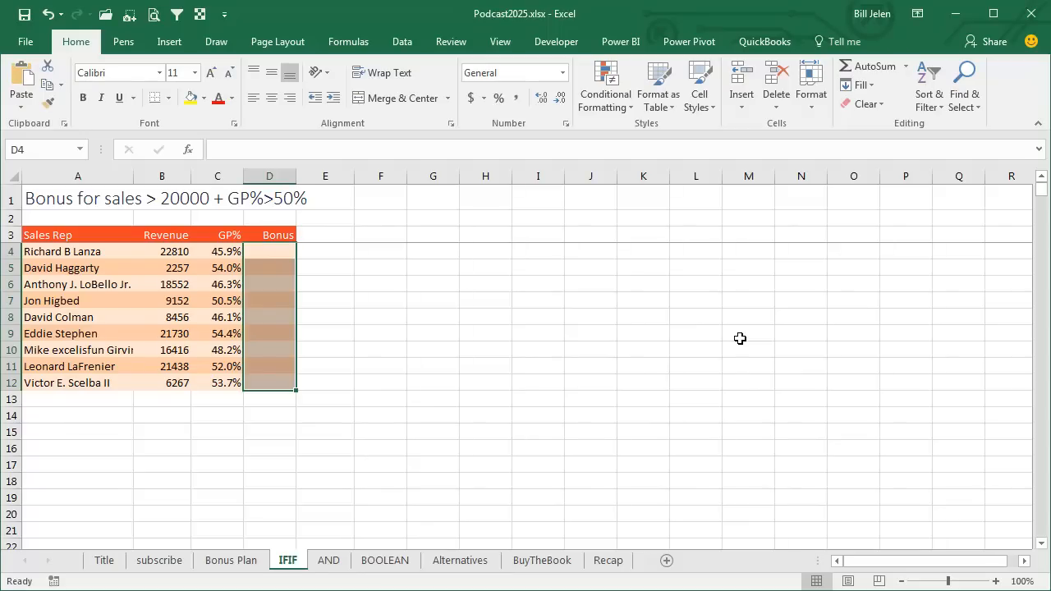
pyautogui.moveTo(430, 256)
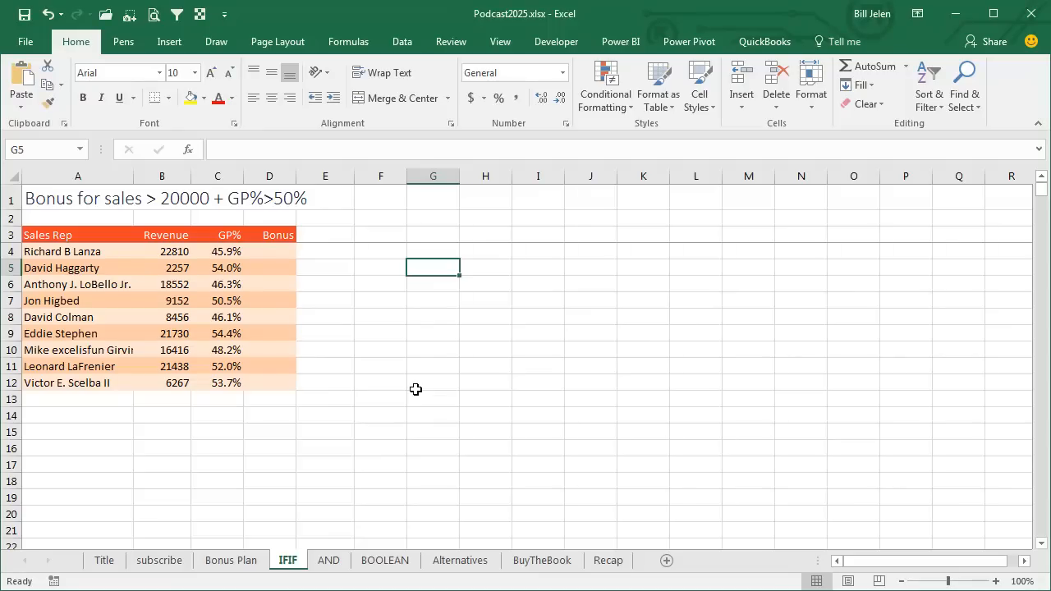
pyautogui.write('IF(')
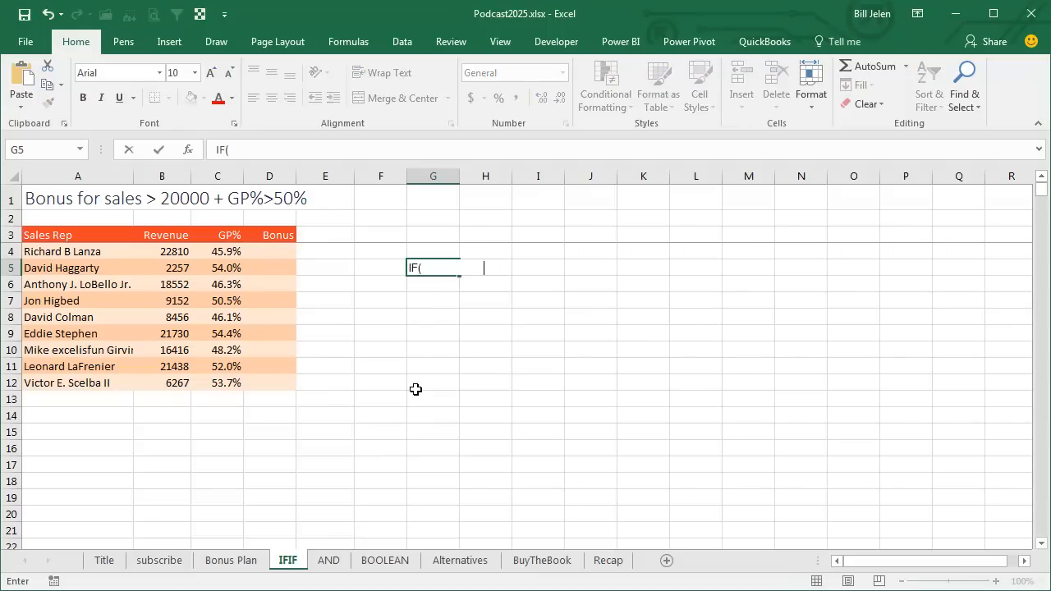
pyautogui.write('IF(')
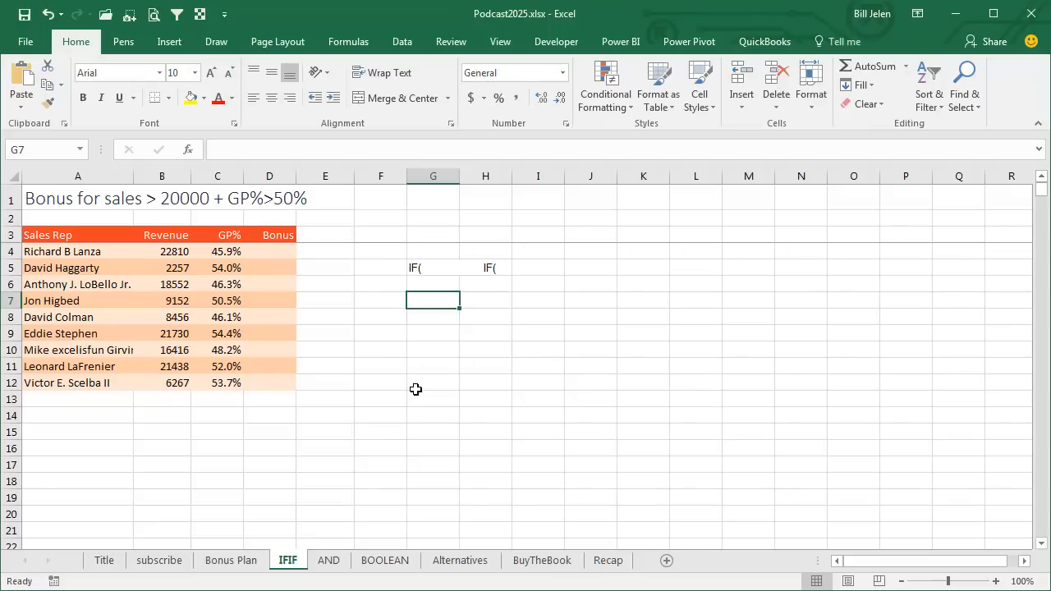
pyautogui.write('IF')
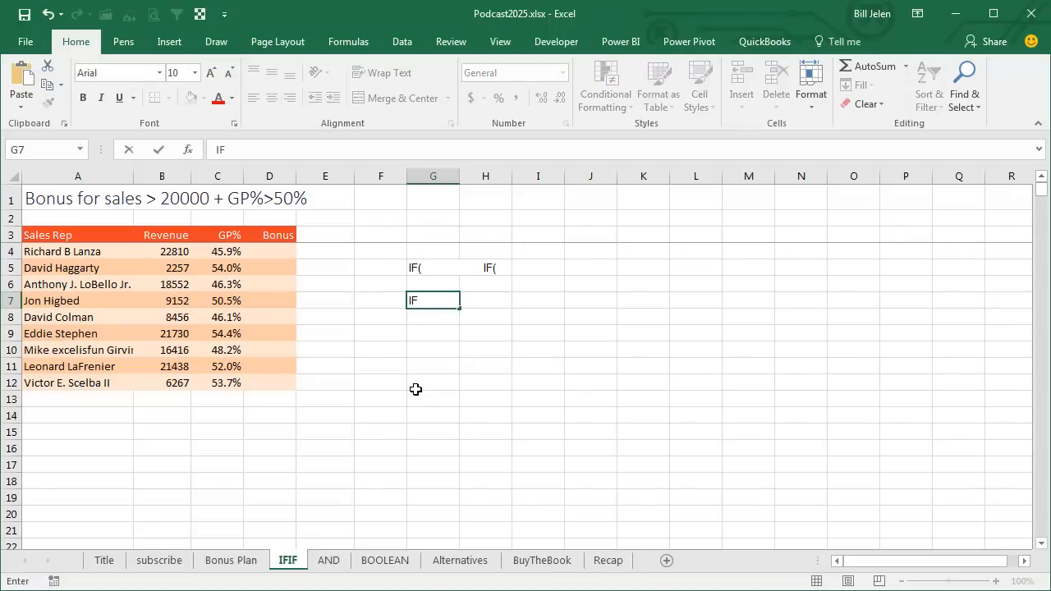
pyautogui.write('(')
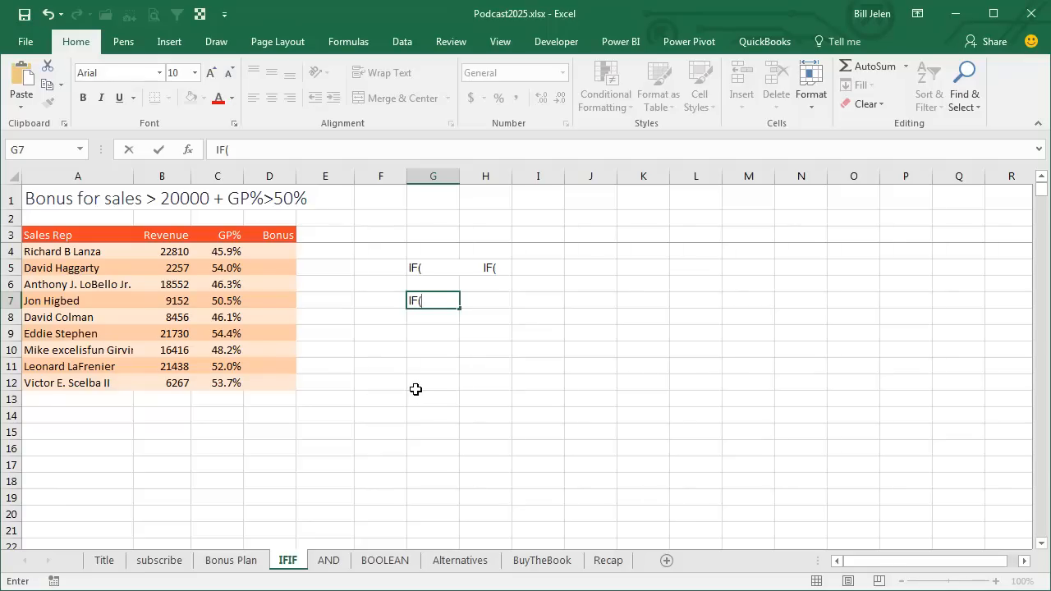
pyautogui.write('A')
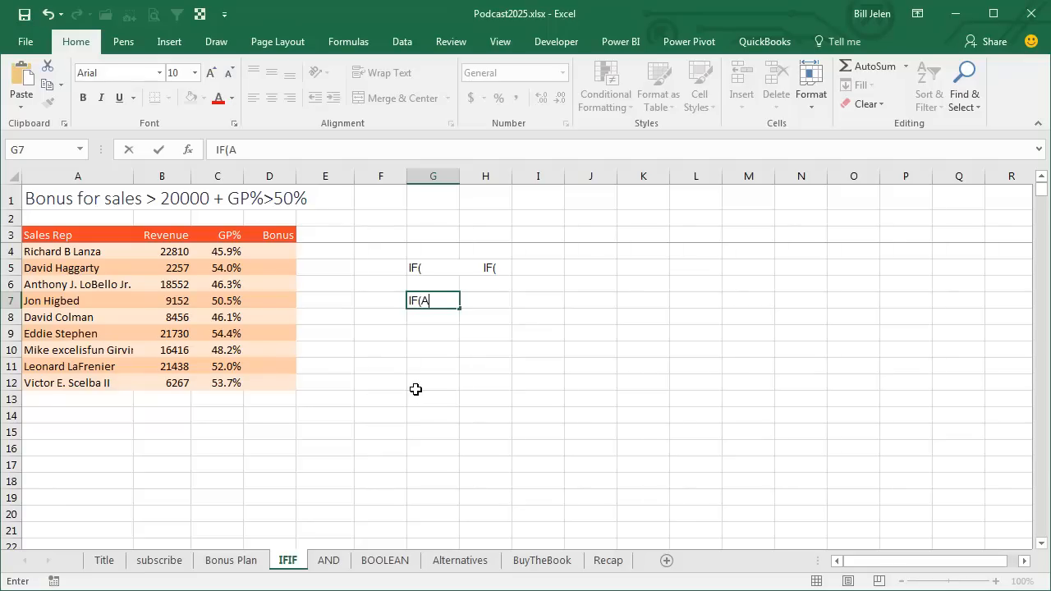
pyautogui.write('ND')
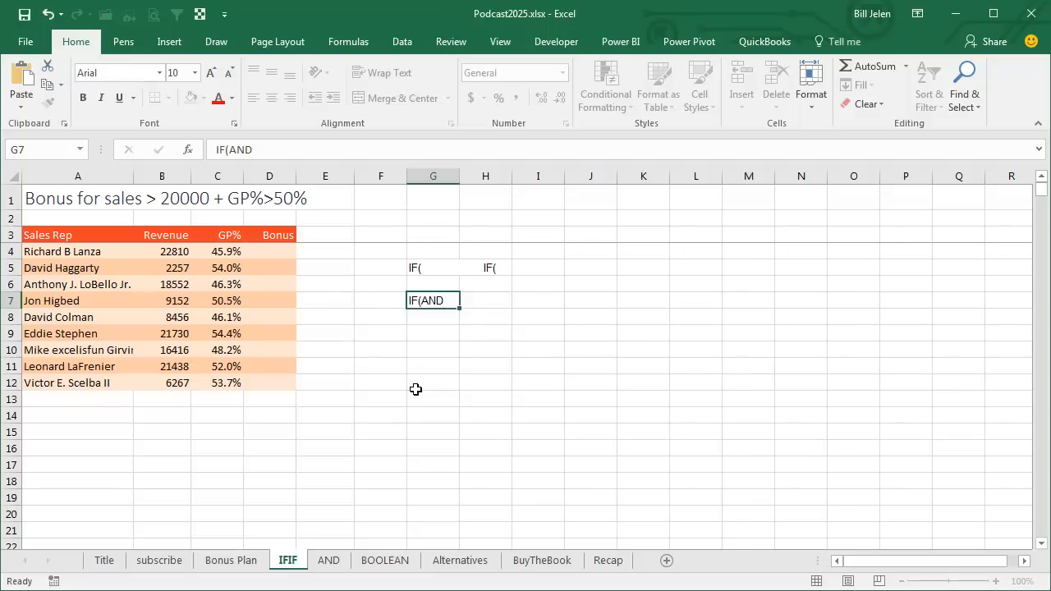
pyautogui.write('No')
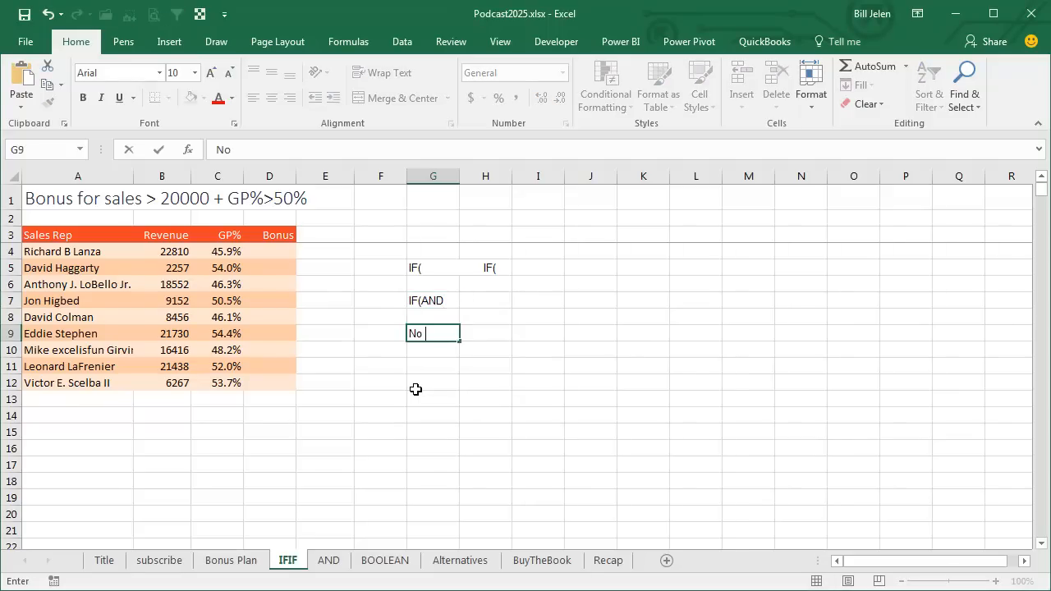
pyautogui.write('IFs')
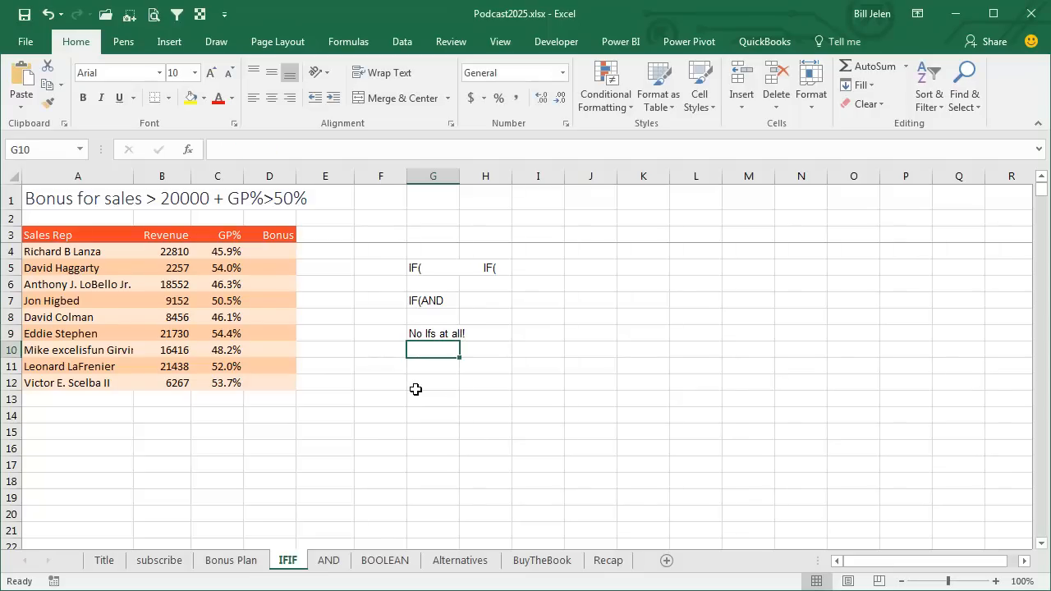
# Fill D4:D12 with nested =IF(B4>20000,IF(C4>.5,.02*B4,0),0), giving 434.6 and 428.76
pyautogui.click(269, 251)
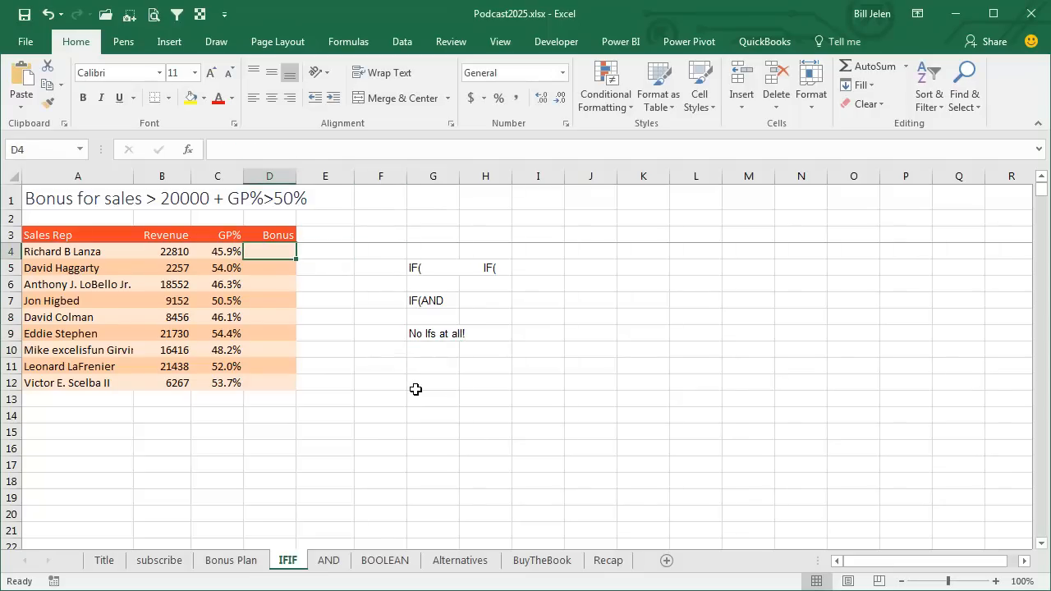
pyautogui.moveTo(269, 251); pyautogui.dragTo(269, 383)
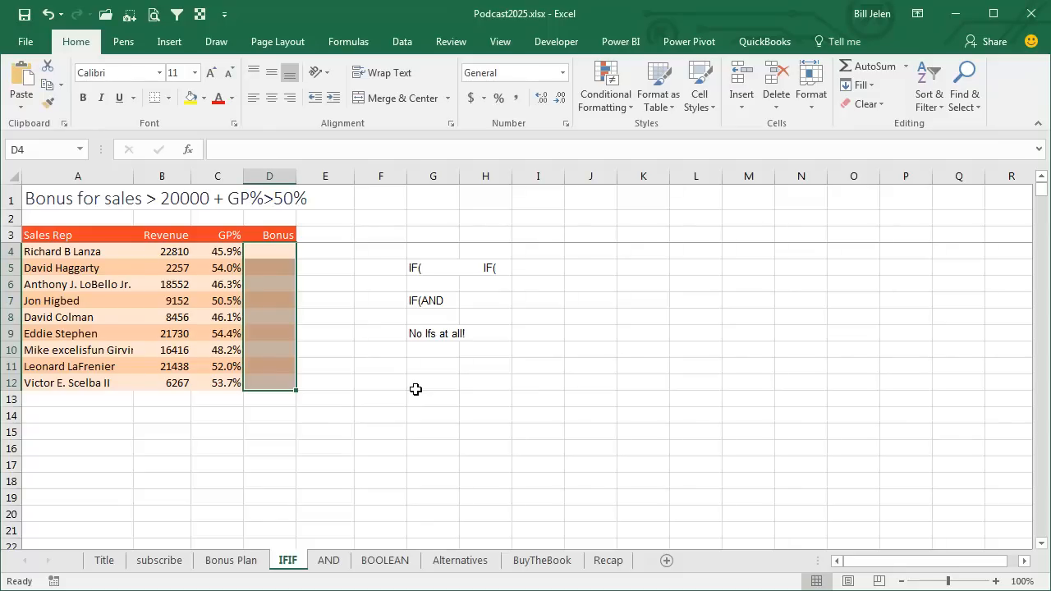
pyautogui.moveTo(346, 307)
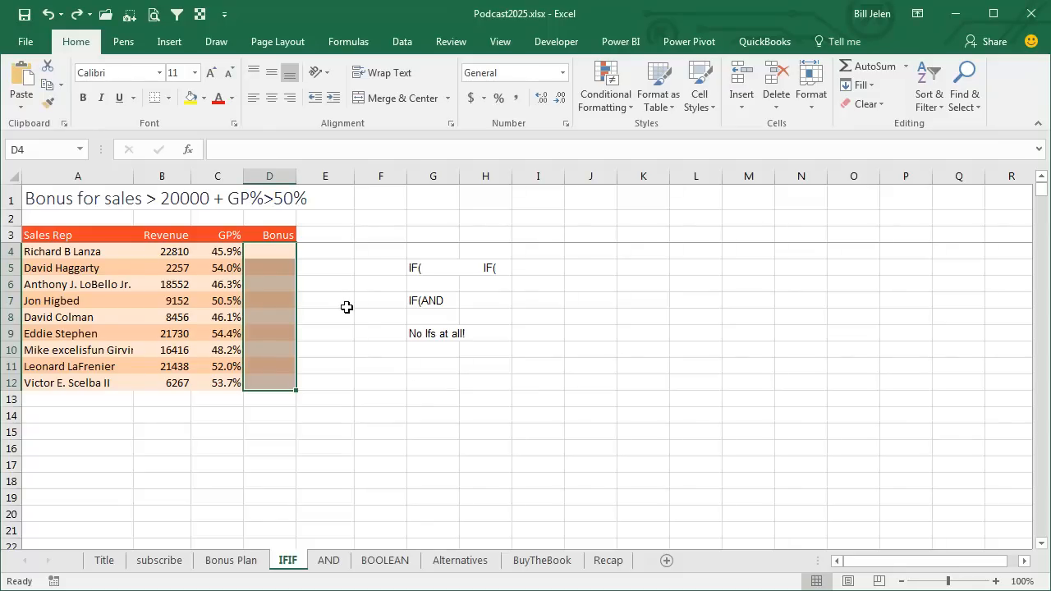
pyautogui.write('=IF')
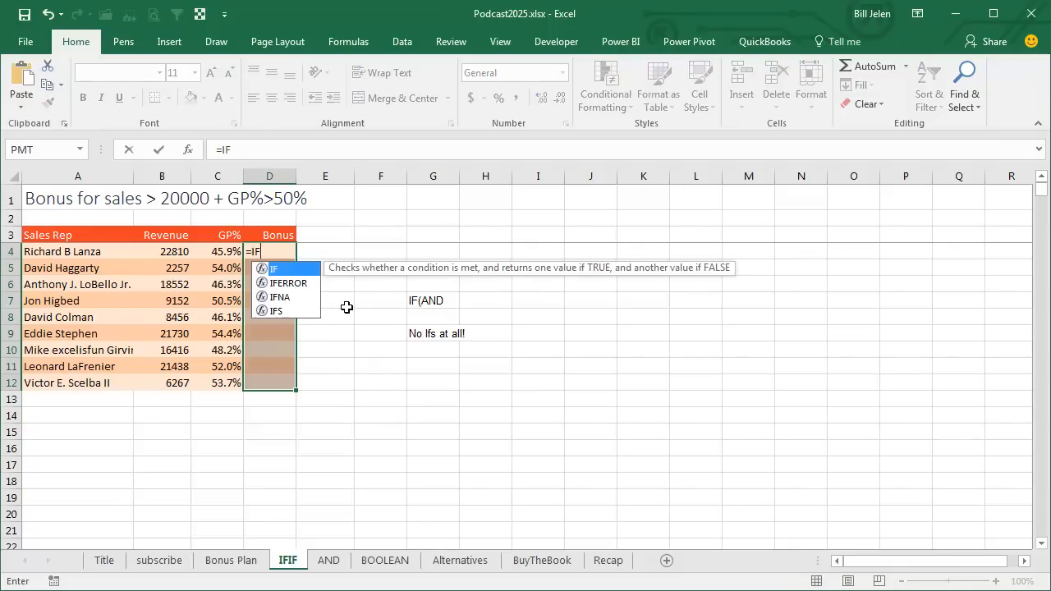
pyautogui.click(161, 251)
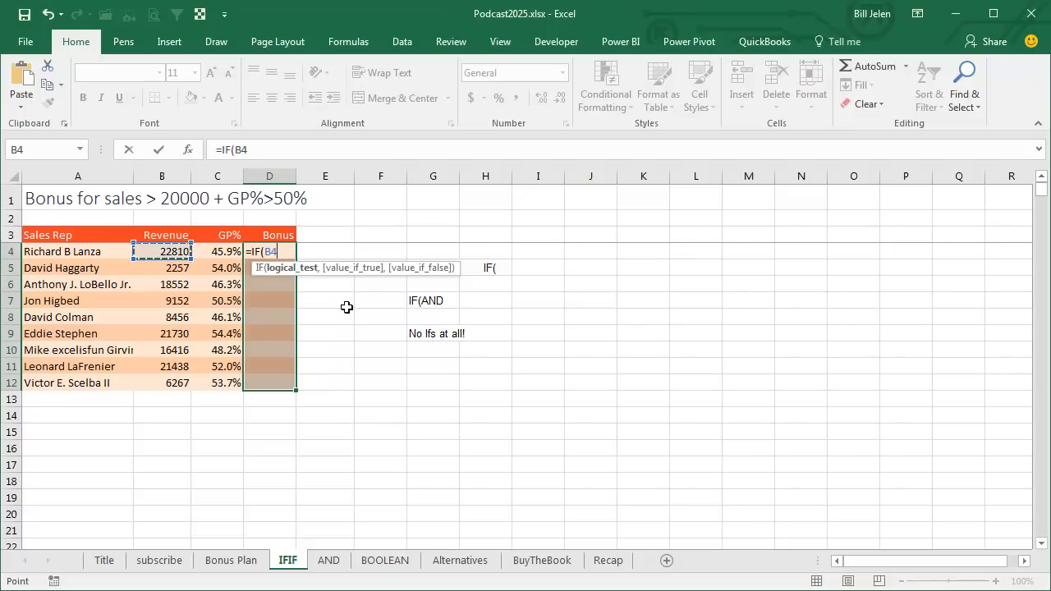
pyautogui.write('>20000')
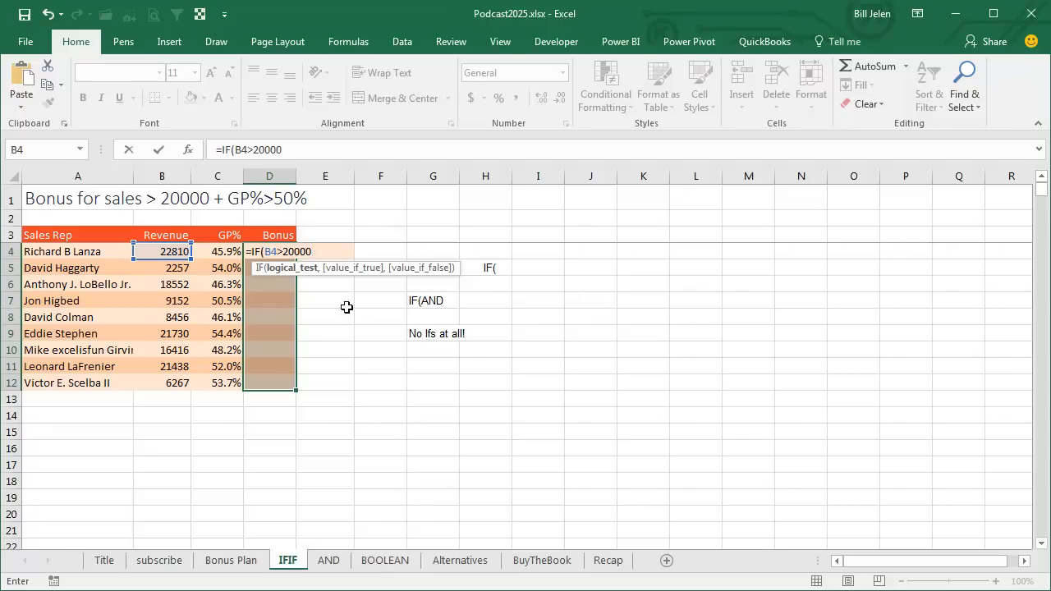
pyautogui.write(',IF(C4')
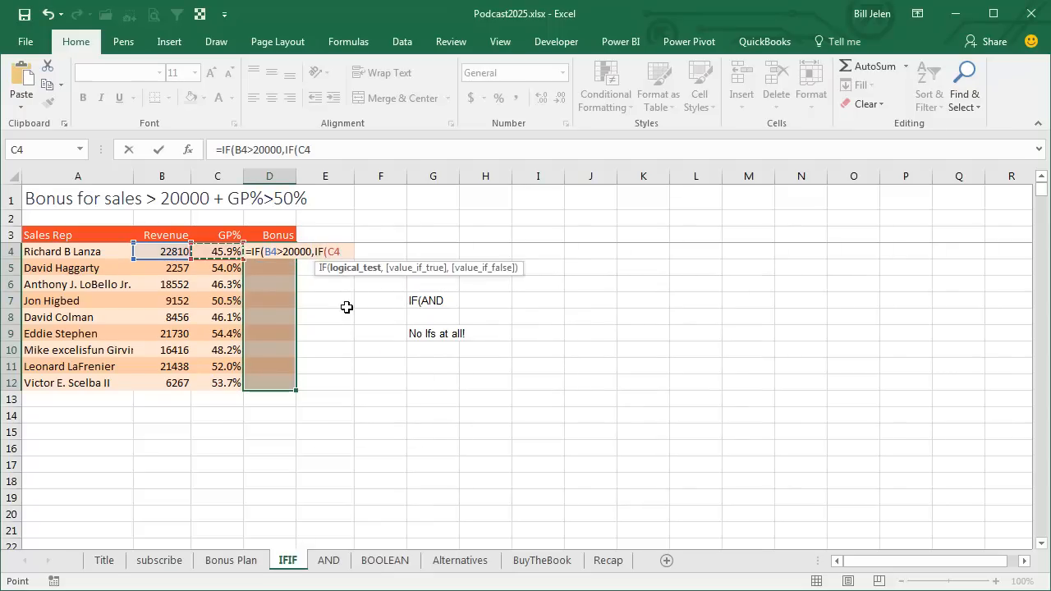
pyautogui.write('>.5')
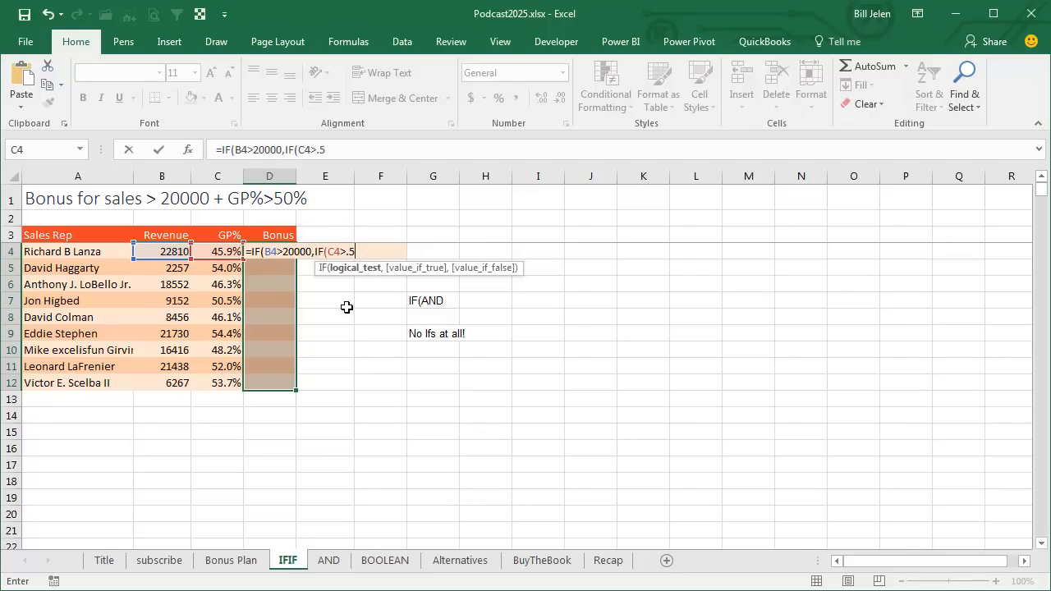
pyautogui.write(',.02*B4')
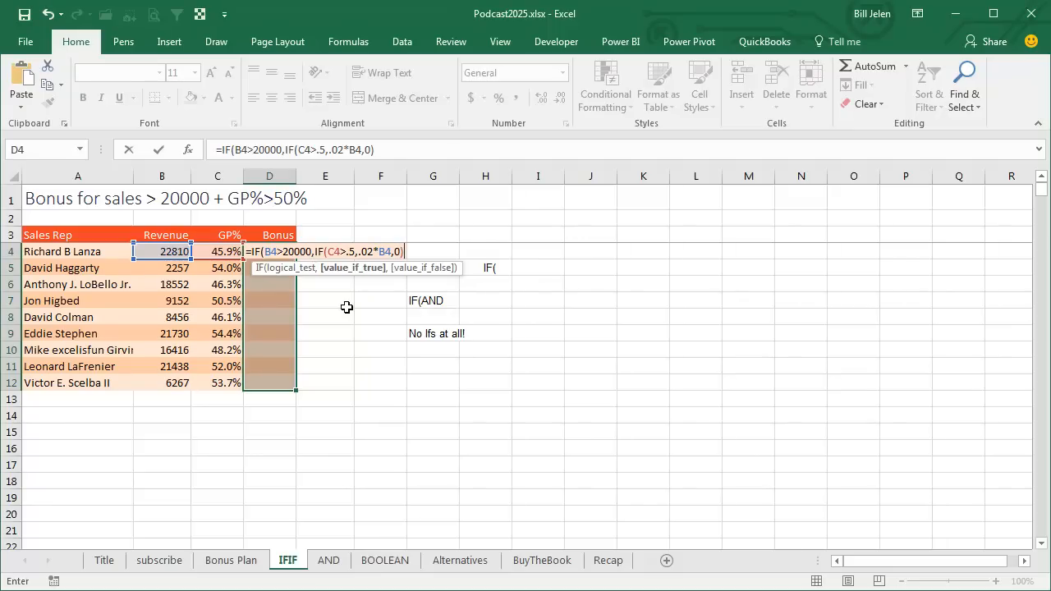
pyautogui.write(',')
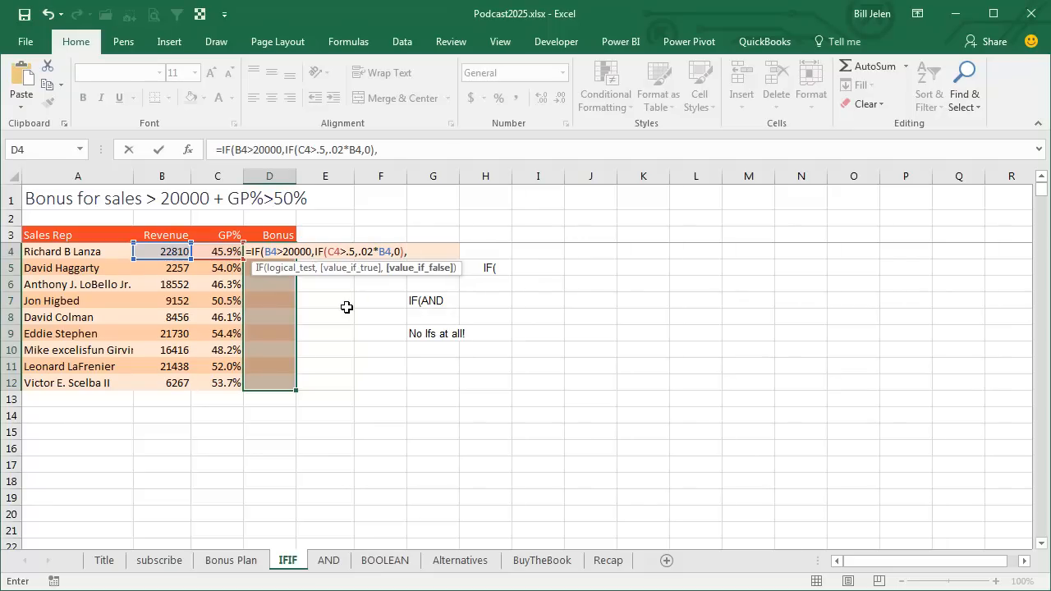
pyautogui.write('0')
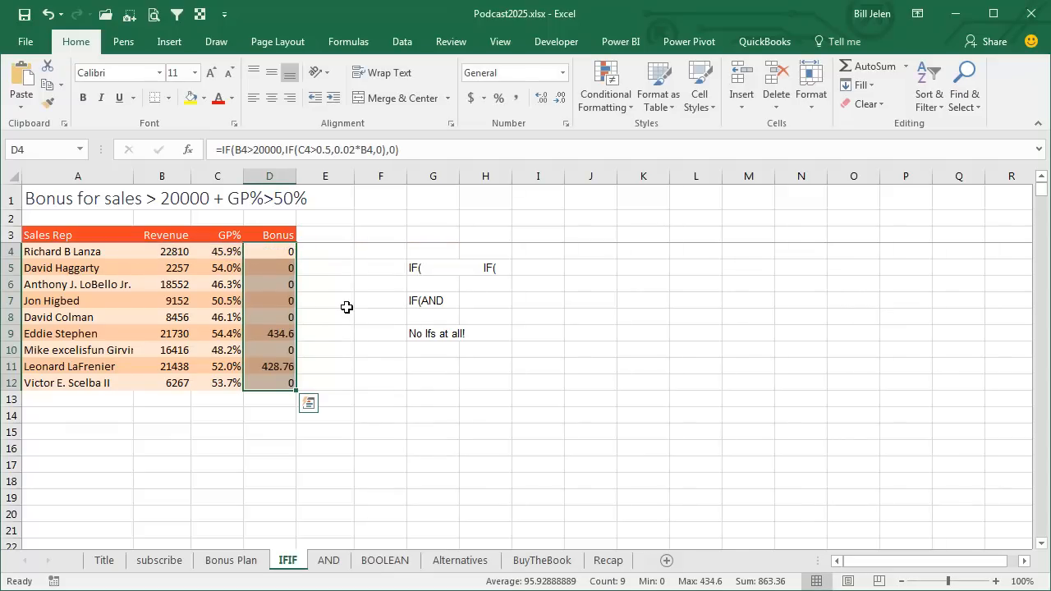
pyautogui.moveTo(215, 332)
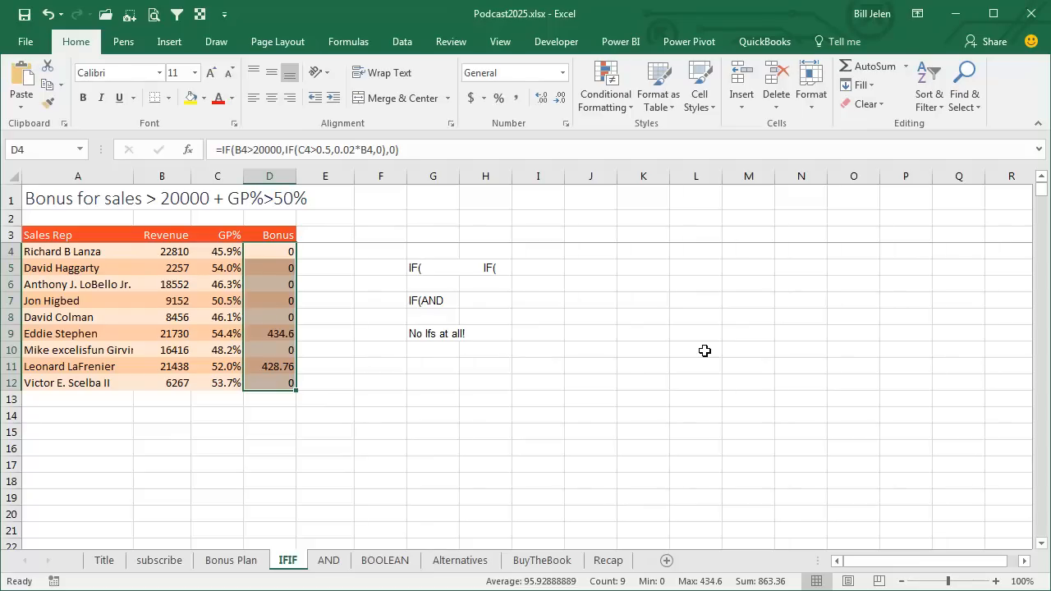
pyautogui.moveTo(700, 357)
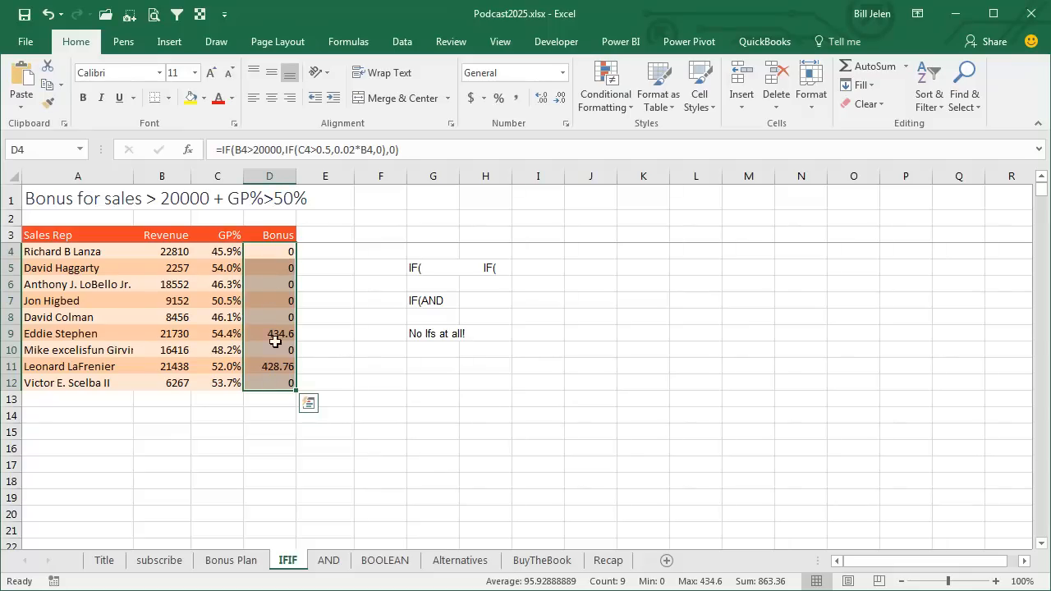
pyautogui.moveTo(279, 249)
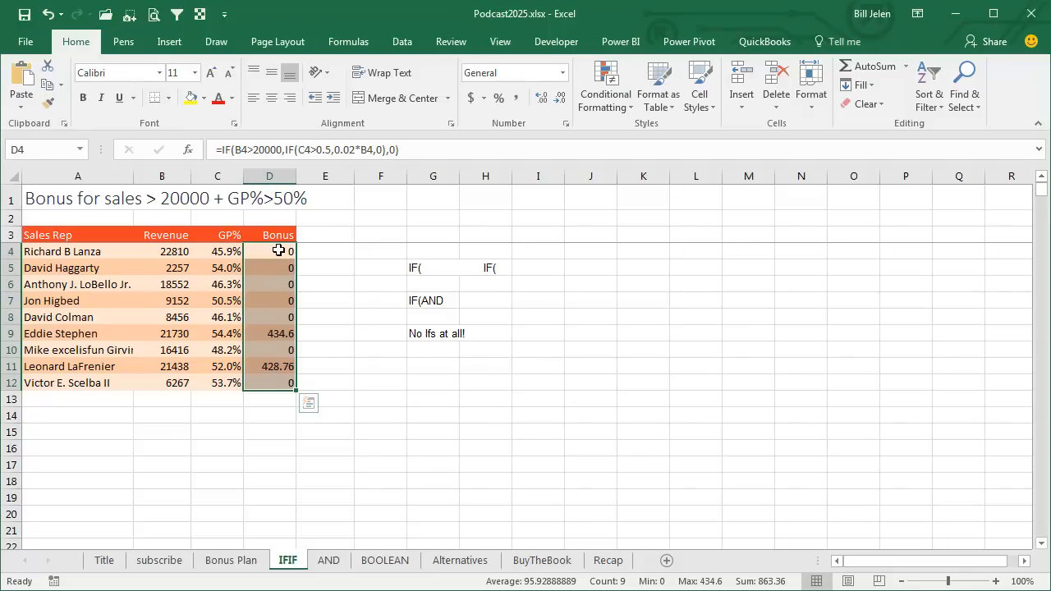
# On the AND sheet fill the Bonus column with =IF(AND(B4>20000,C4>.5),.02*B4,0)
pyautogui.click(328, 560)
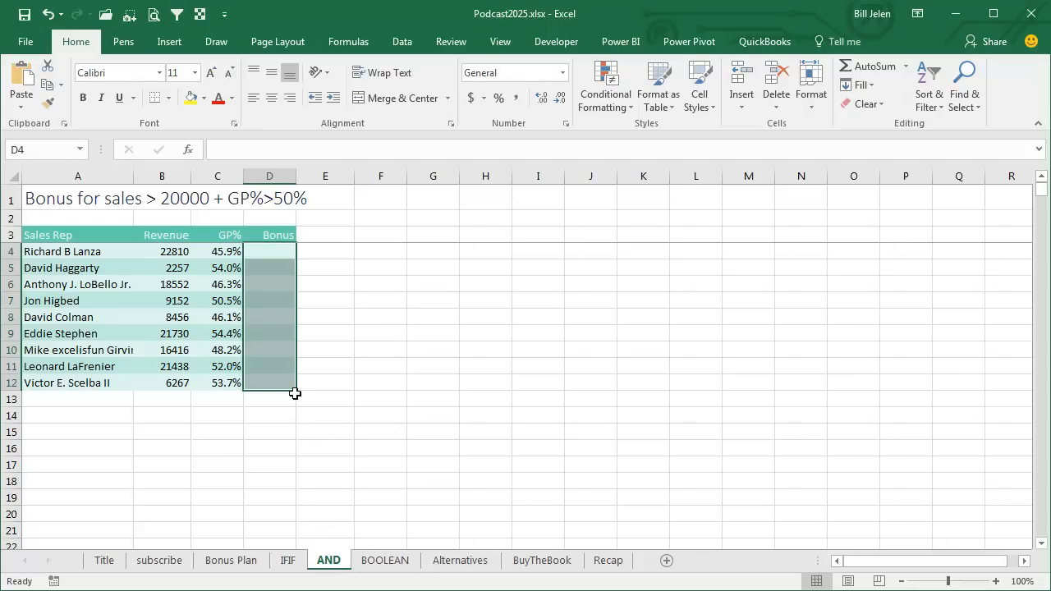
pyautogui.write('=IF(')
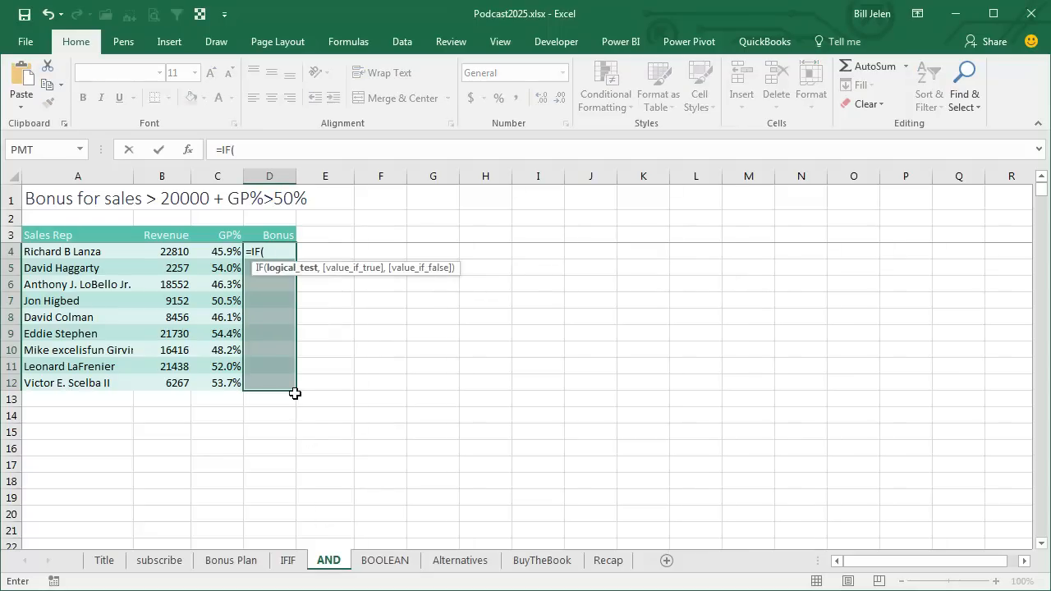
pyautogui.write('AND(B4>20000,C4')
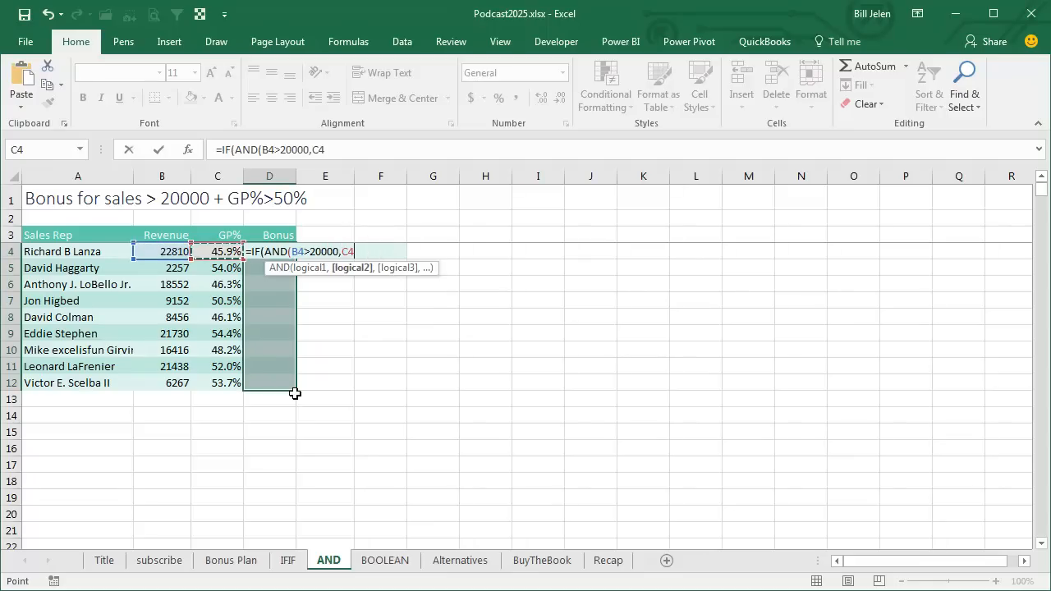
pyautogui.write('>.5')
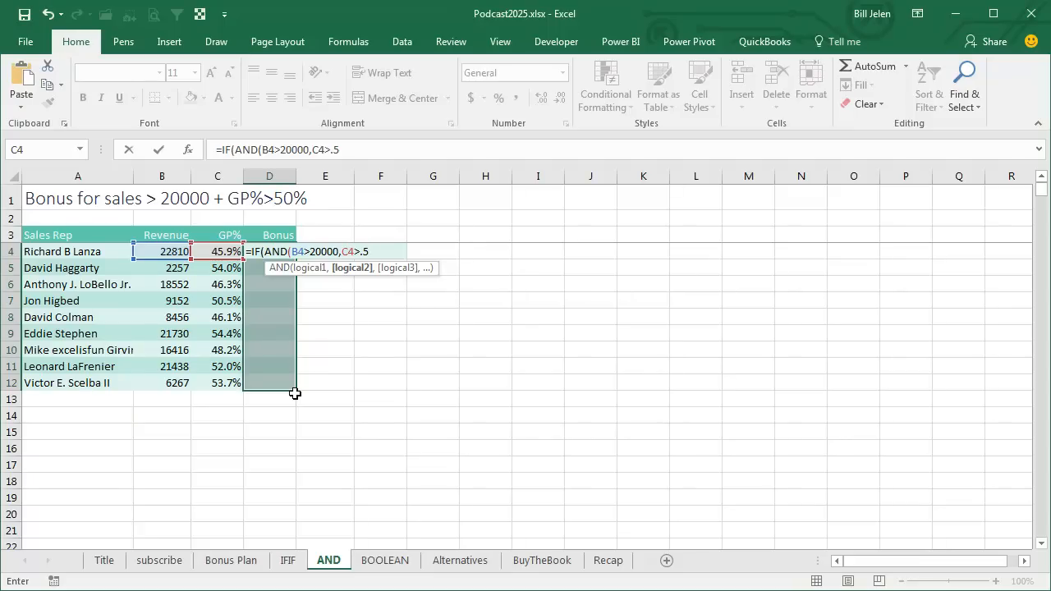
pyautogui.write(')')
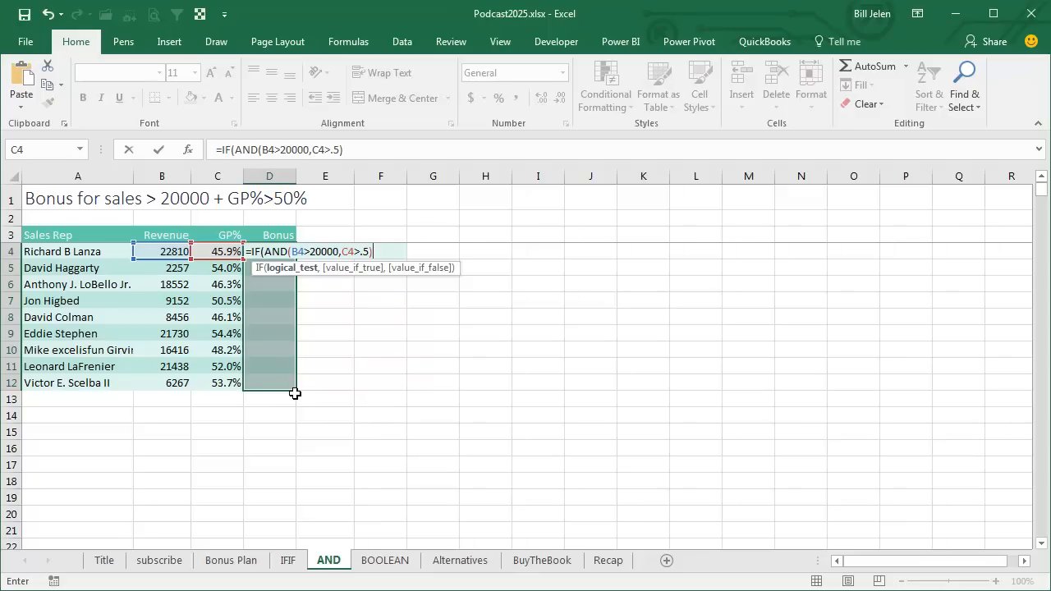
pyautogui.write(',')
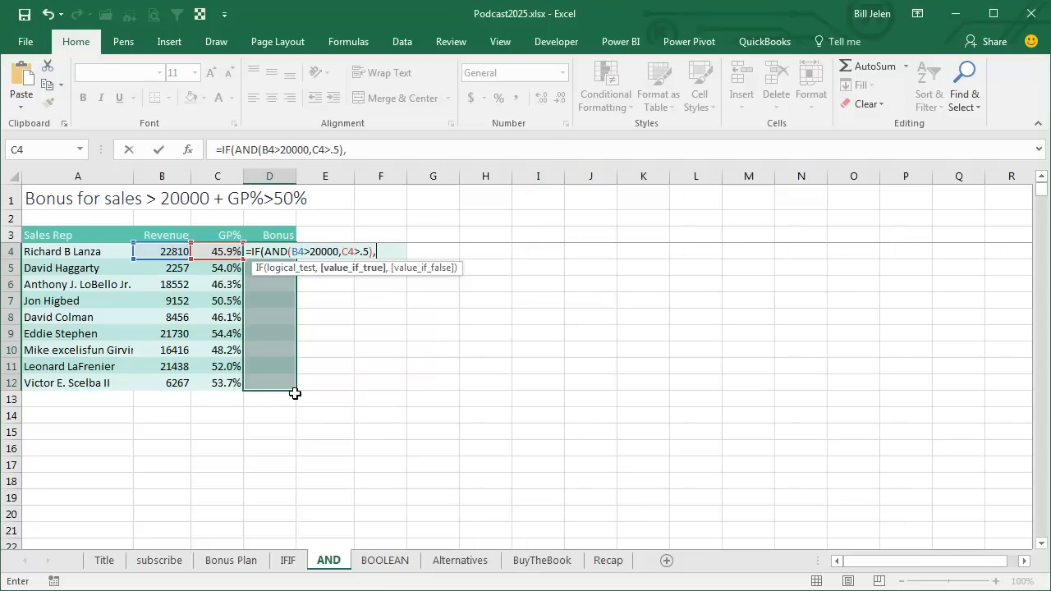
pyautogui.write('.02*C4')
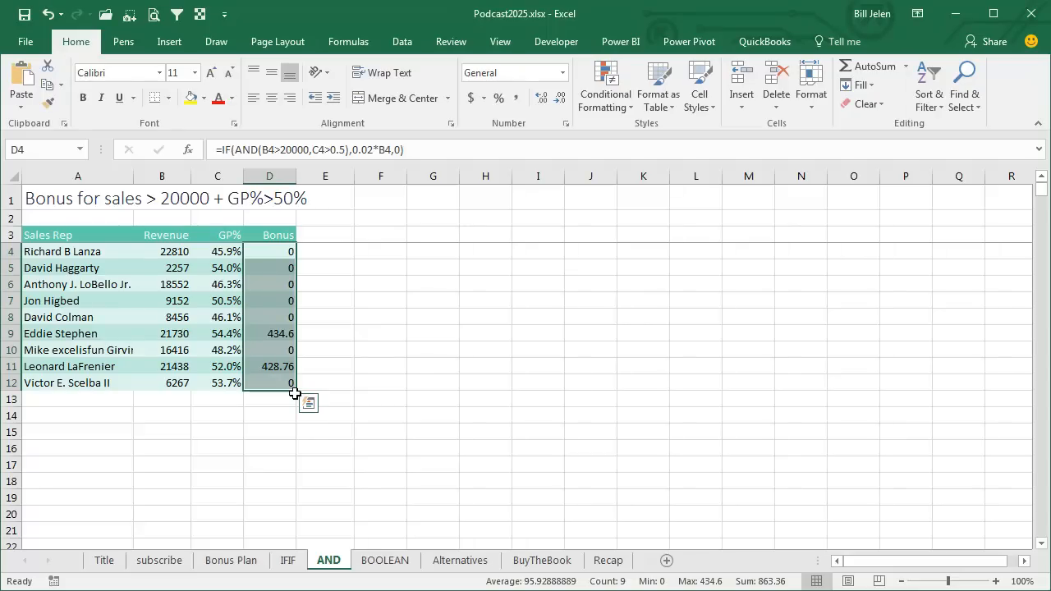
# On the BOOLEAN sheet enter =0.02*B4*(B4>20000)*(C4>0.5) in D4 and copy it down to D12
pyautogui.click(385, 560)
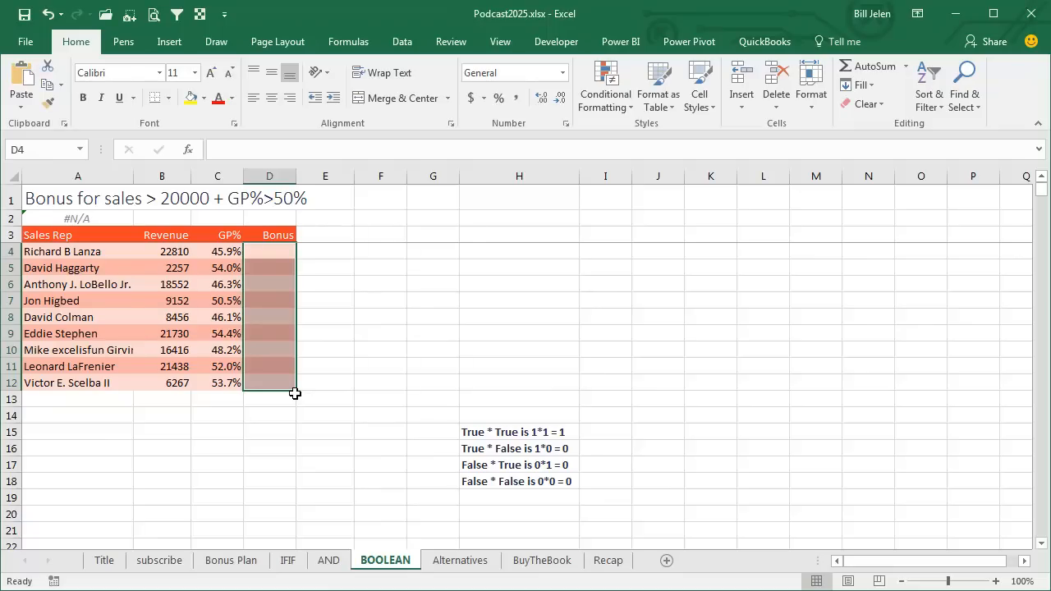
pyautogui.write('=.02*C4')
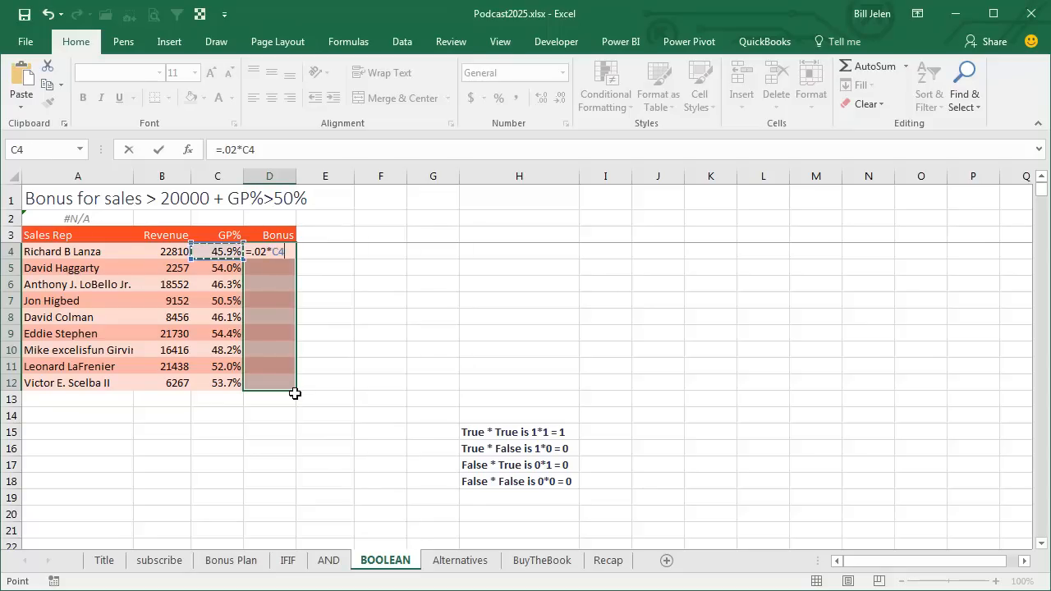
pyautogui.click(161, 251)
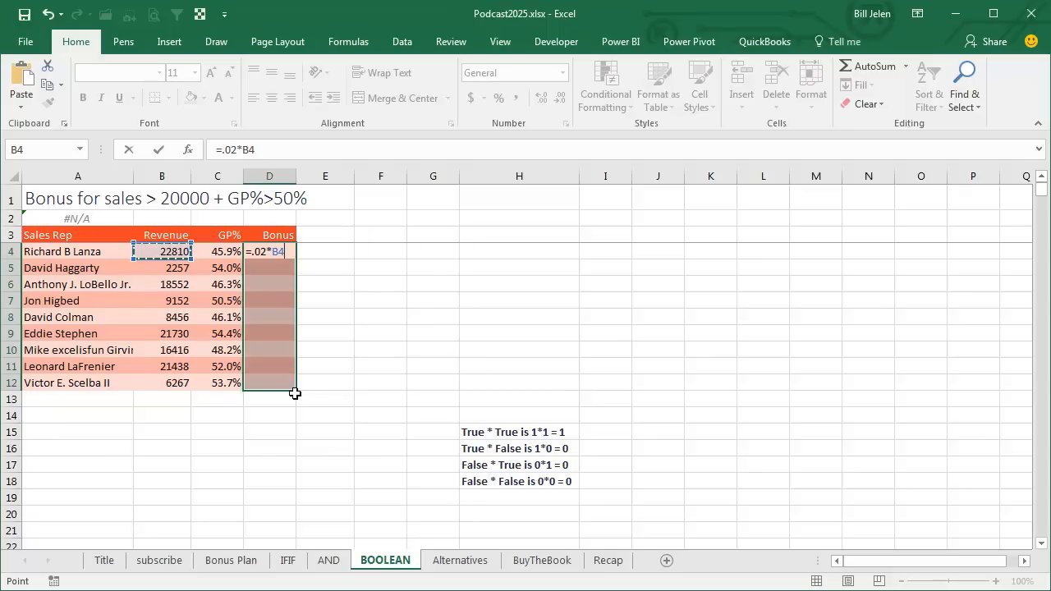
pyautogui.write('*(')
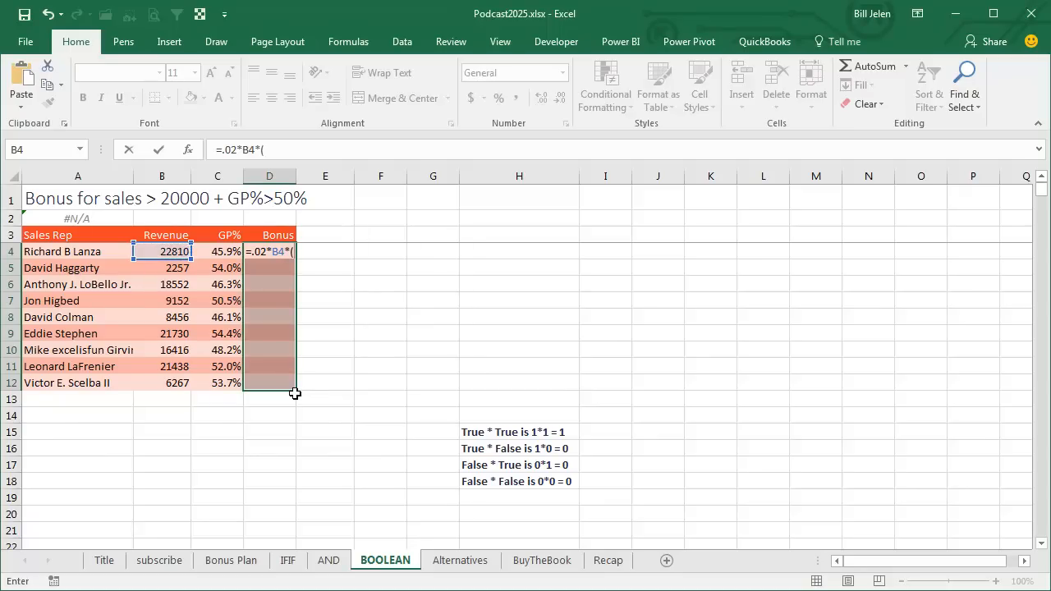
pyautogui.click(161, 251)
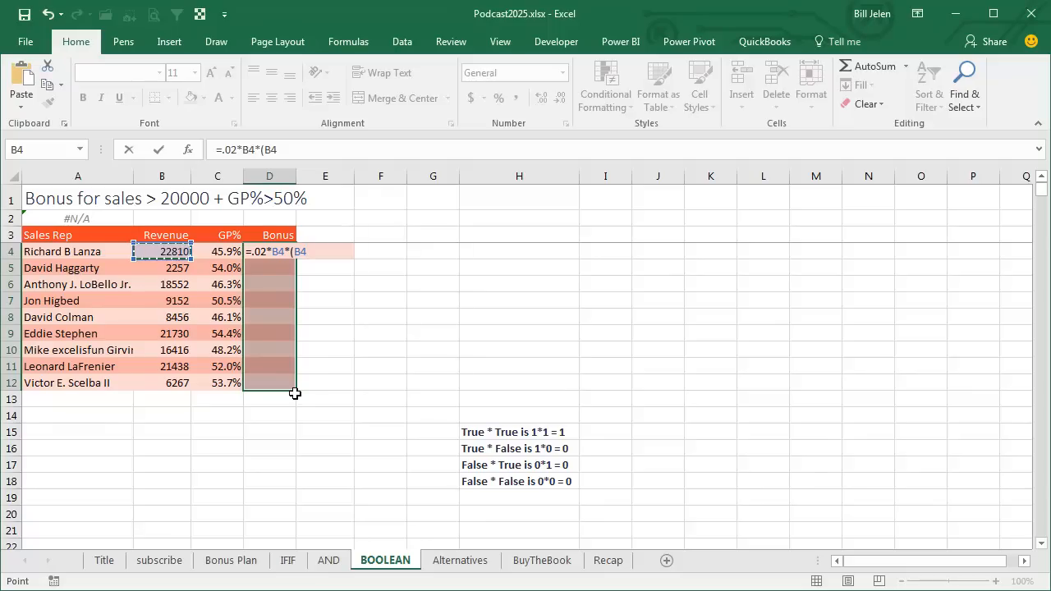
pyautogui.write('>20000)')
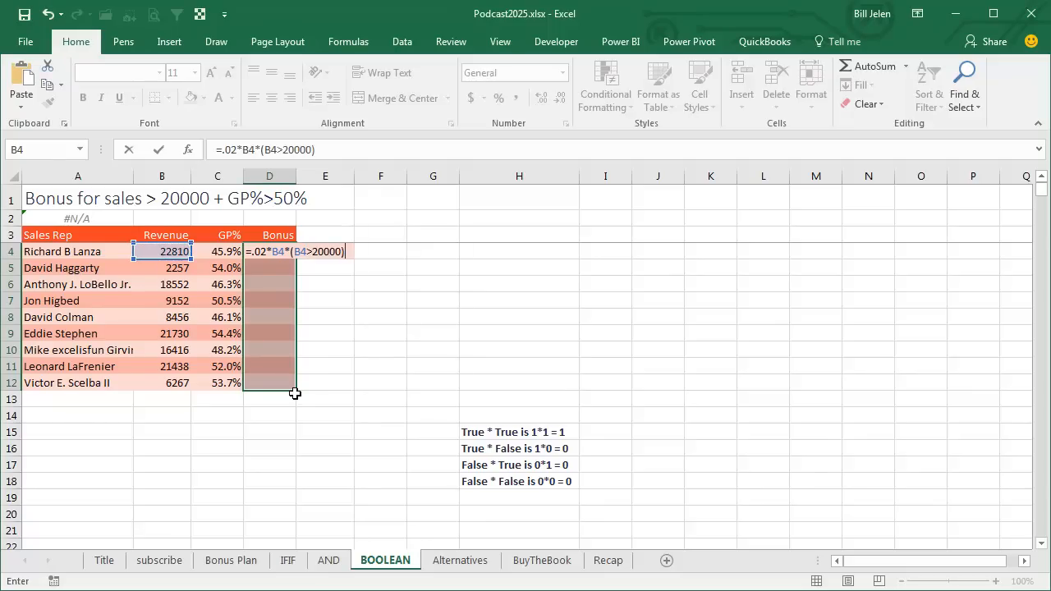
pyautogui.click(217, 251)
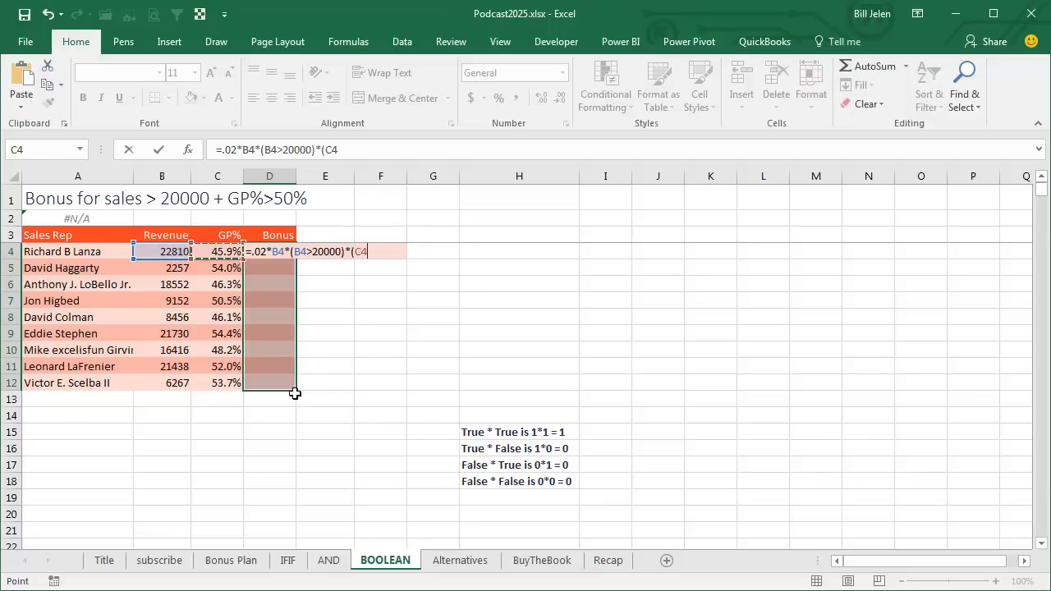
pyautogui.write('>.5)')
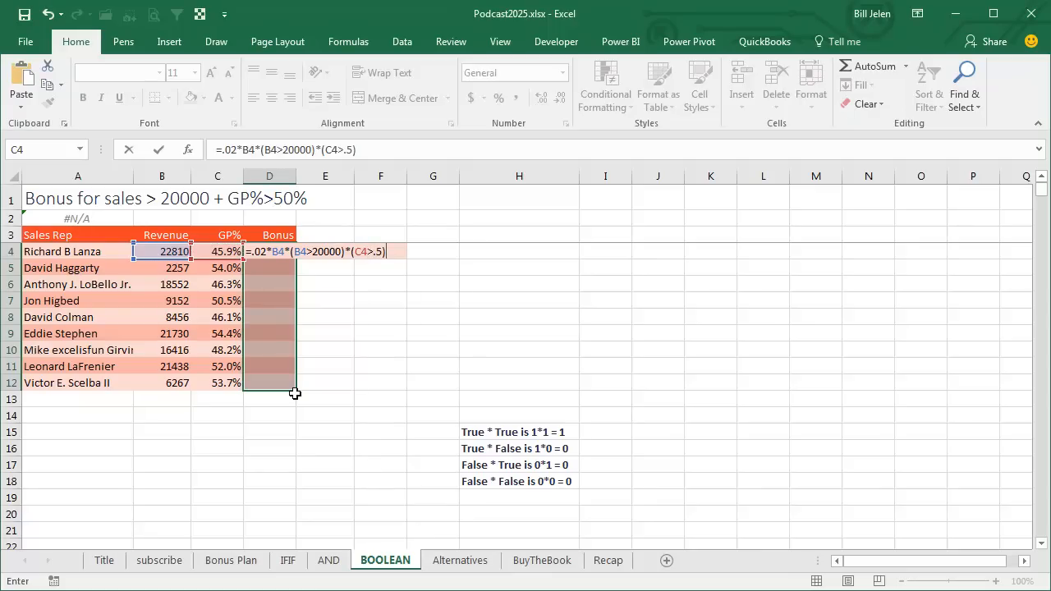
pyautogui.moveTo(308, 280)
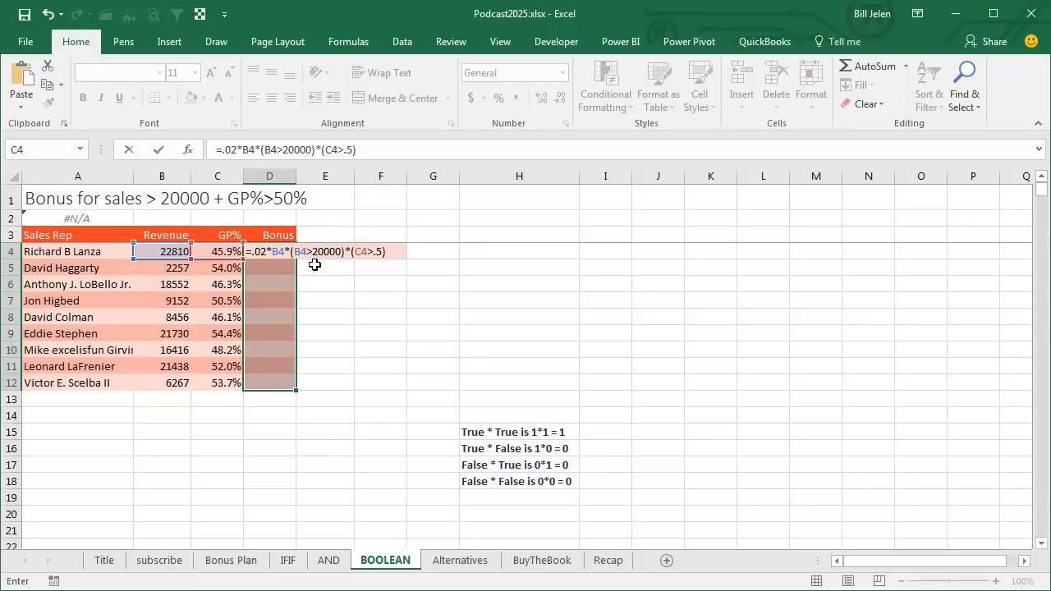
pyautogui.moveTo(328, 269)
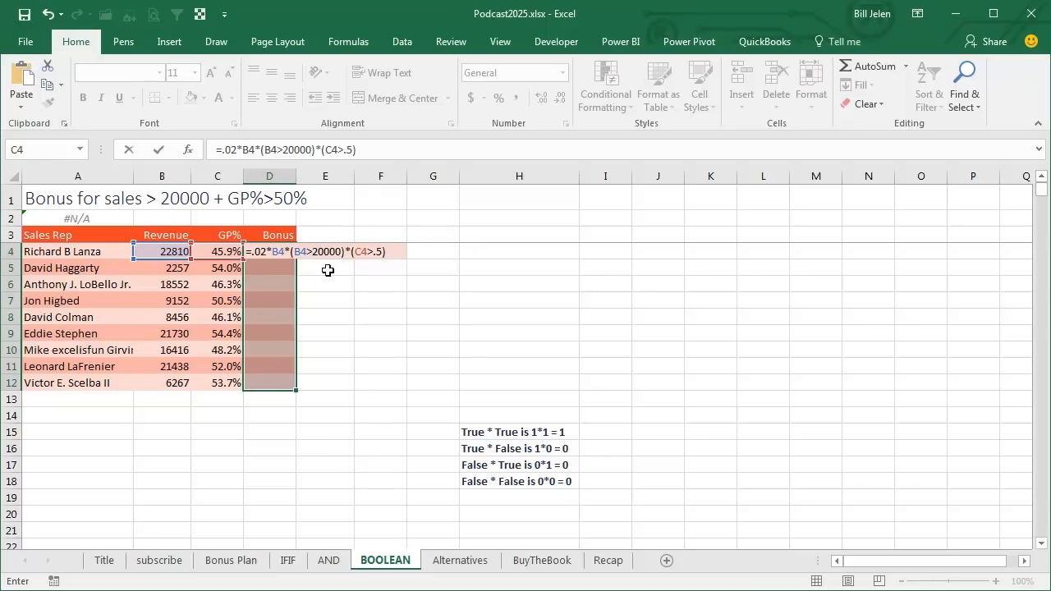
pyautogui.moveTo(356, 273)
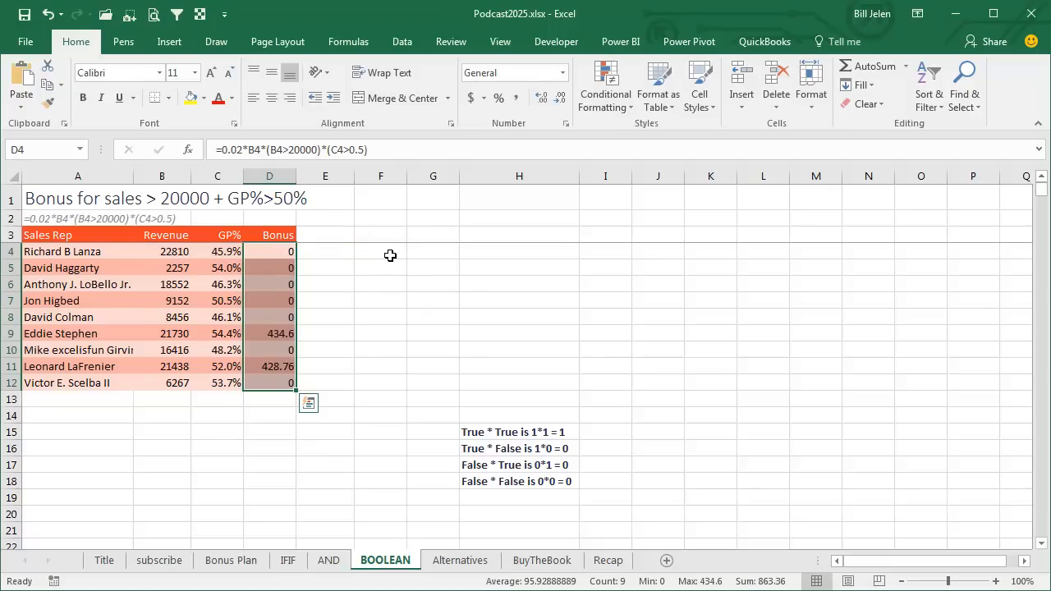
pyautogui.moveTo(566, 431)
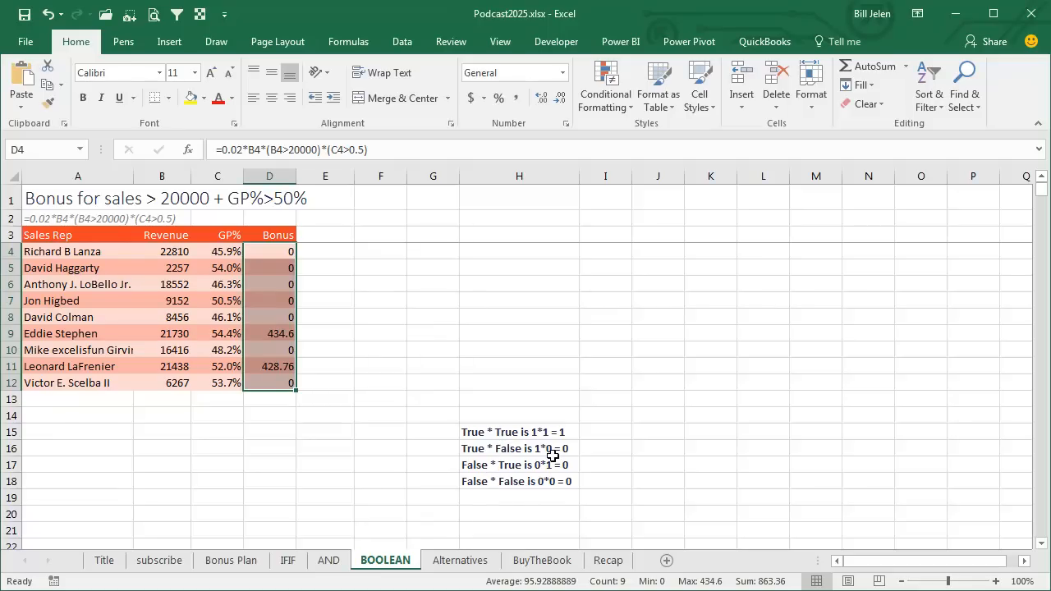
pyautogui.moveTo(640, 488)
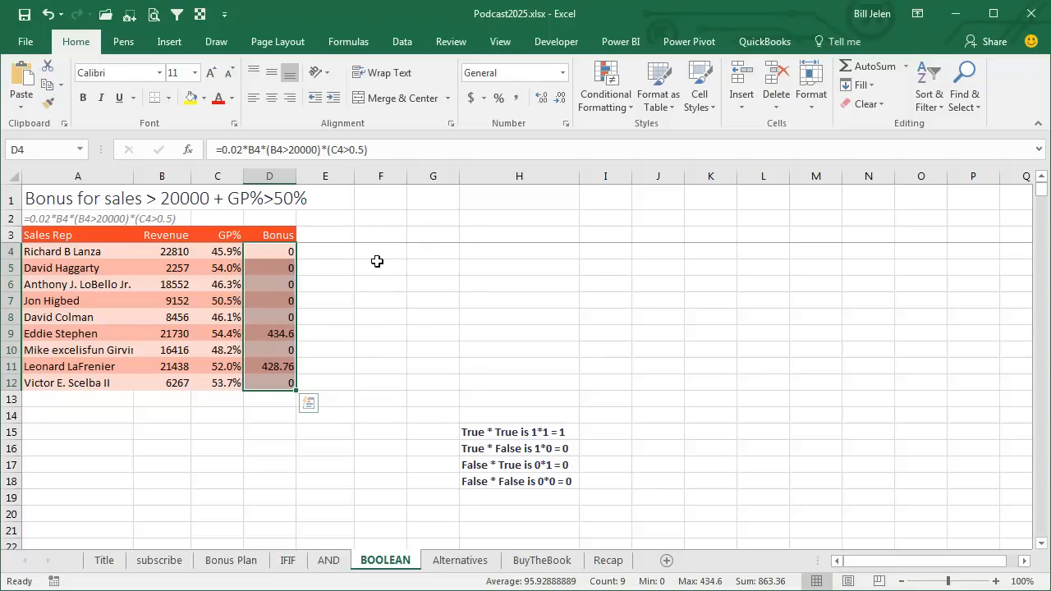
pyautogui.doubleClick(269, 251)
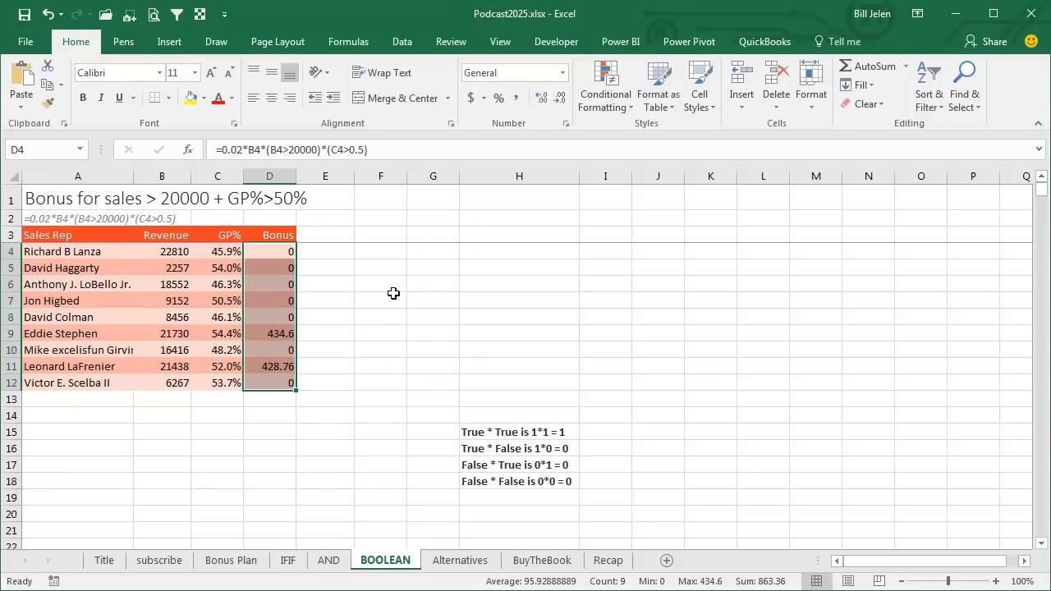
pyautogui.click(460, 560)
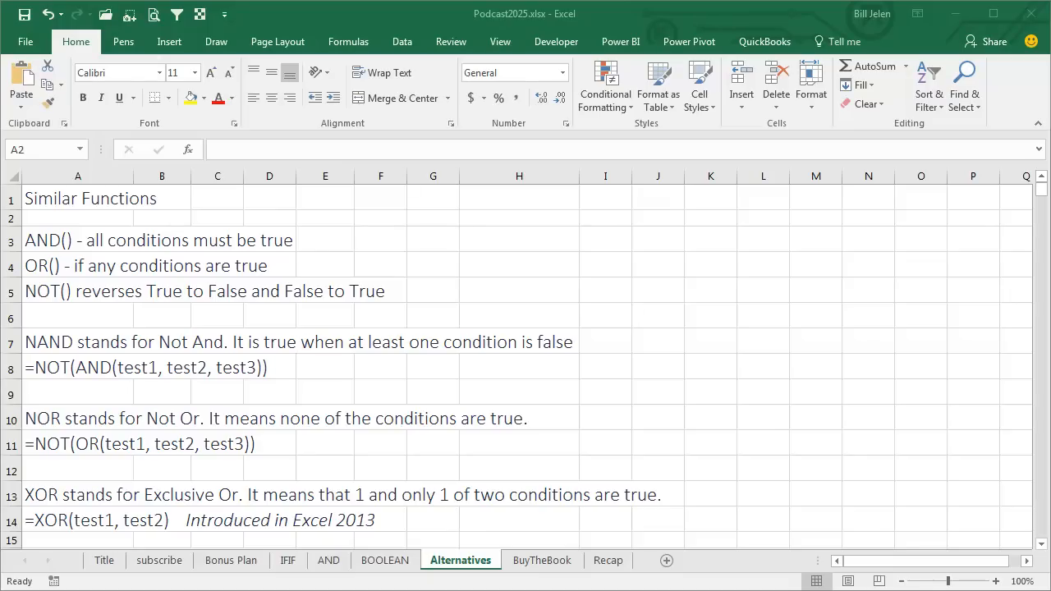
pyautogui.moveTo(836, 527)
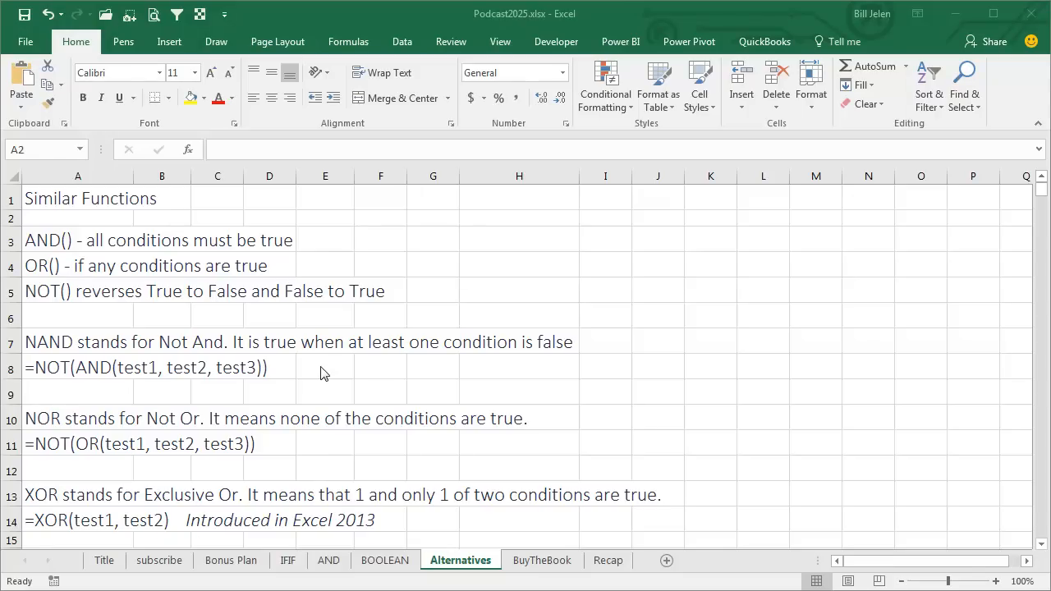
pyautogui.moveTo(190, 377)
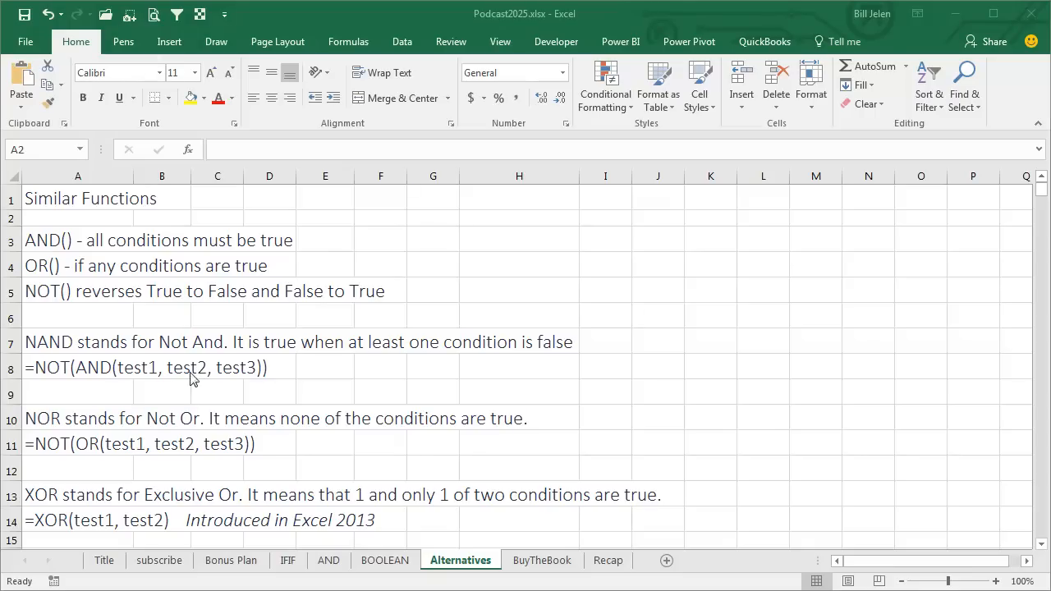
pyautogui.moveTo(180, 386)
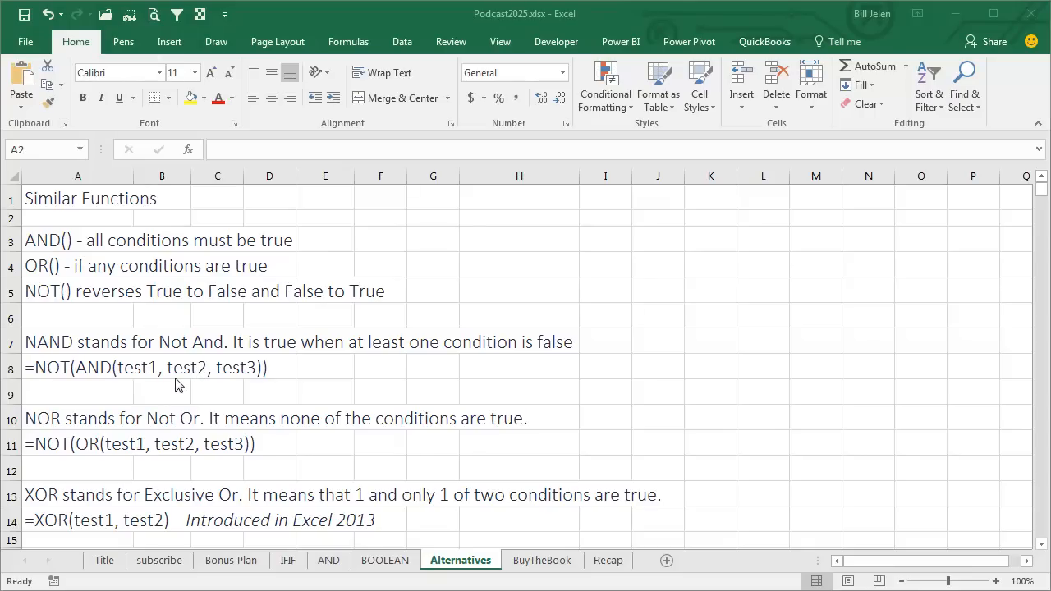
pyautogui.moveTo(228, 381)
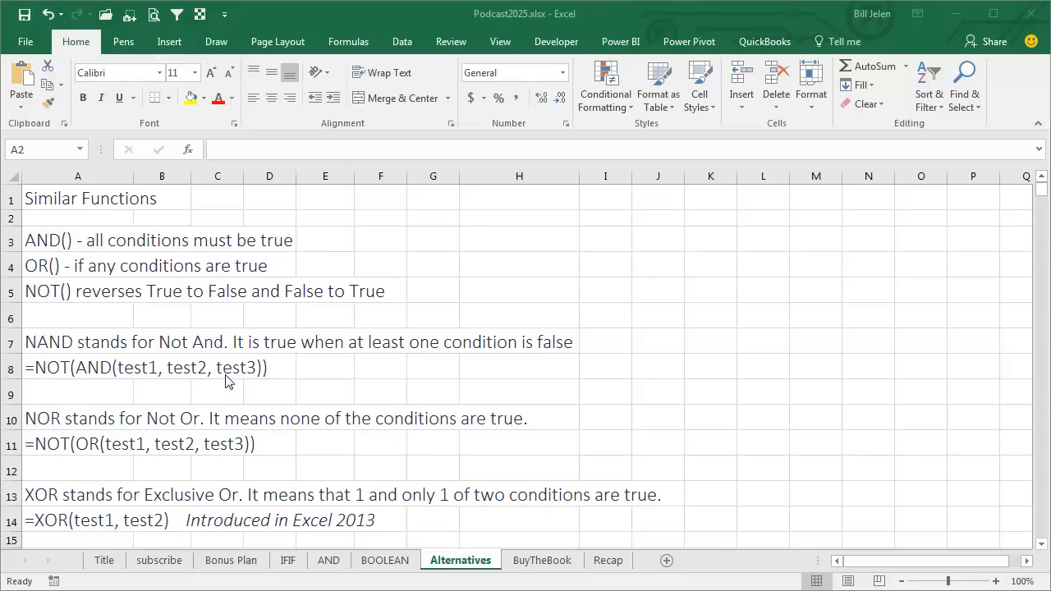
pyautogui.moveTo(315, 404)
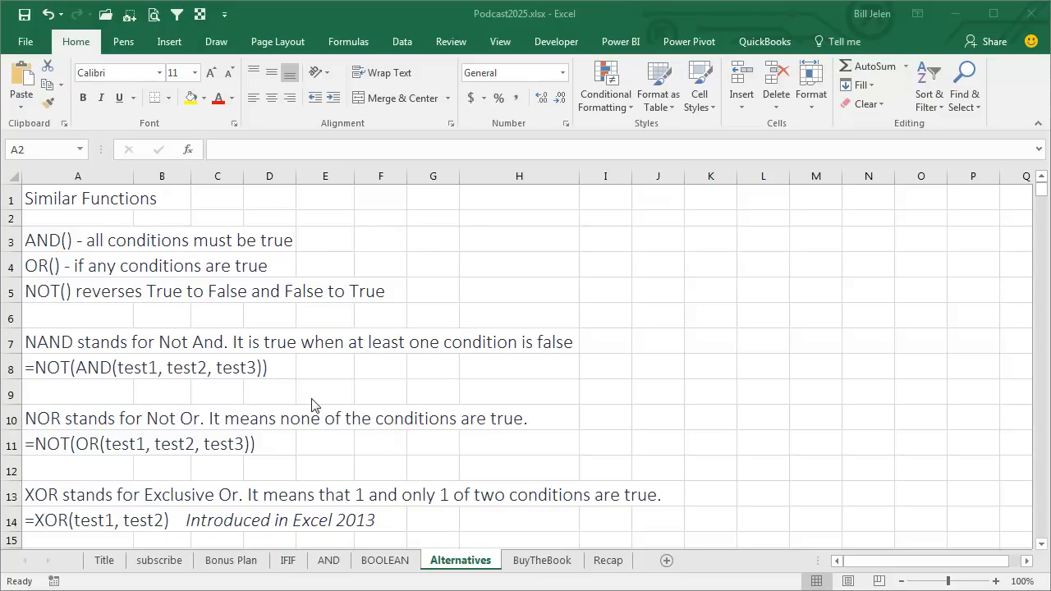
pyautogui.moveTo(332, 443)
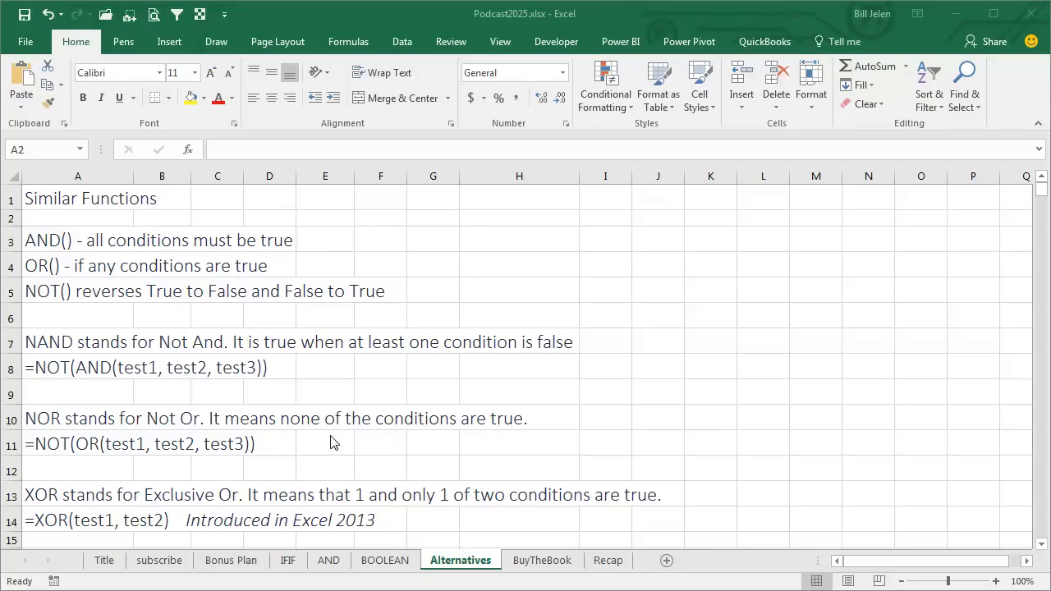
pyautogui.moveTo(144, 476)
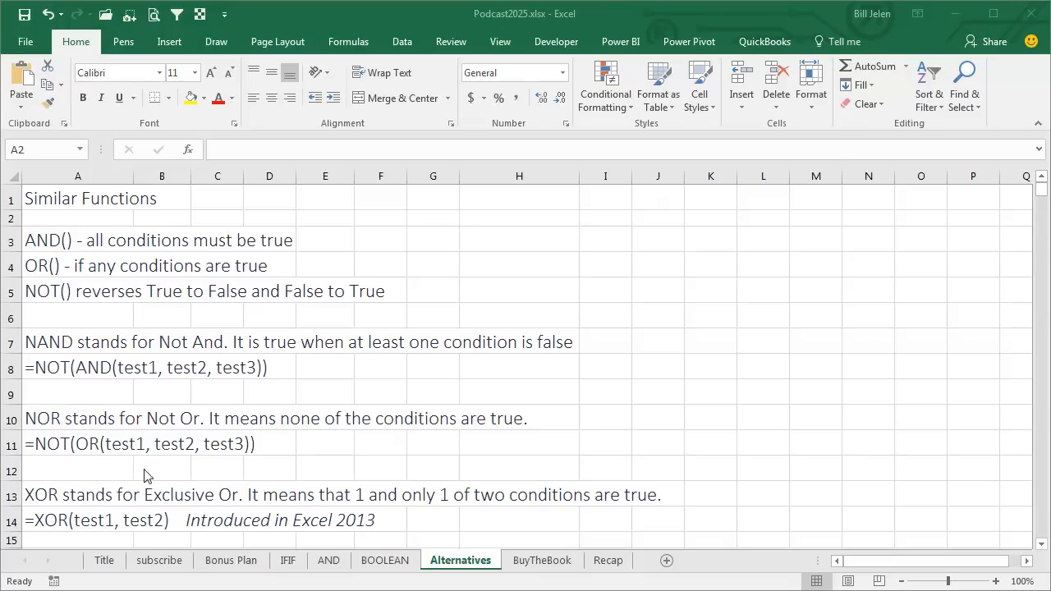
pyautogui.moveTo(220, 458)
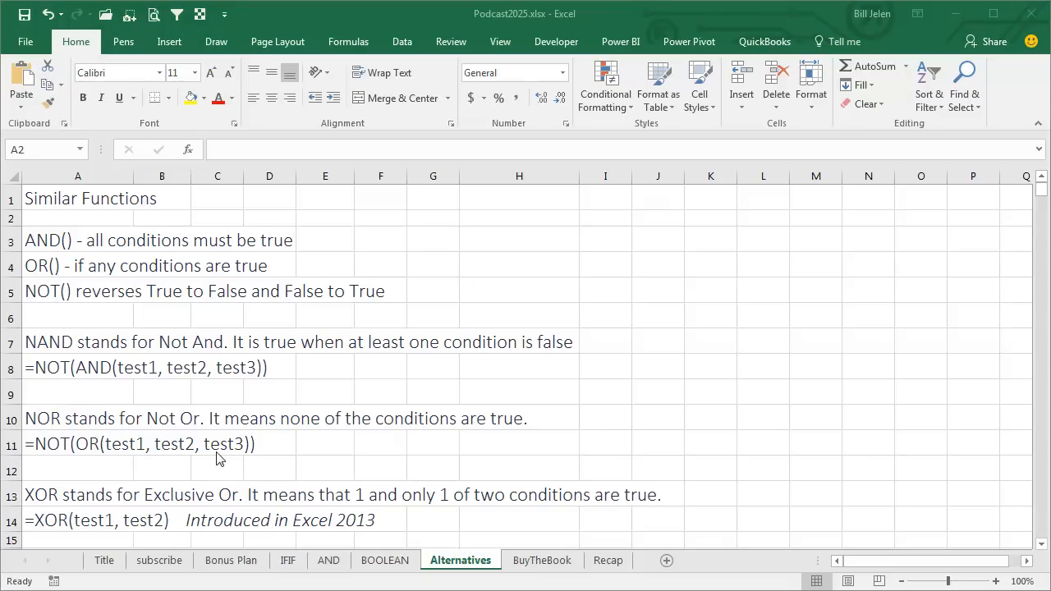
pyautogui.moveTo(195, 466)
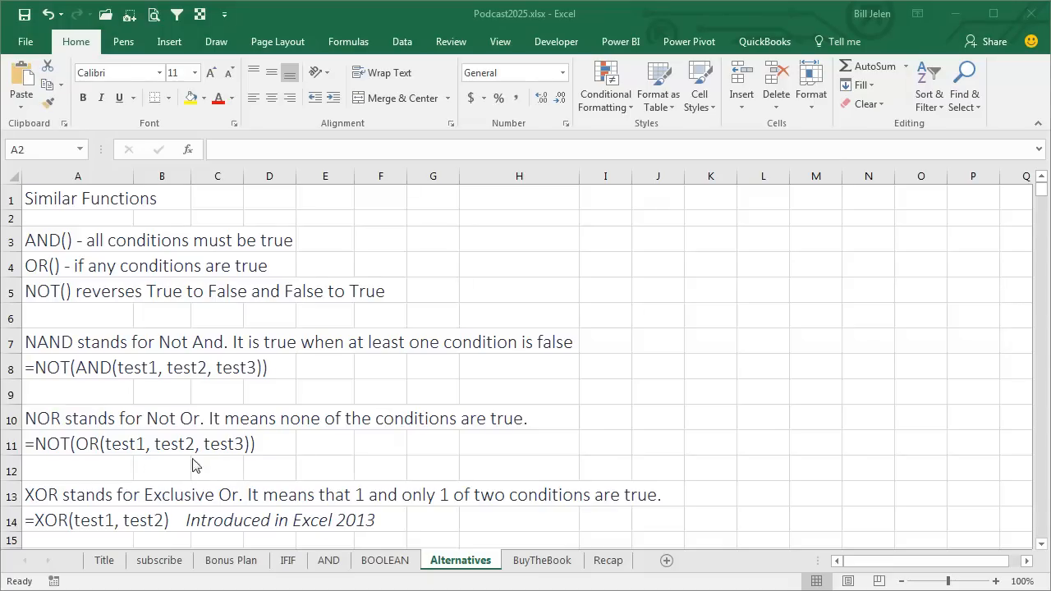
pyautogui.moveTo(318, 479)
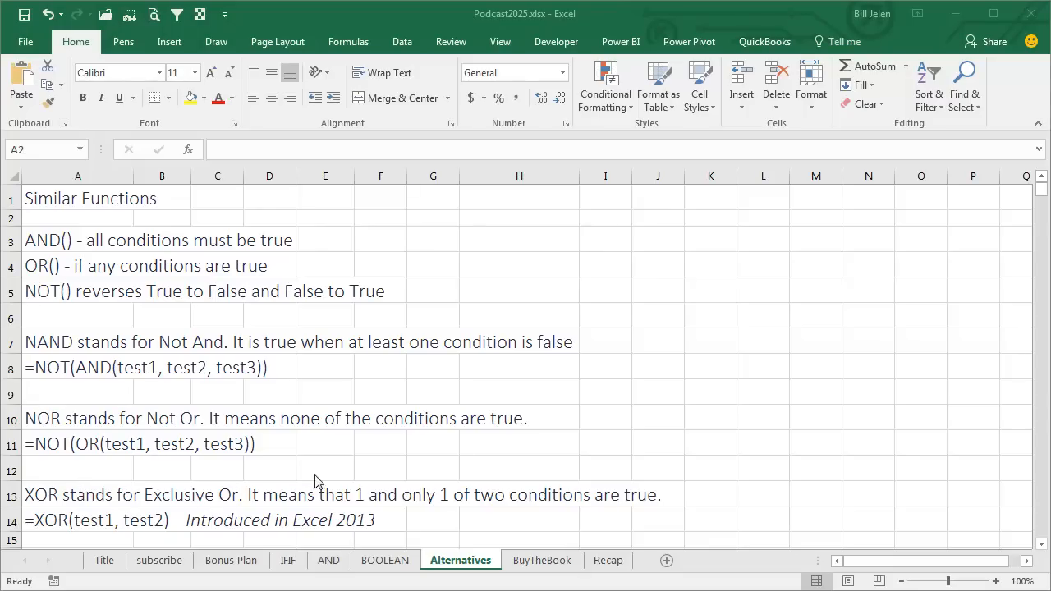
pyautogui.moveTo(397, 525)
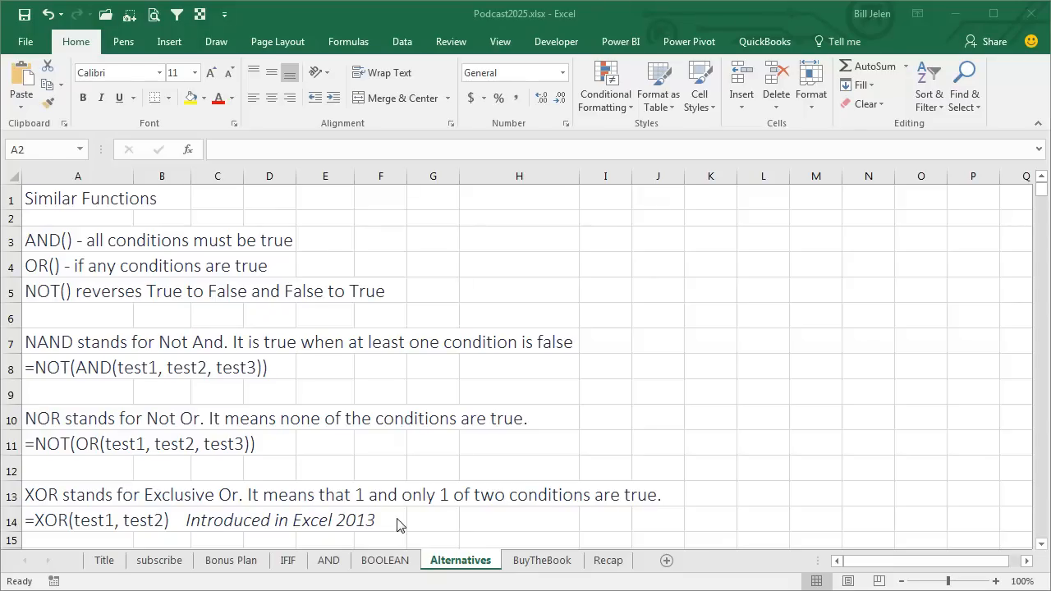
pyautogui.moveTo(99, 530)
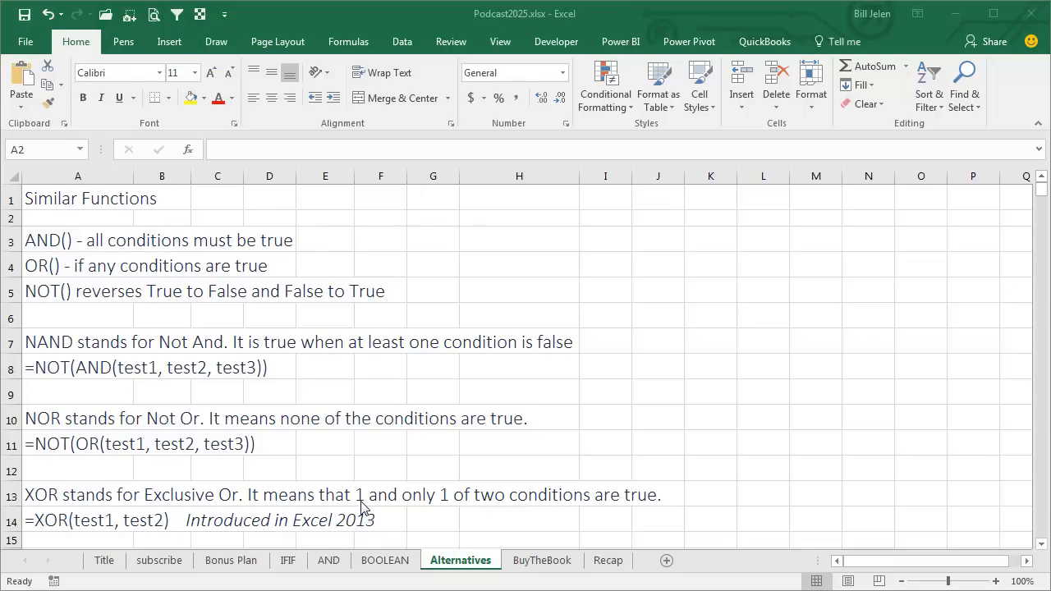
pyautogui.moveTo(134, 526)
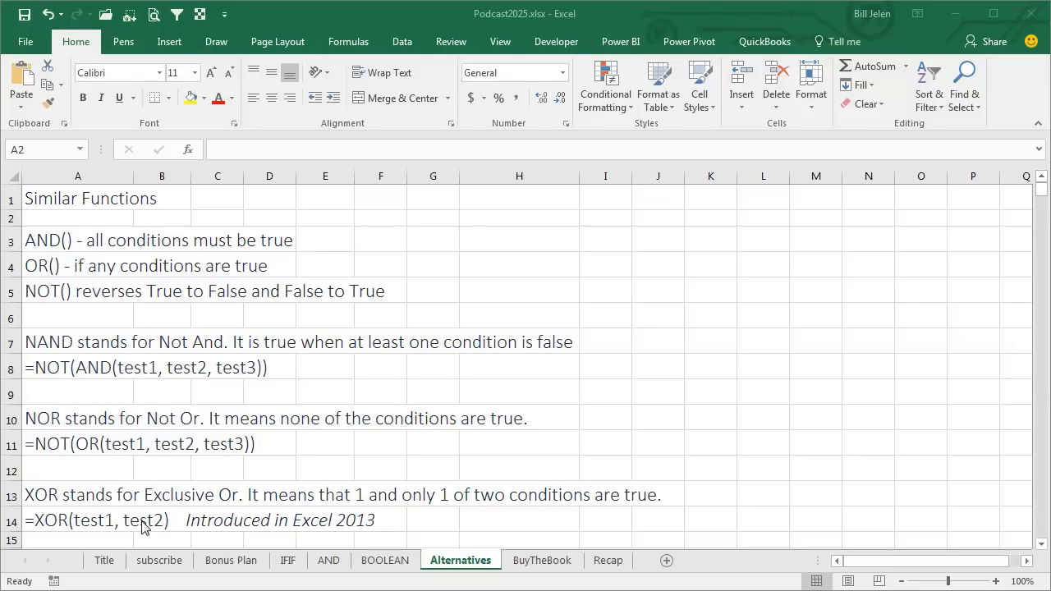
pyautogui.moveTo(226, 527)
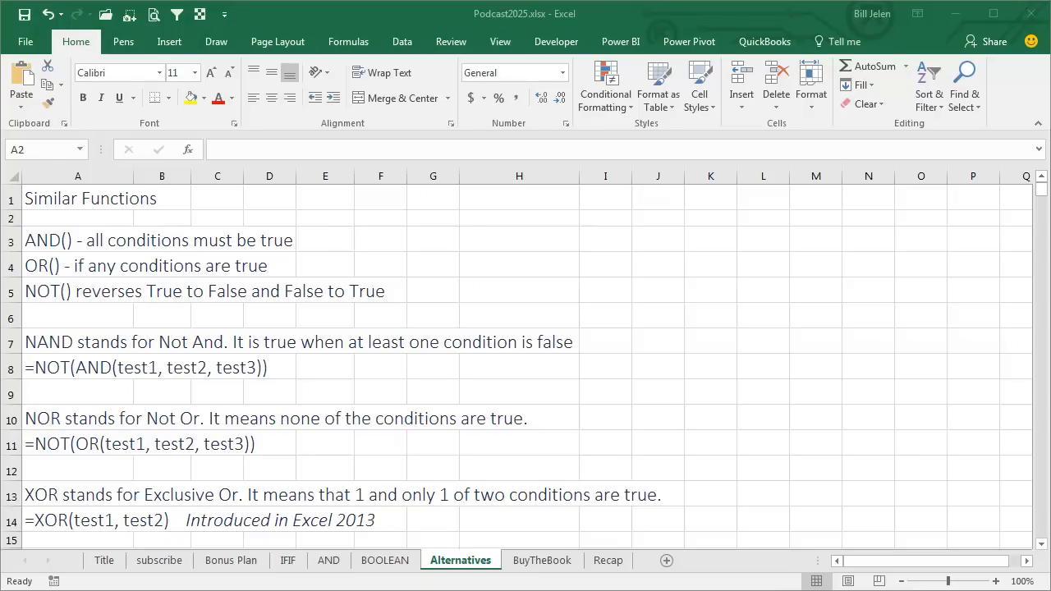
pyautogui.scroll(-3)
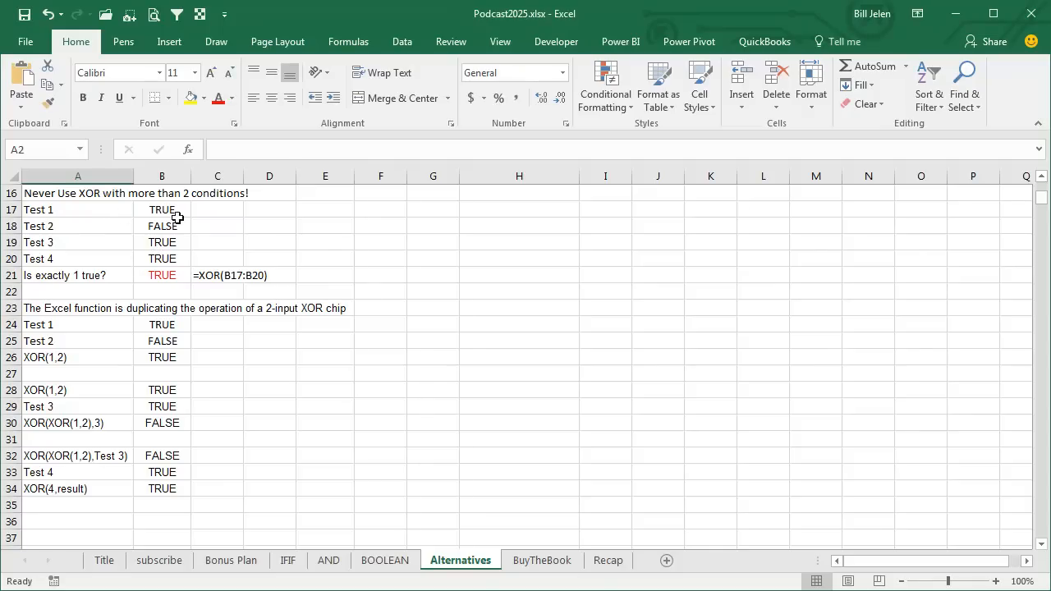
pyautogui.moveTo(256, 237)
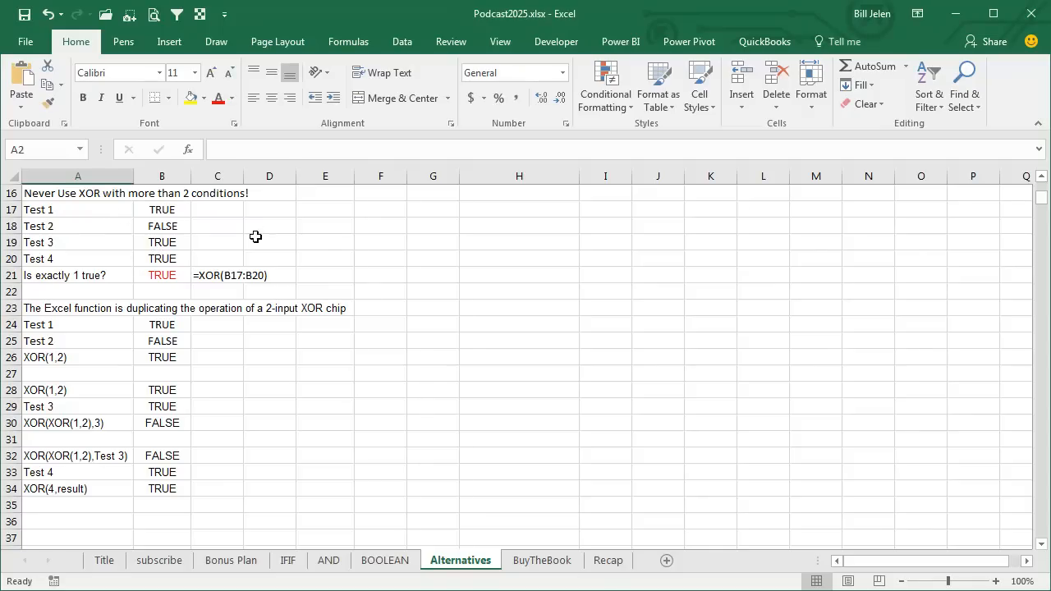
pyautogui.click(160, 276)
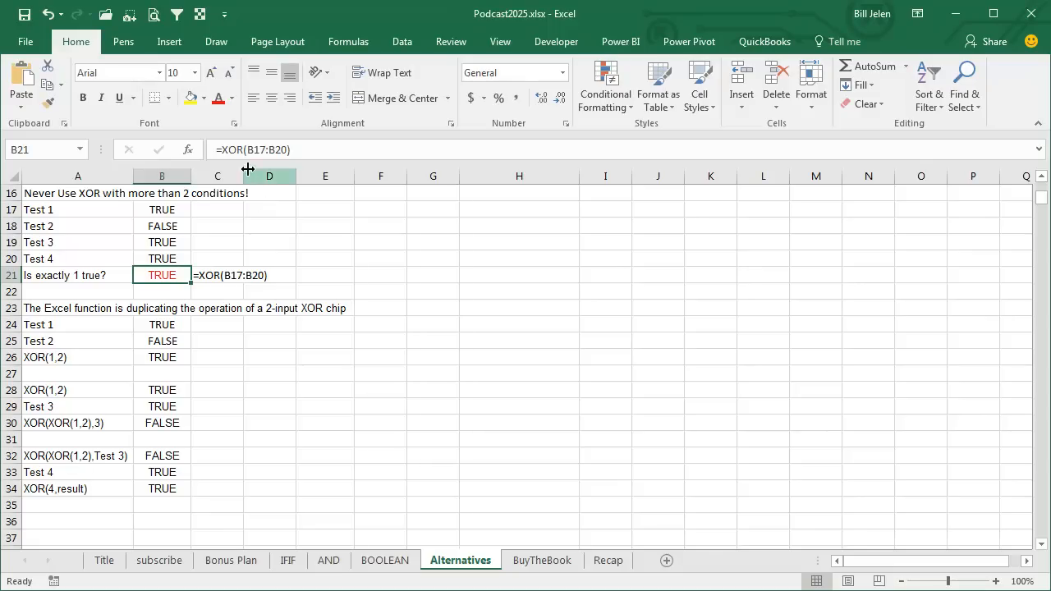
pyautogui.moveTo(176, 258)
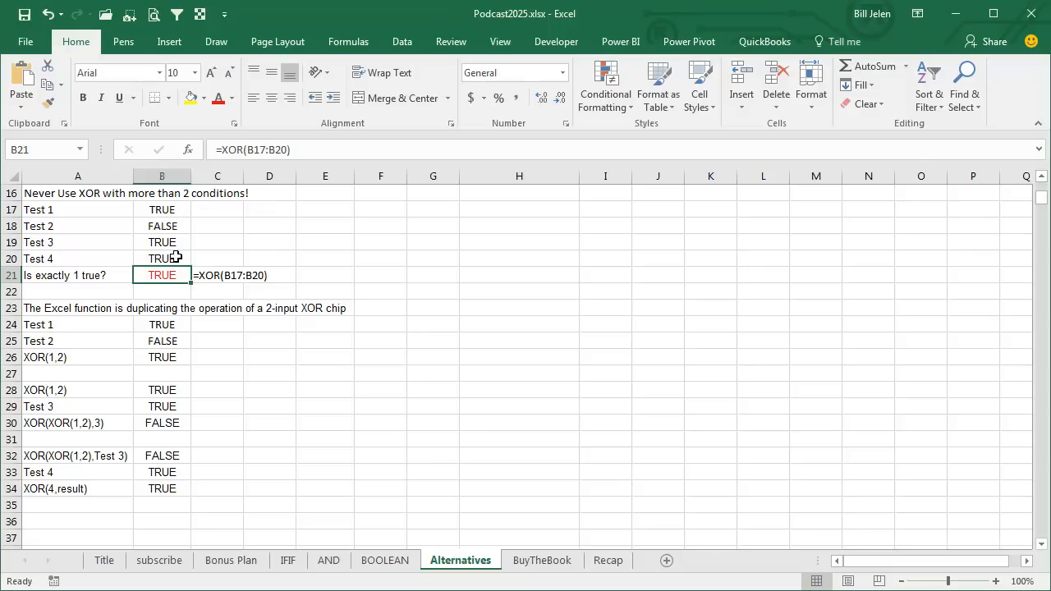
pyautogui.moveTo(371, 261)
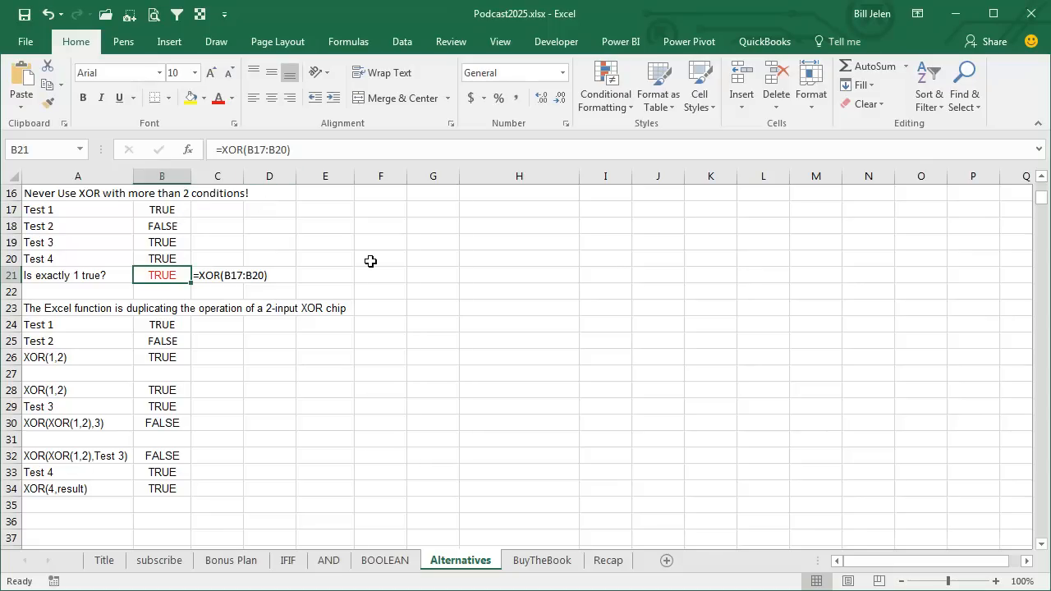
pyautogui.moveTo(77, 322)
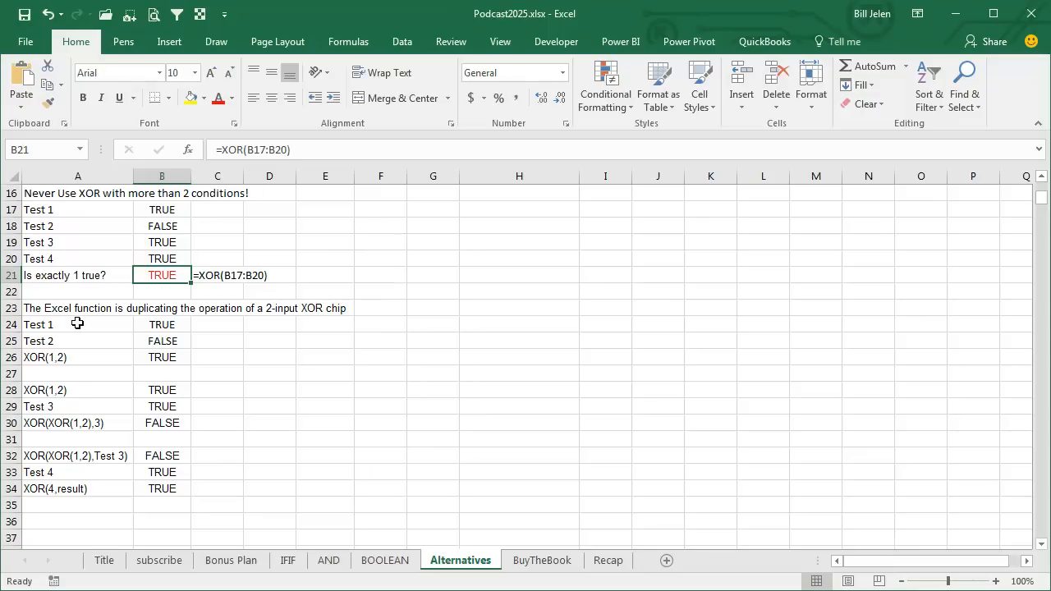
pyautogui.moveTo(296, 328)
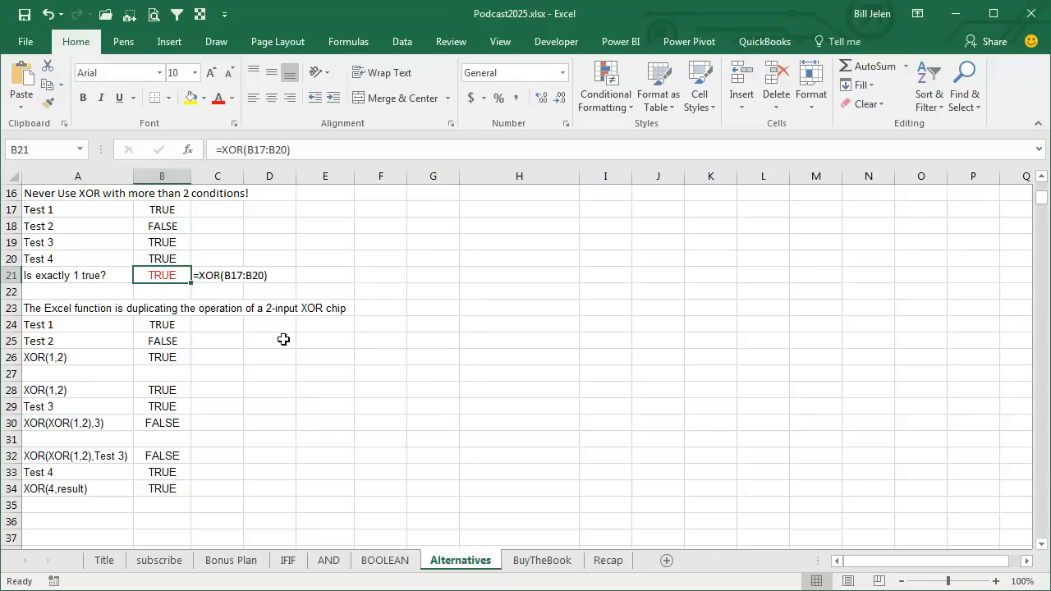
pyautogui.moveTo(95, 355)
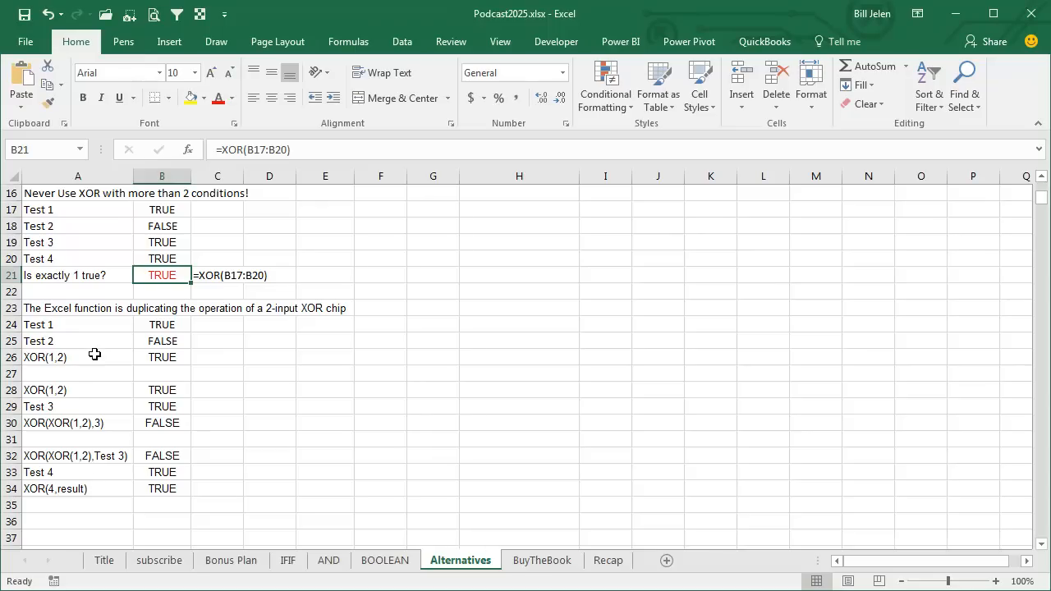
pyautogui.moveTo(98, 356)
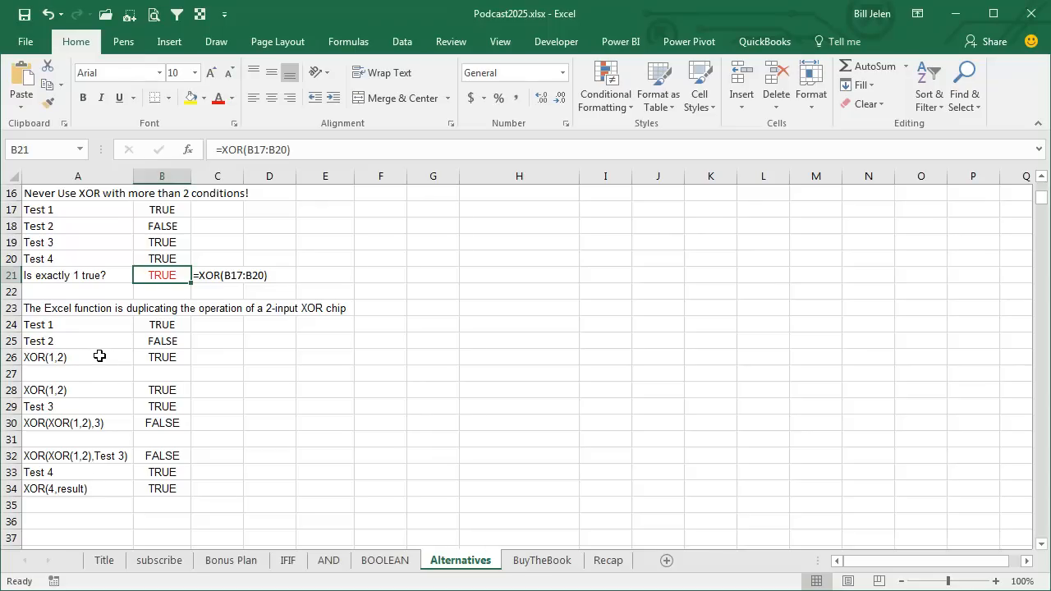
pyautogui.moveTo(151, 210)
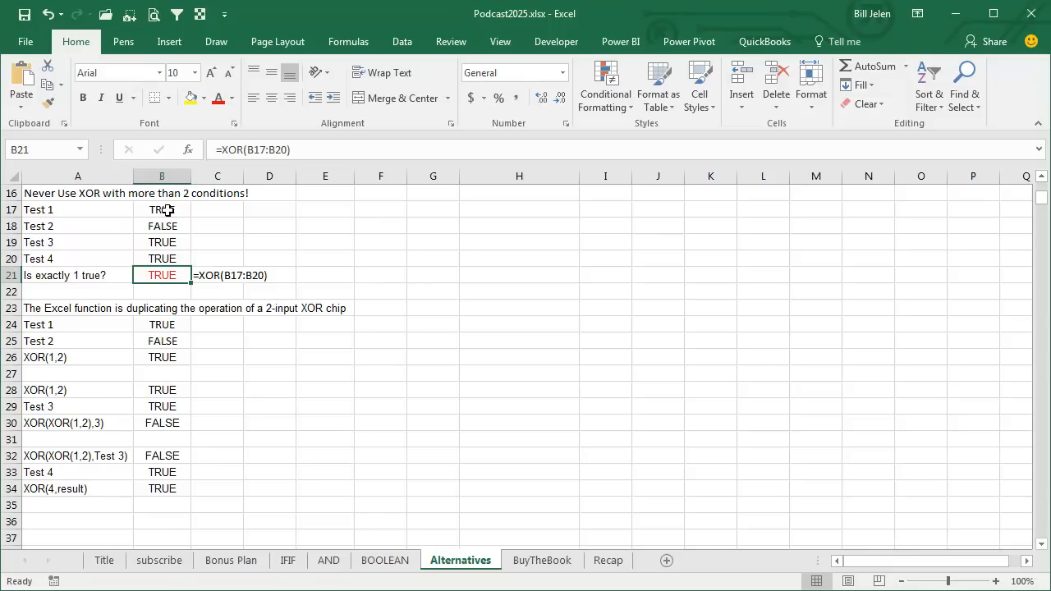
pyautogui.moveTo(170, 289)
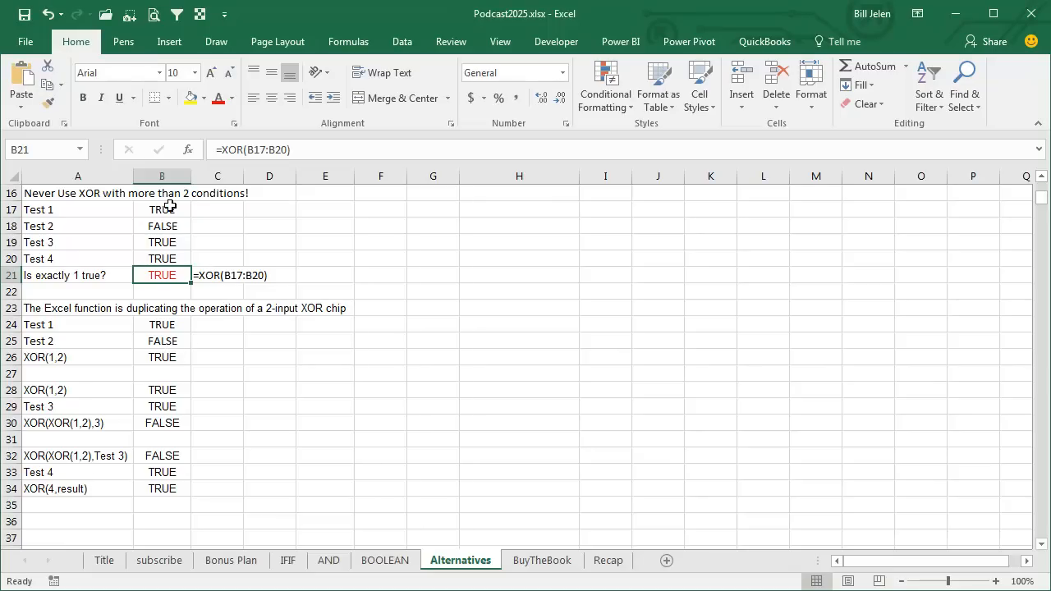
pyautogui.moveTo(170, 241)
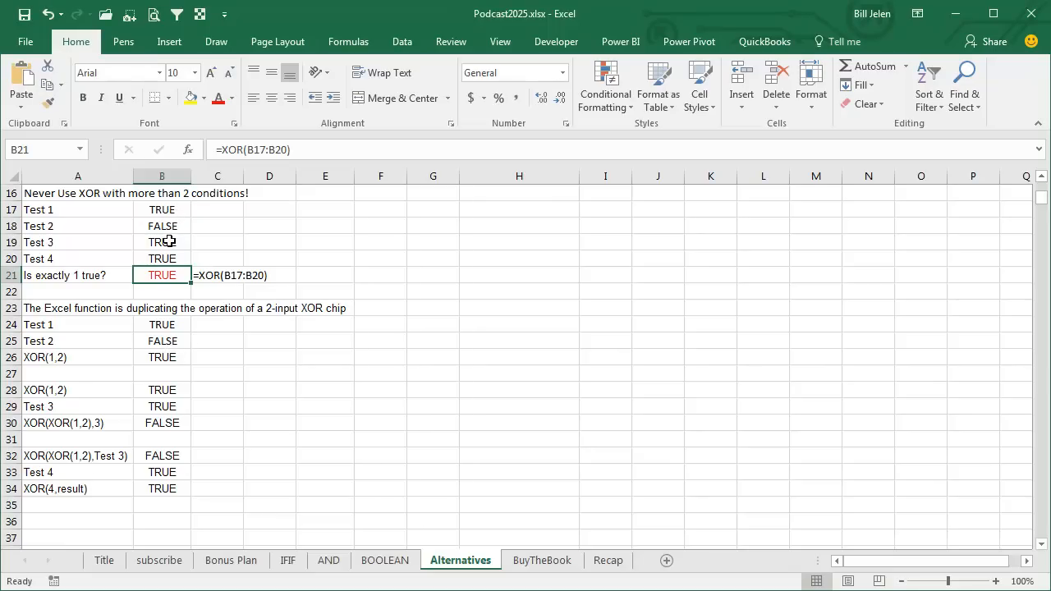
pyautogui.moveTo(167, 391)
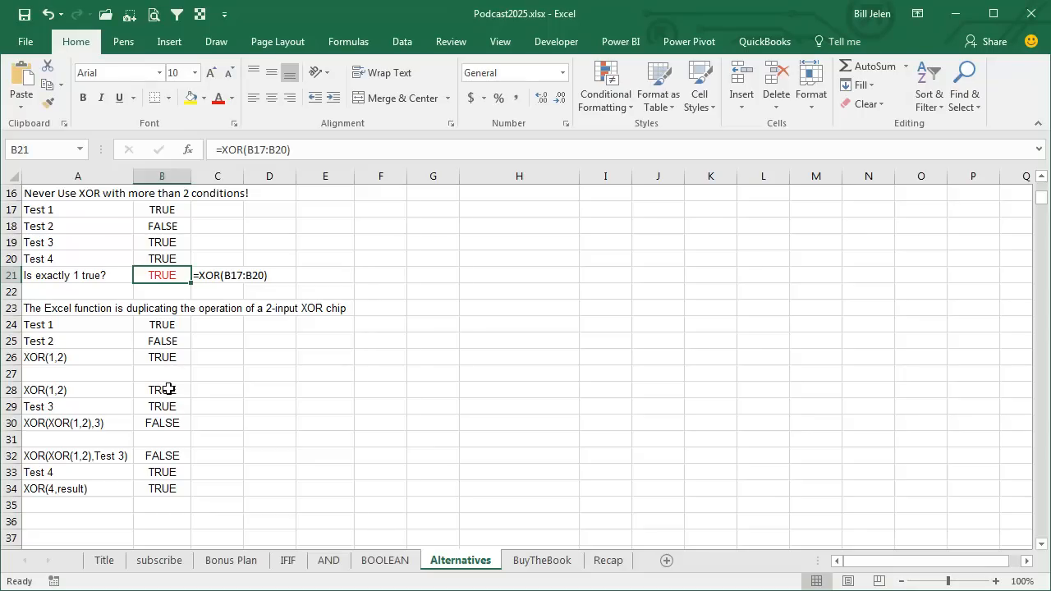
pyautogui.moveTo(181, 423)
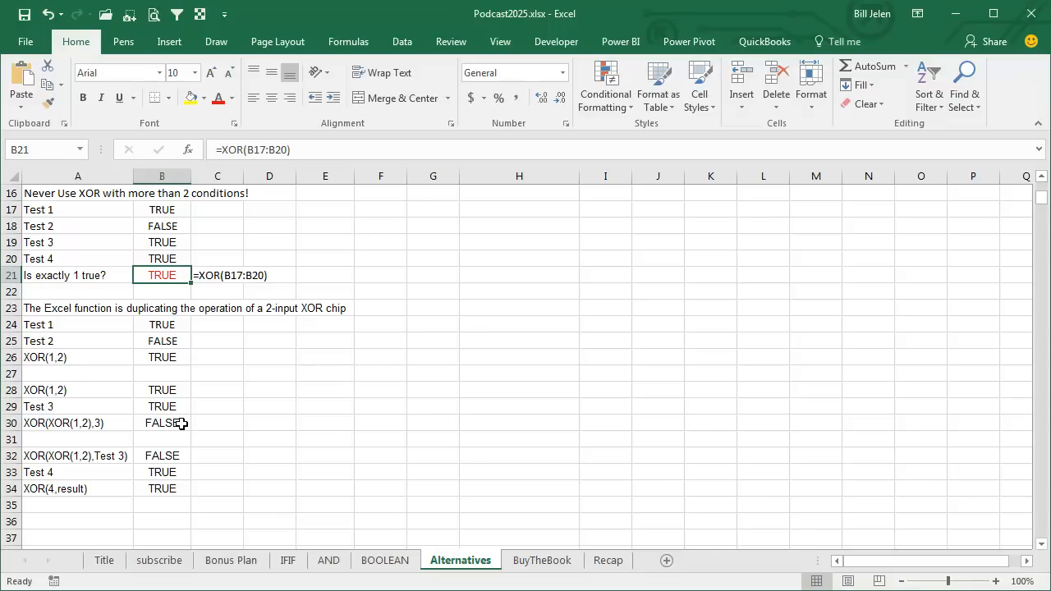
pyautogui.moveTo(228, 341)
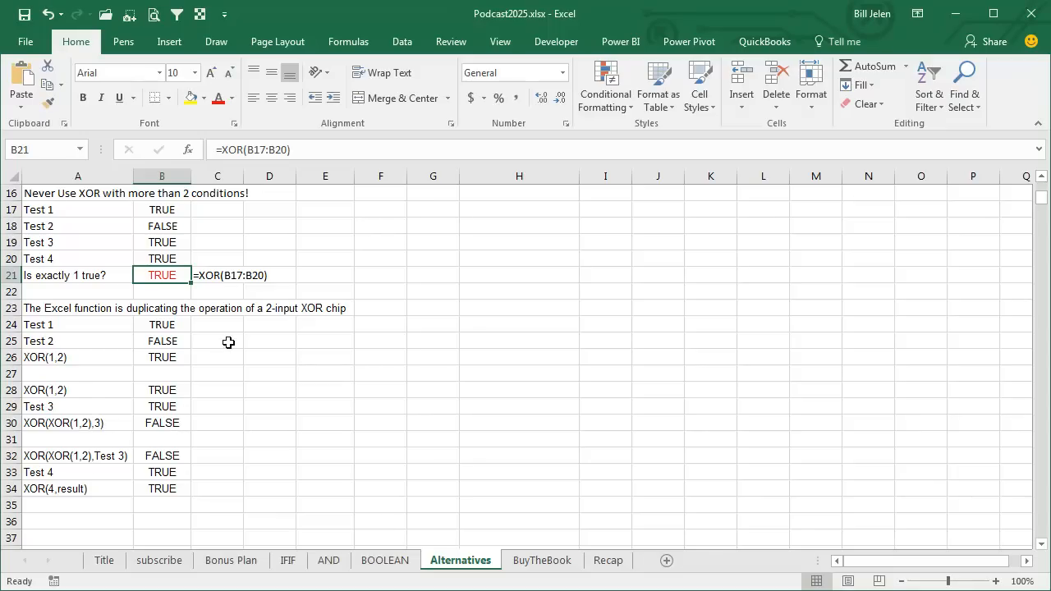
pyautogui.moveTo(171, 256)
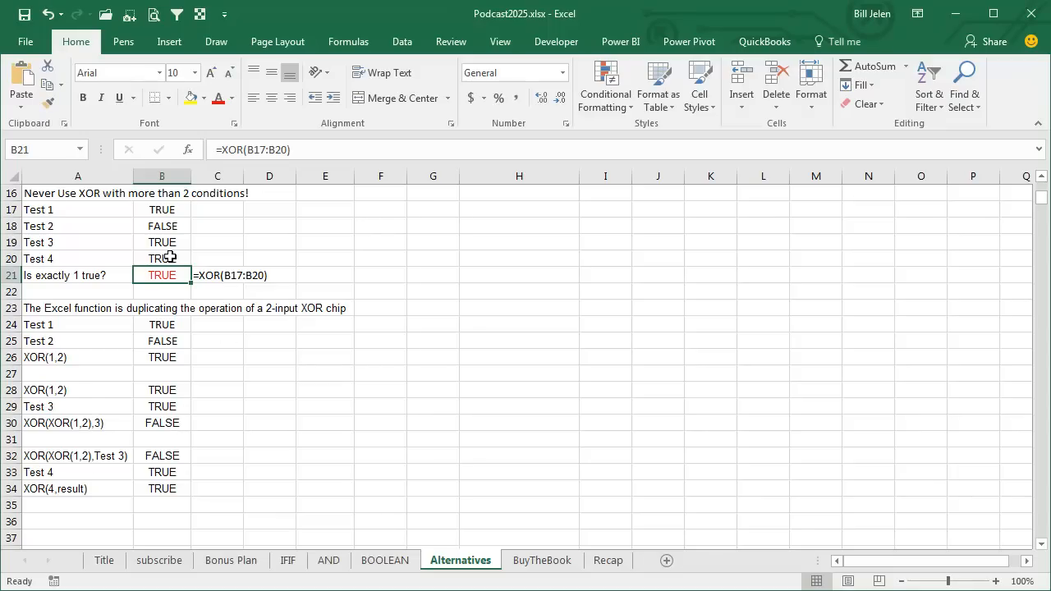
pyautogui.moveTo(167, 452)
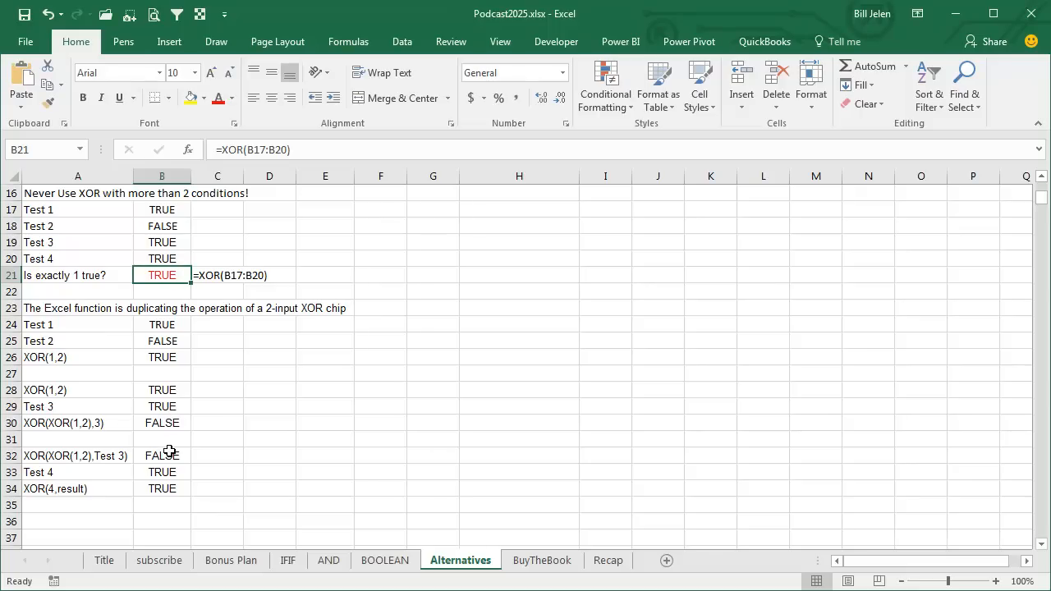
pyautogui.moveTo(171, 453)
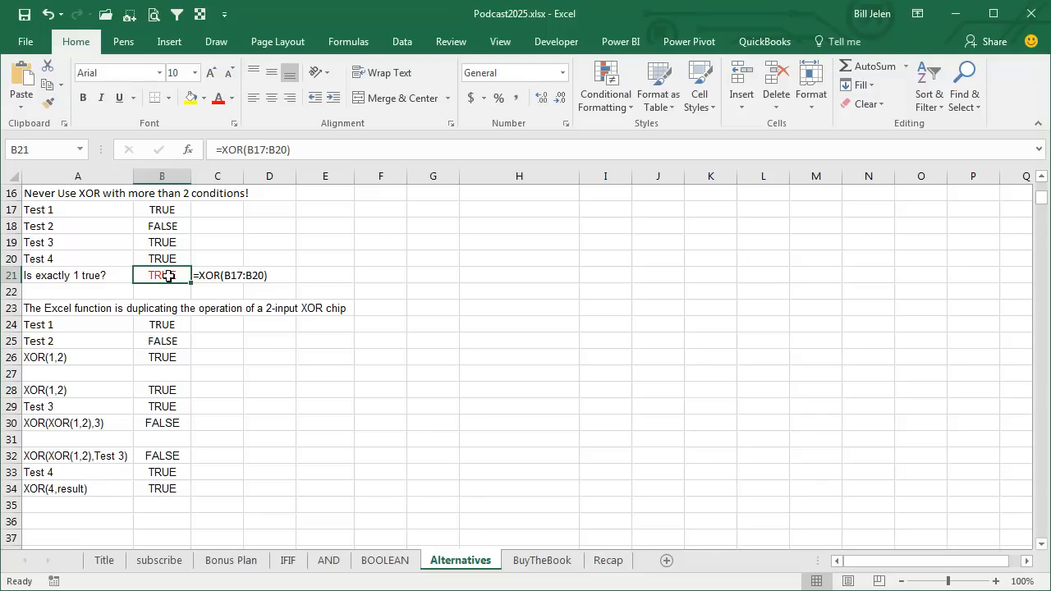
pyautogui.moveTo(172, 276)
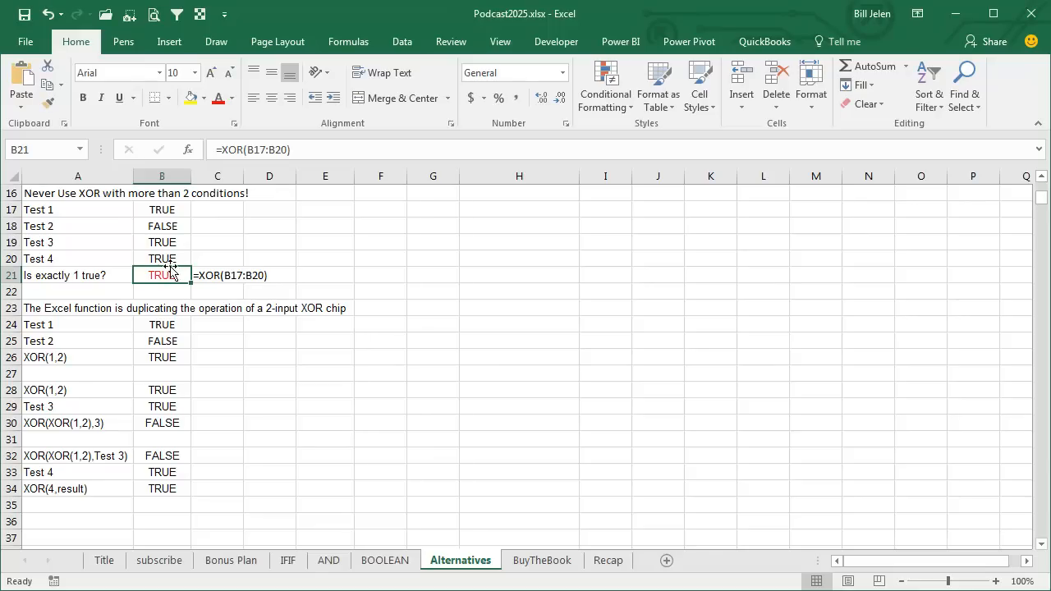
pyautogui.moveTo(164, 249)
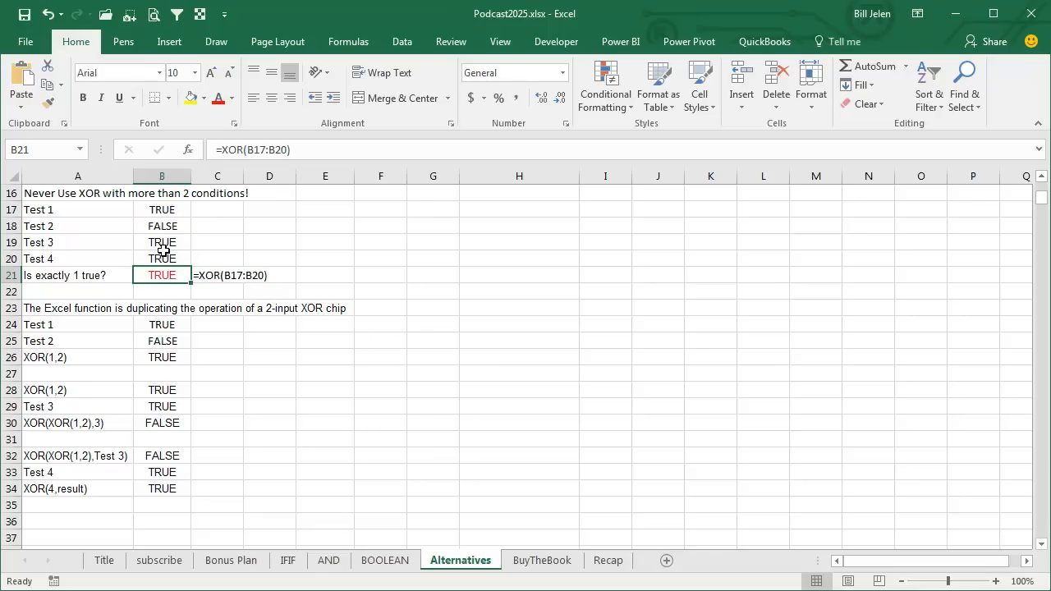
pyautogui.moveTo(342, 270)
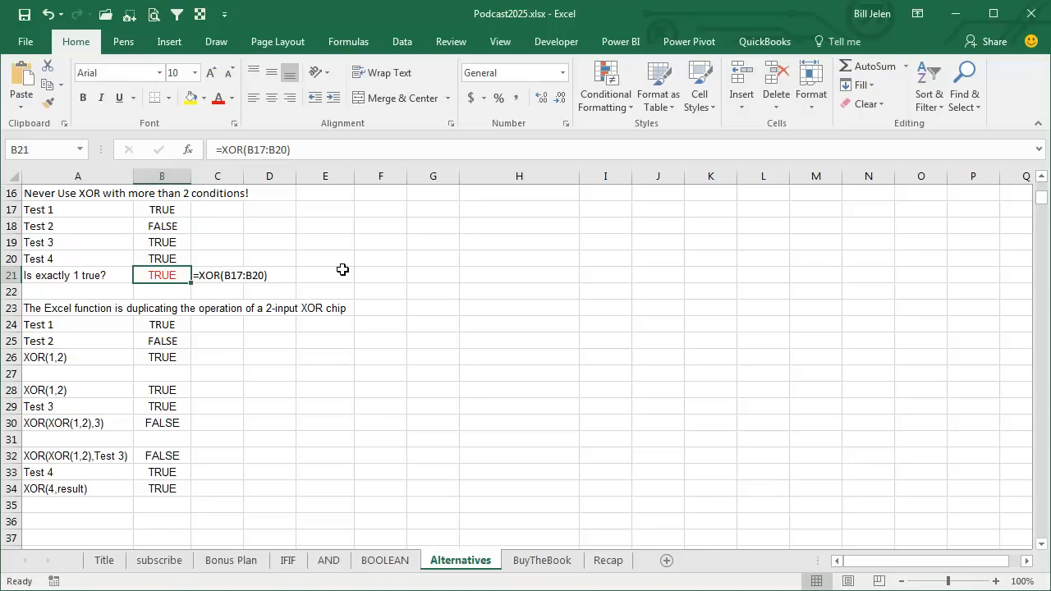
pyautogui.moveTo(203, 191)
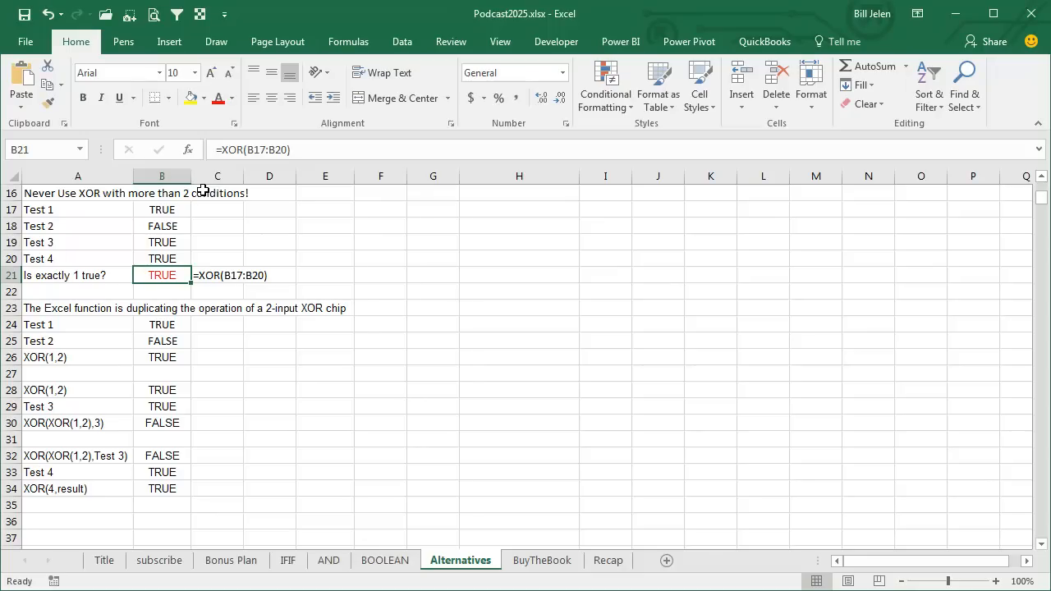
# Show the BuyTheBook promo sheet, then the Episode Recap sheet on IF, AND/OR/NOT and XOR cautions
pyautogui.click(542, 560)
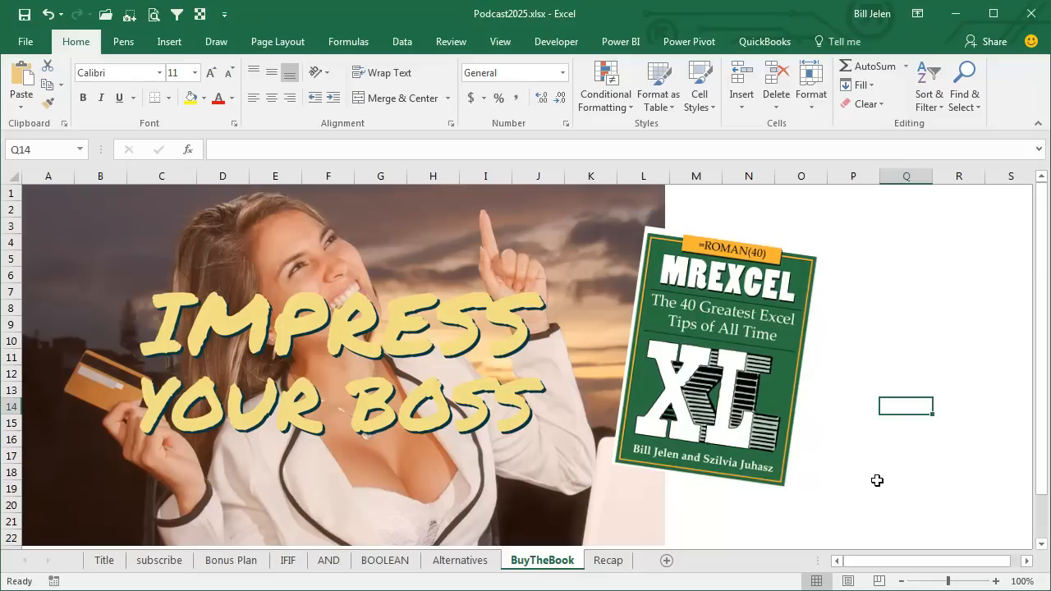
pyautogui.moveTo(874, 466)
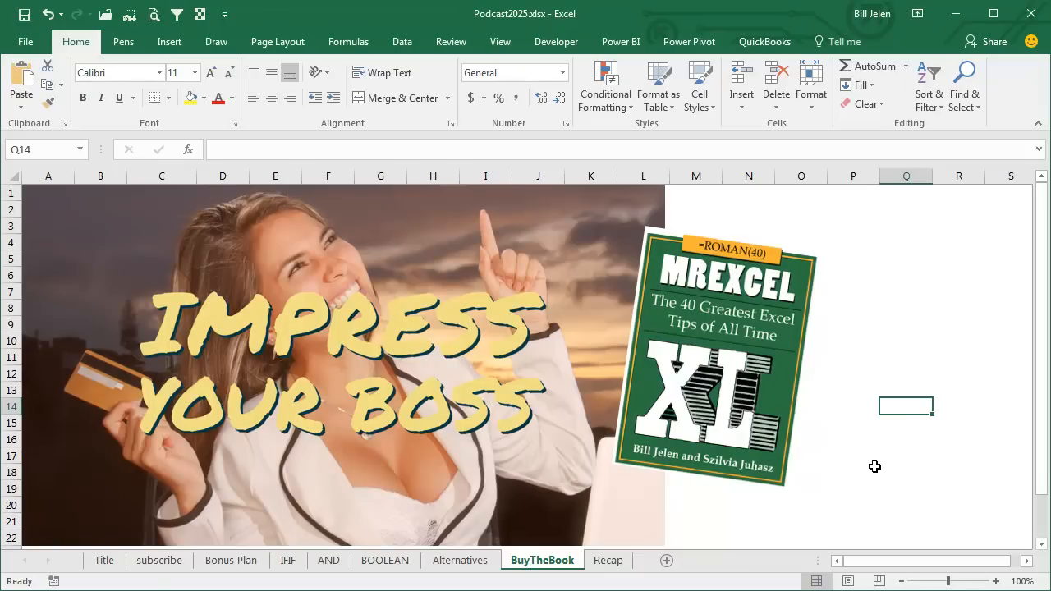
pyautogui.click(607, 560)
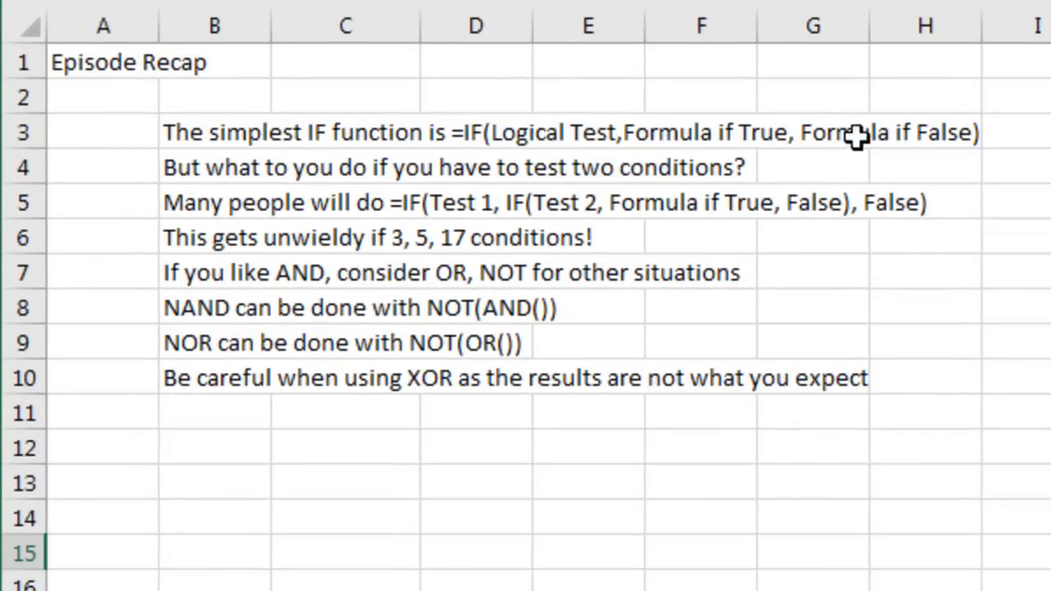
pyautogui.moveTo(824, 164)
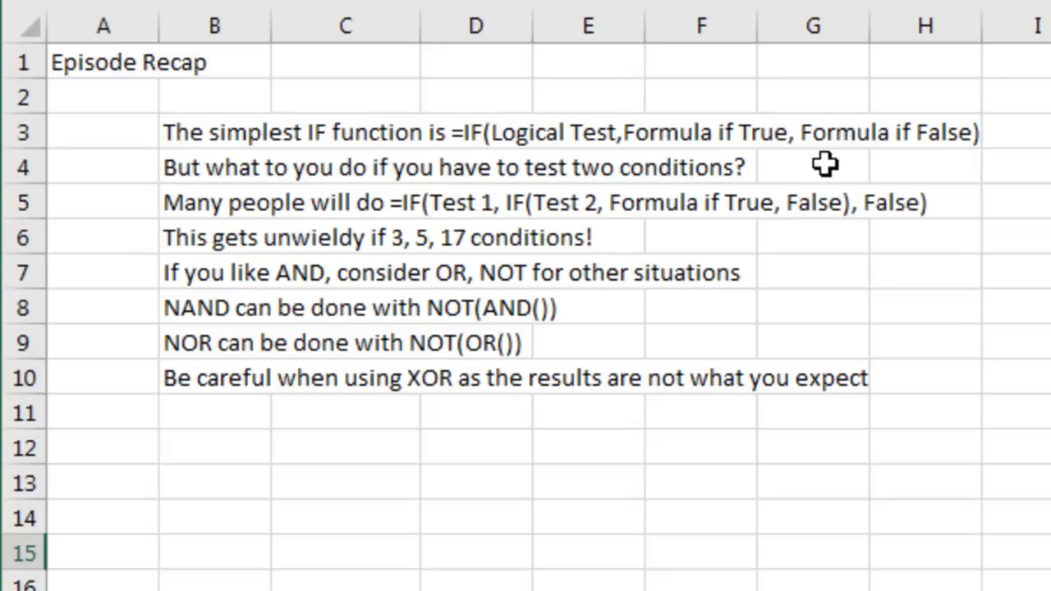
pyautogui.moveTo(671, 205)
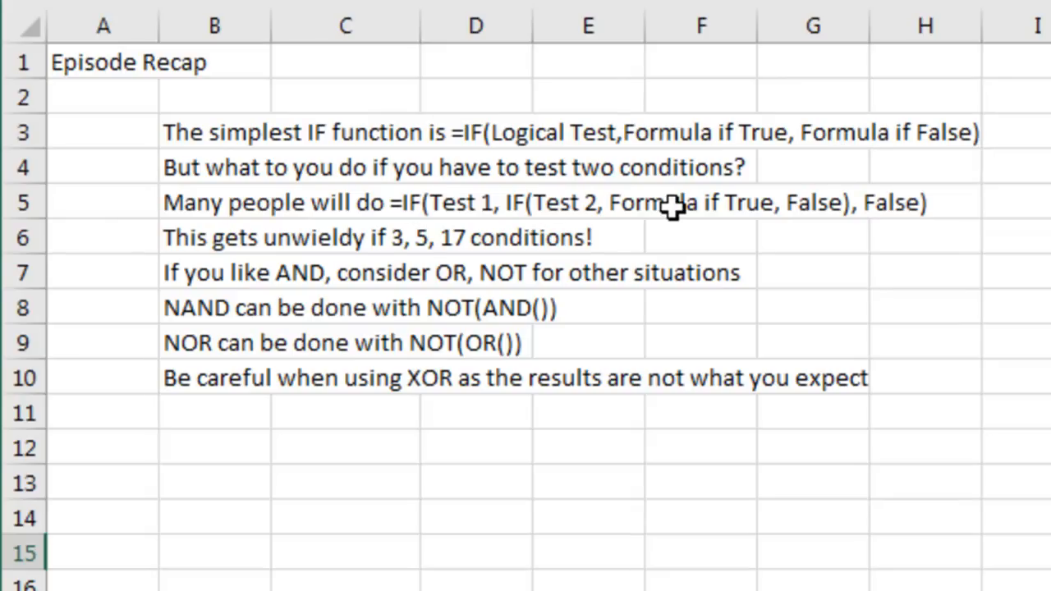
pyautogui.moveTo(549, 236)
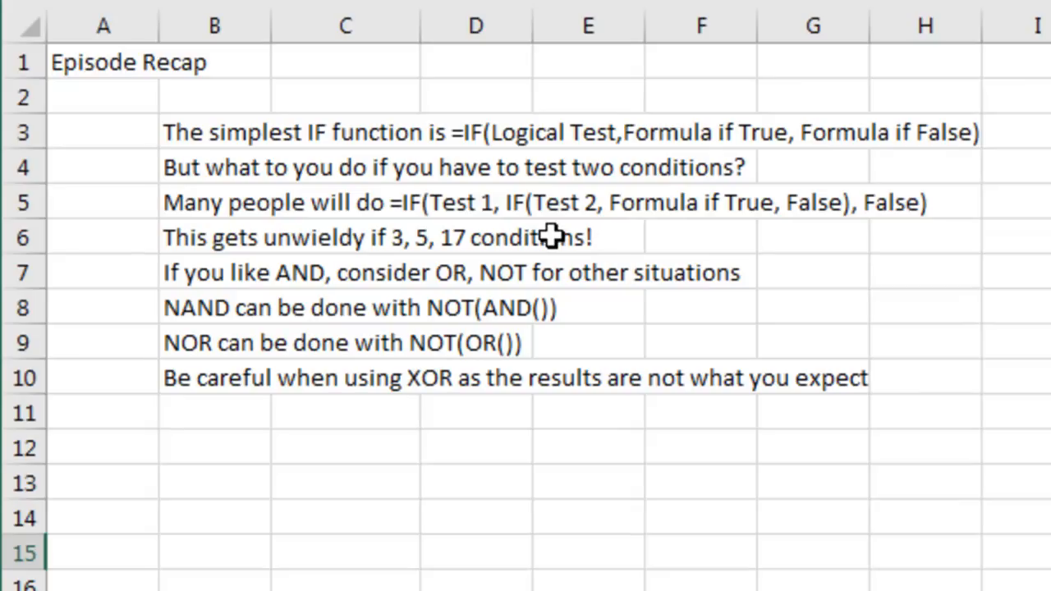
pyautogui.moveTo(775, 253)
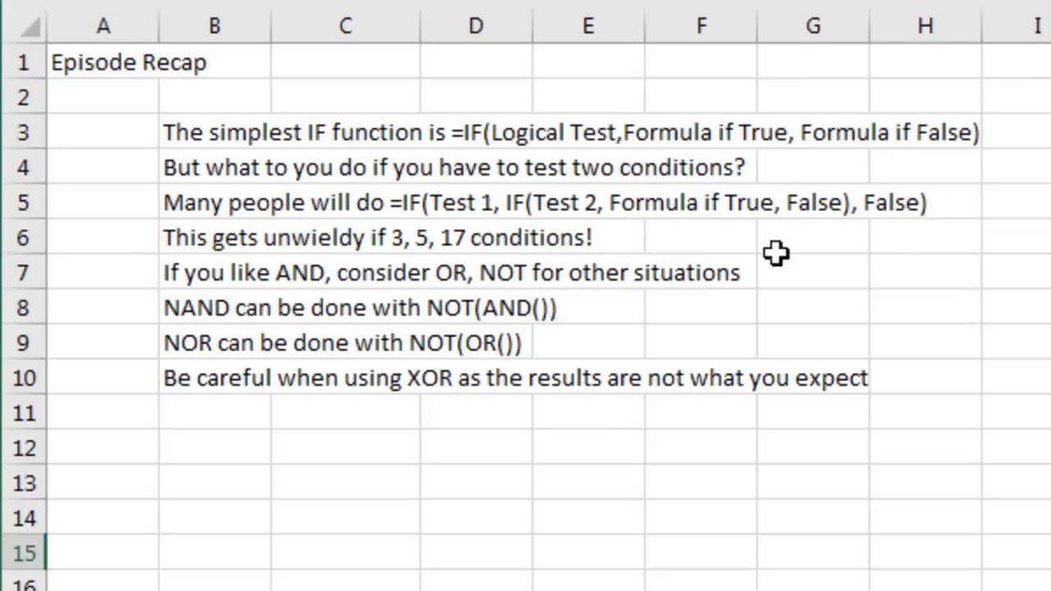
pyautogui.moveTo(539, 250)
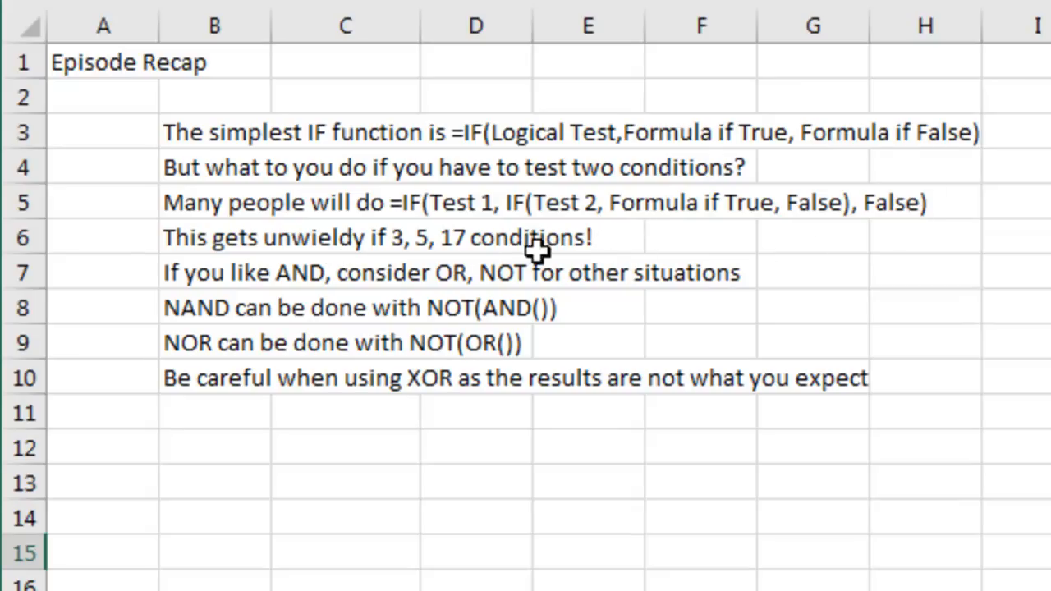
pyautogui.moveTo(729, 242)
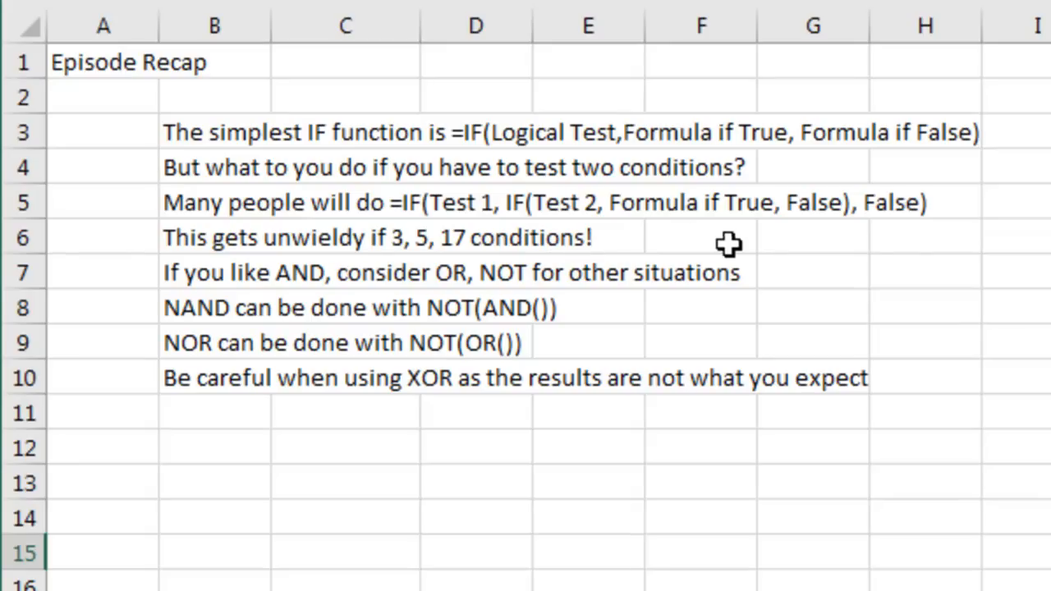
pyautogui.moveTo(486, 266)
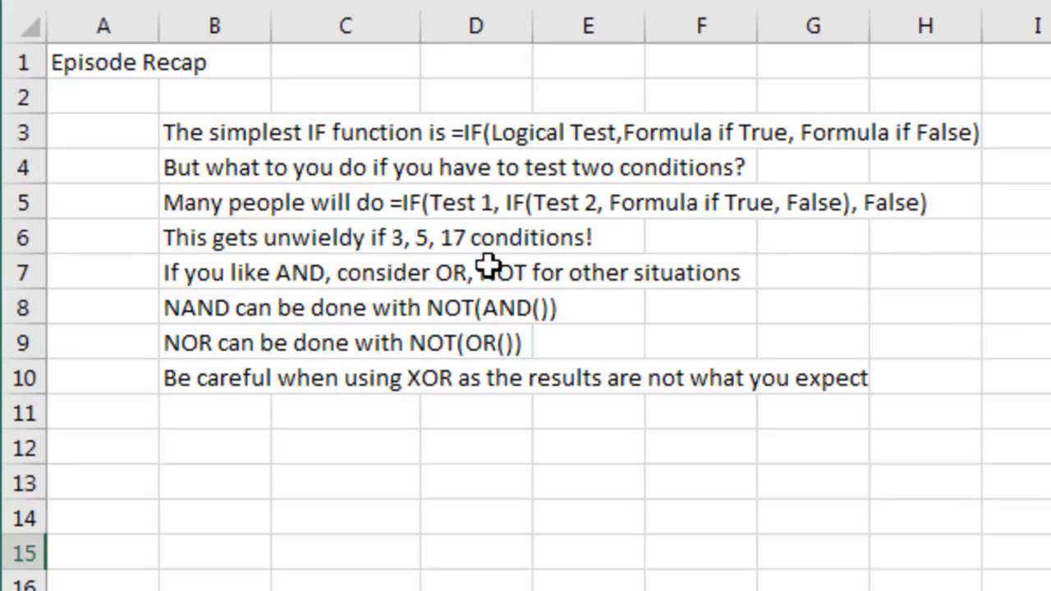
pyautogui.moveTo(329, 335)
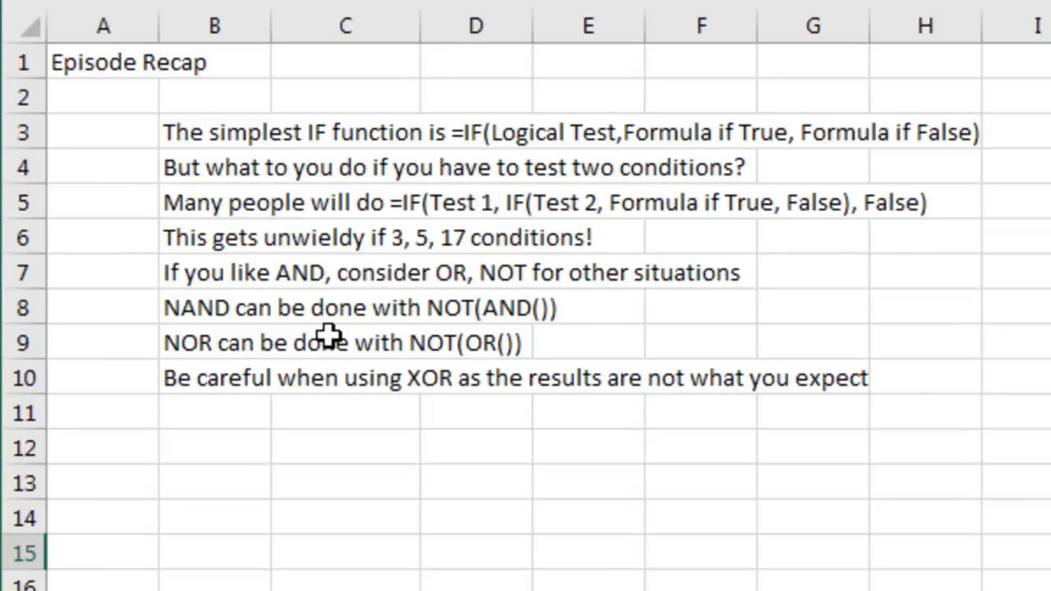
pyautogui.moveTo(470, 394)
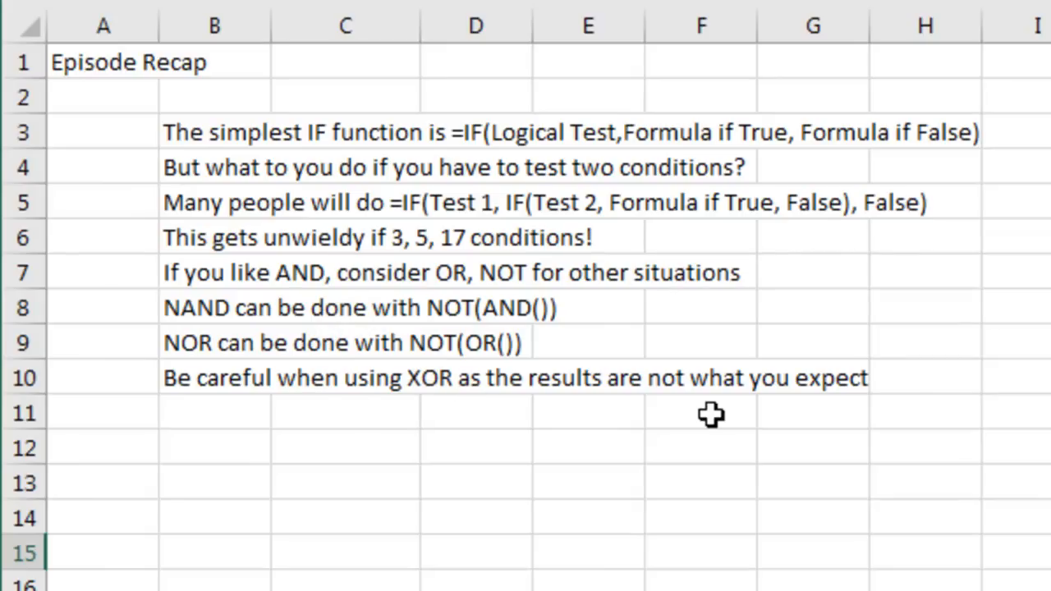
pyautogui.moveTo(604, 420)
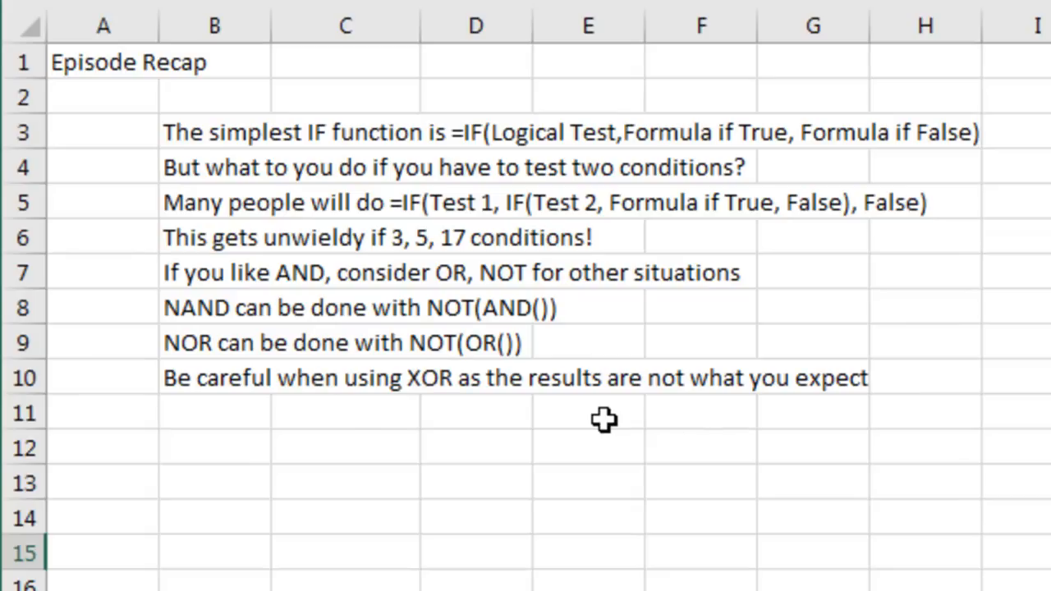